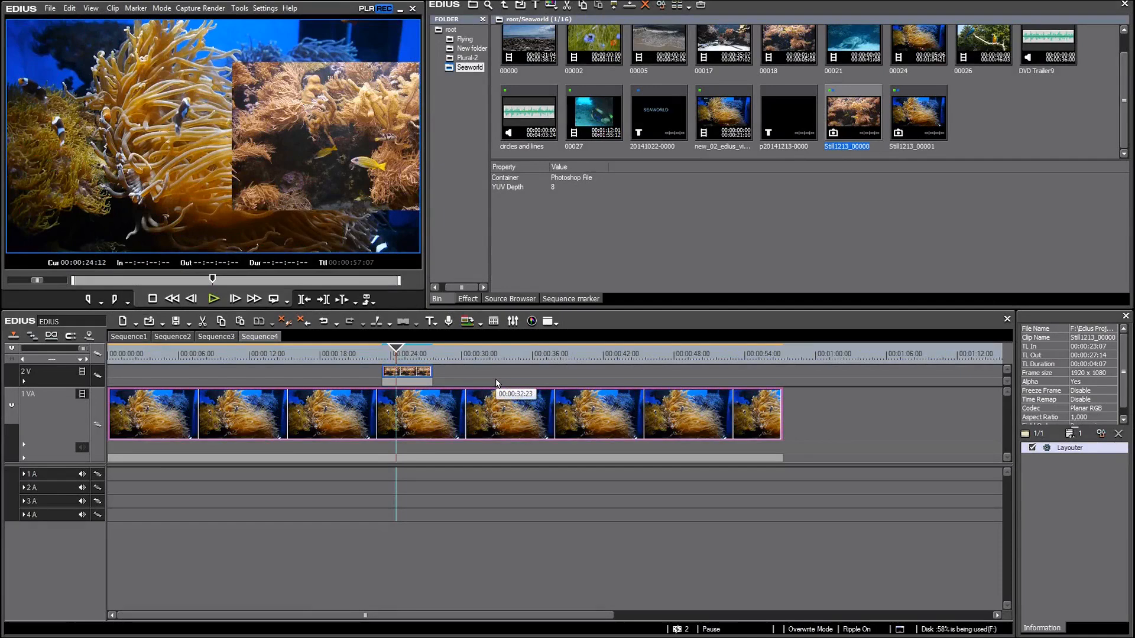
mouse_move(1087, 452)
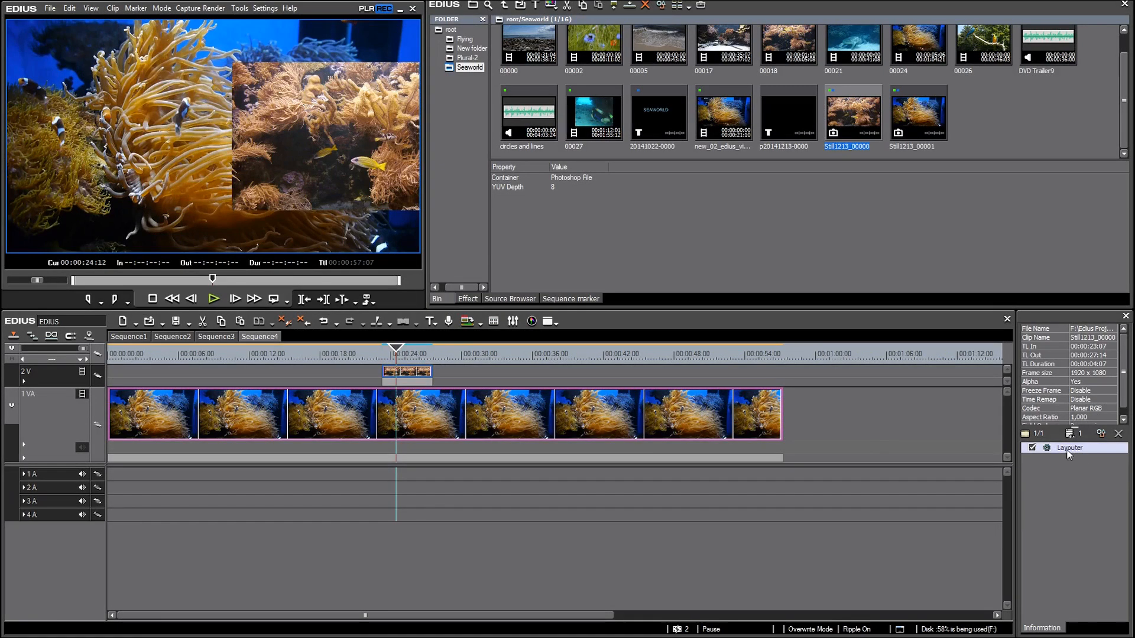
mouse_move(1064, 484)
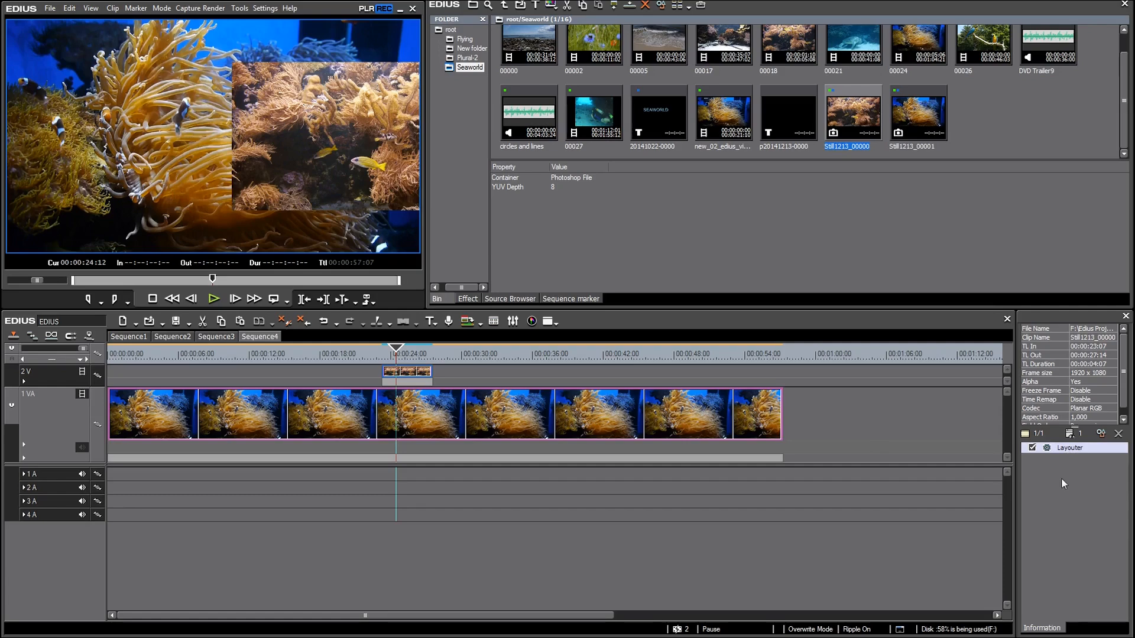
mouse_move(1071, 449)
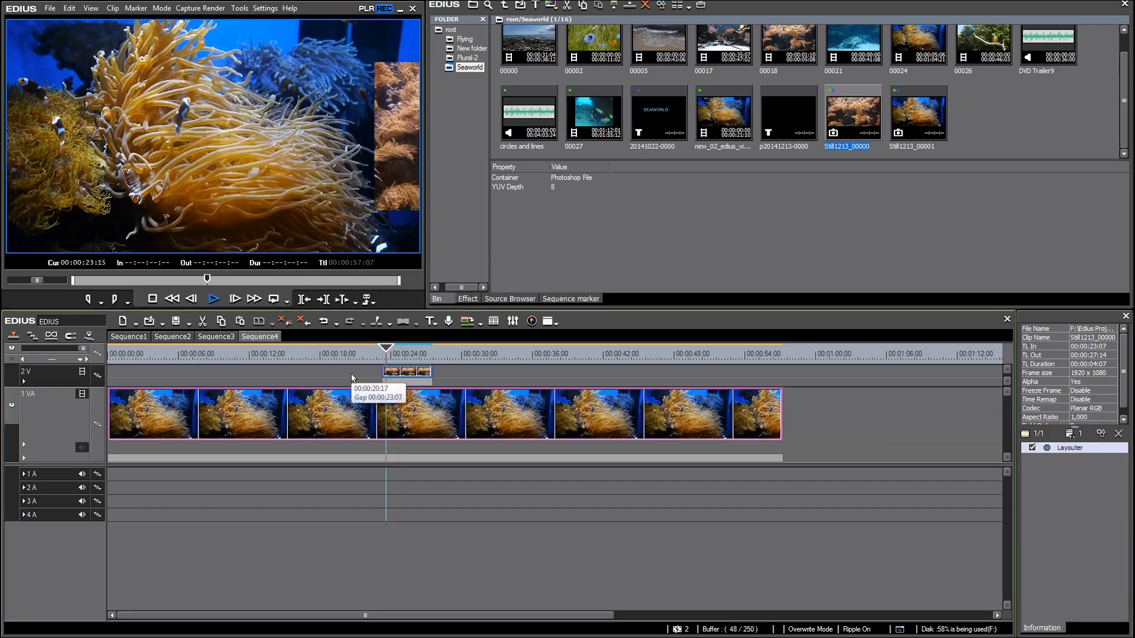
Preview the overlay on 2V, trim it to about two seconds, and open Layouter.
click(213, 298)
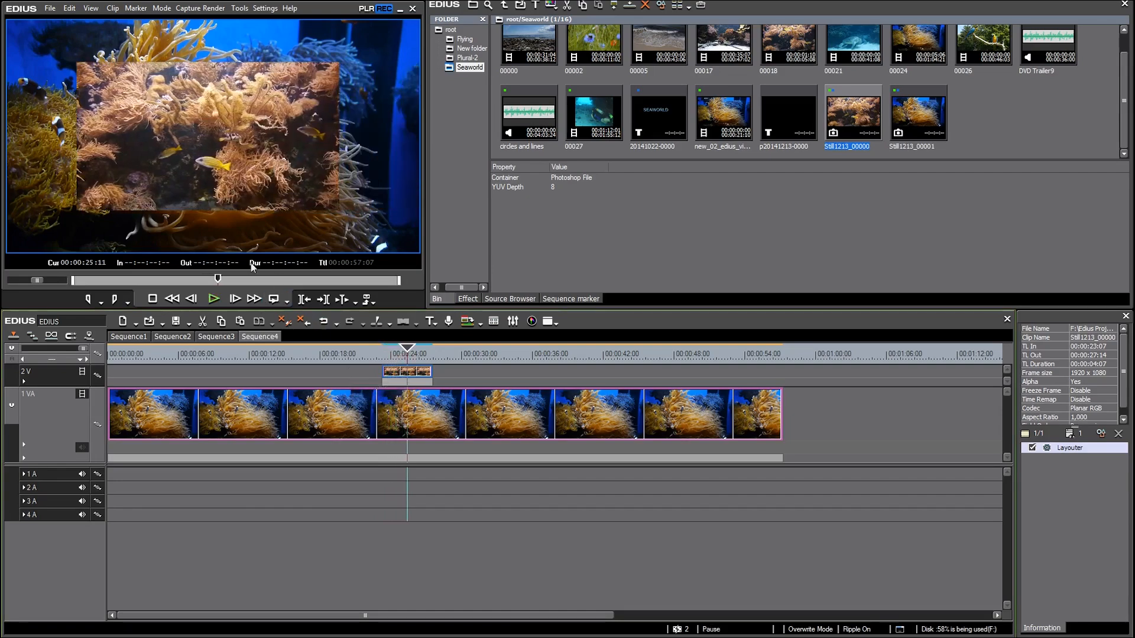
click(382, 354)
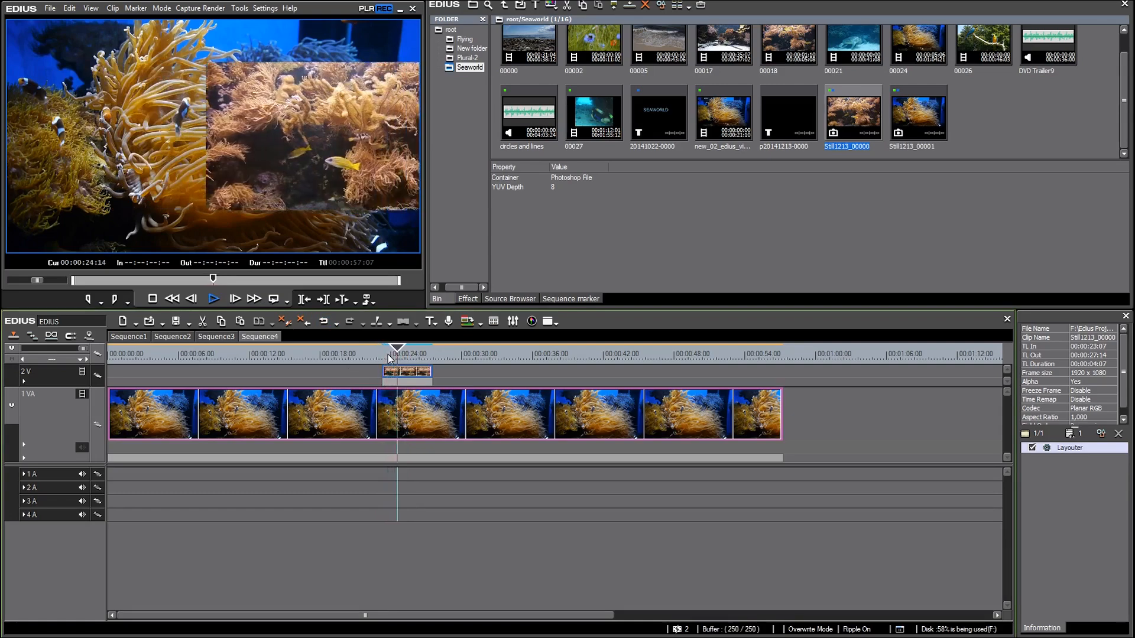
click(212, 299)
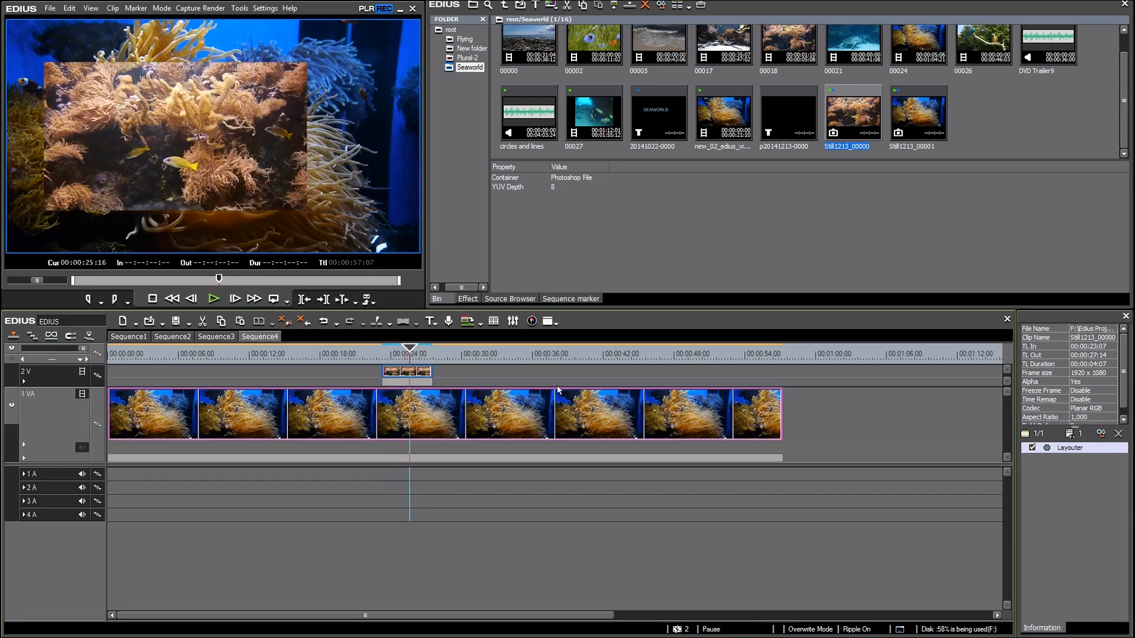
mouse_move(1068, 451)
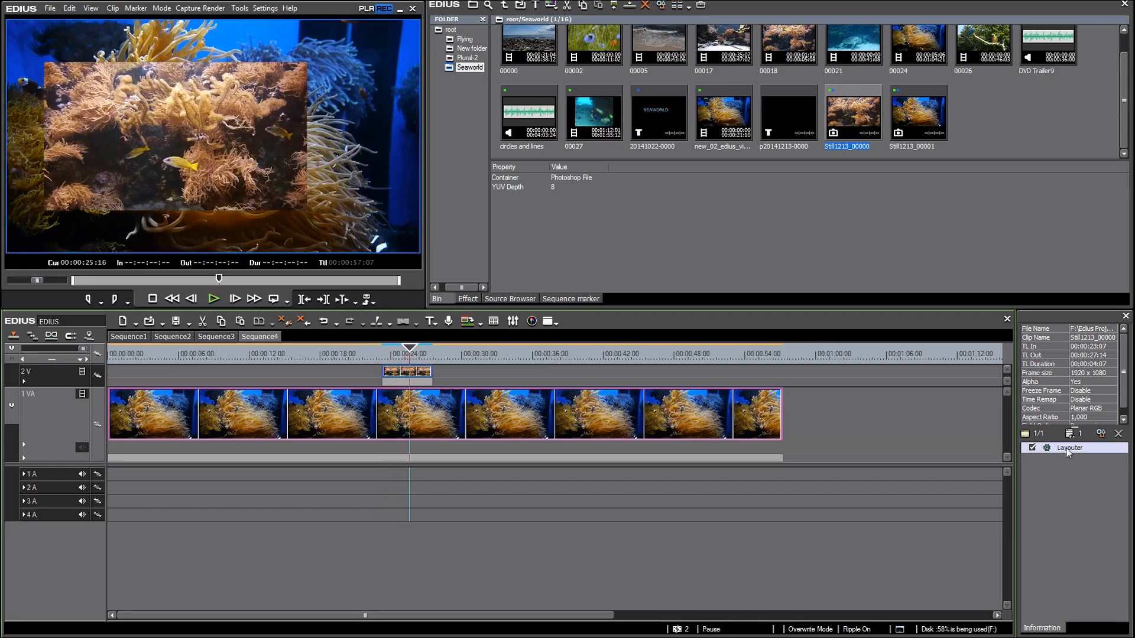
click(1070, 447)
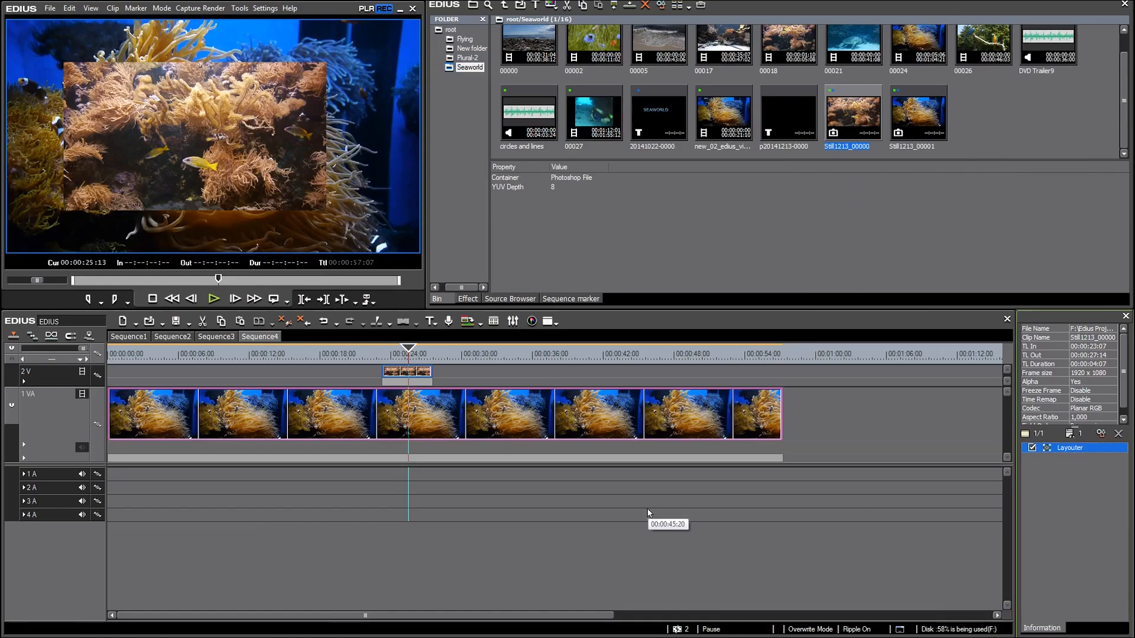
mouse_move(435, 377)
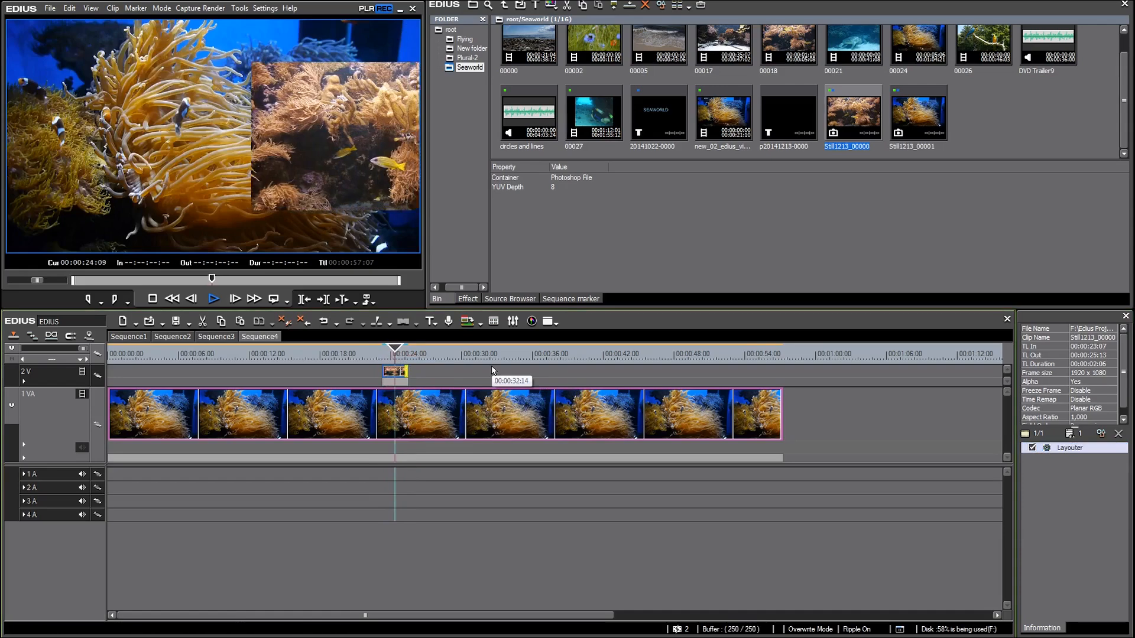
click(213, 299)
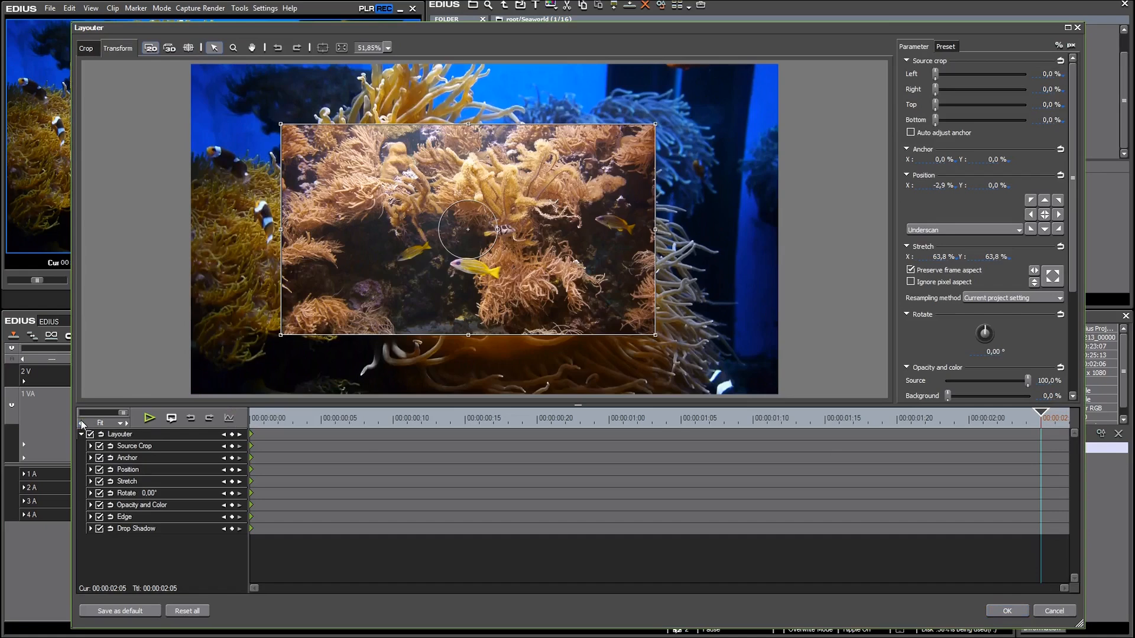
Widen the keyframe timeline scale, keyframe Position X at -84.3% near the end, and apply.
click(125, 423)
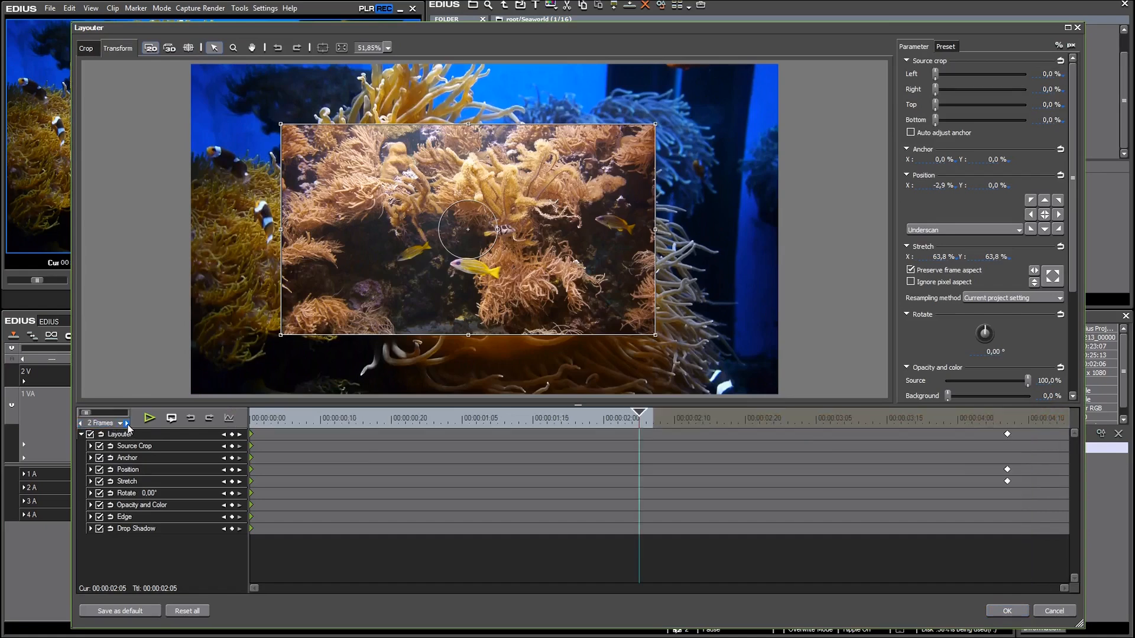
click(126, 423)
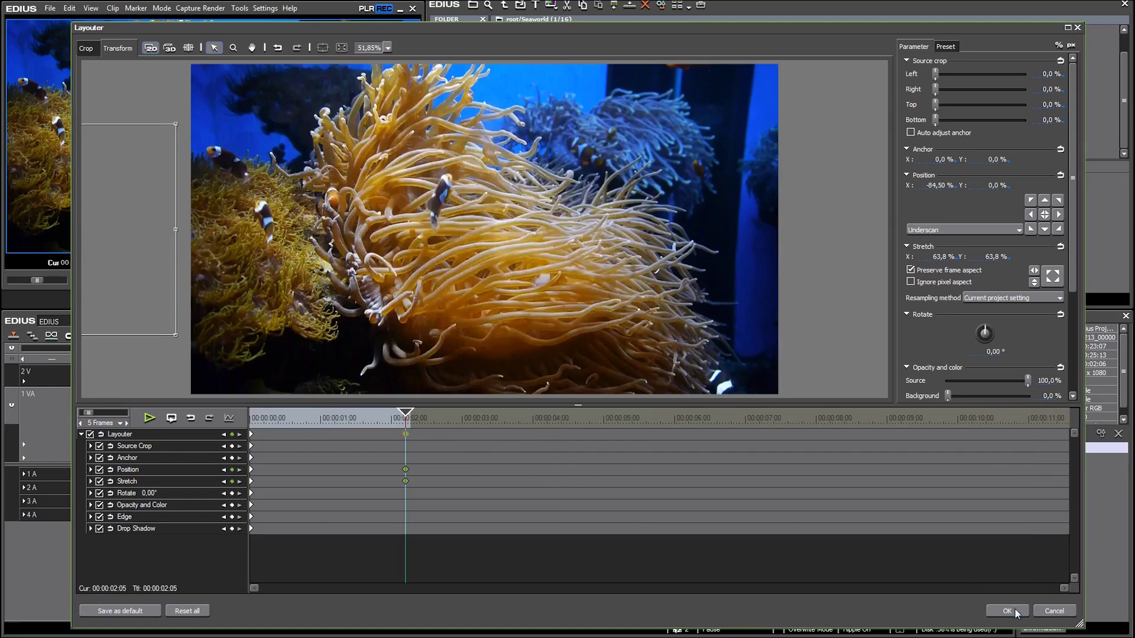
click(1006, 610)
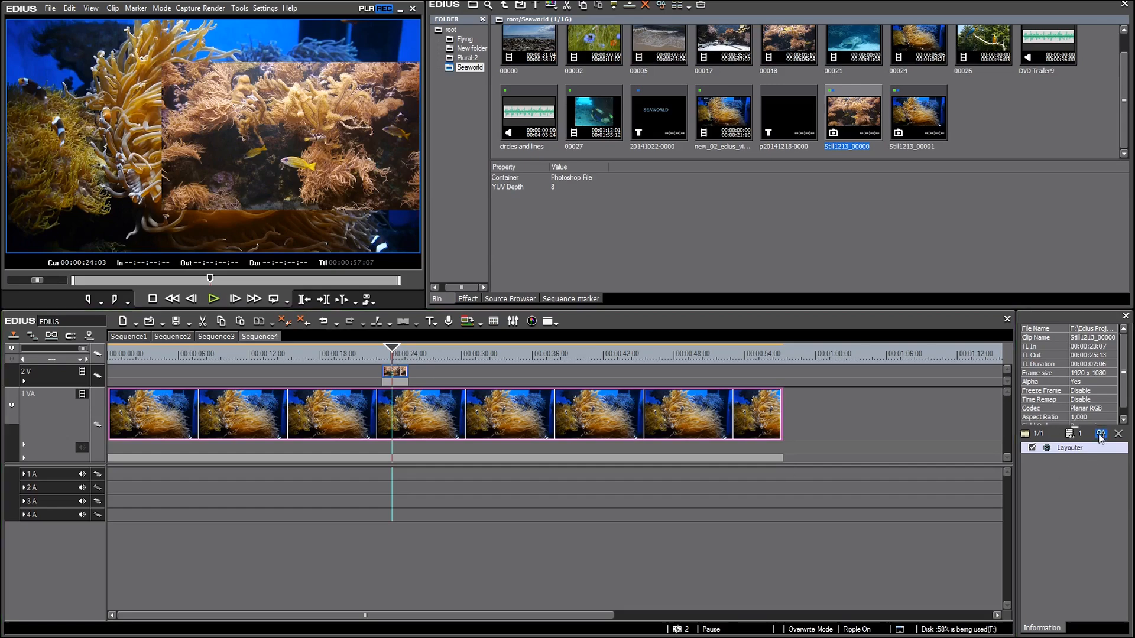
Reset the overlay's Layouter settings to default, confirm, and show the Effect library.
click(1100, 434)
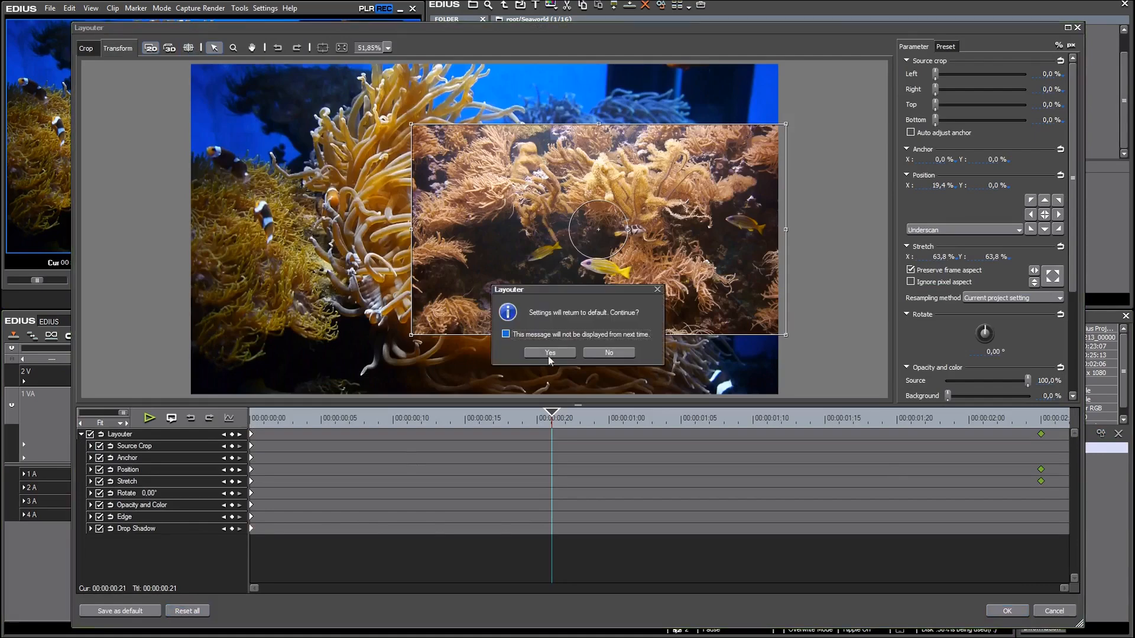
click(549, 355)
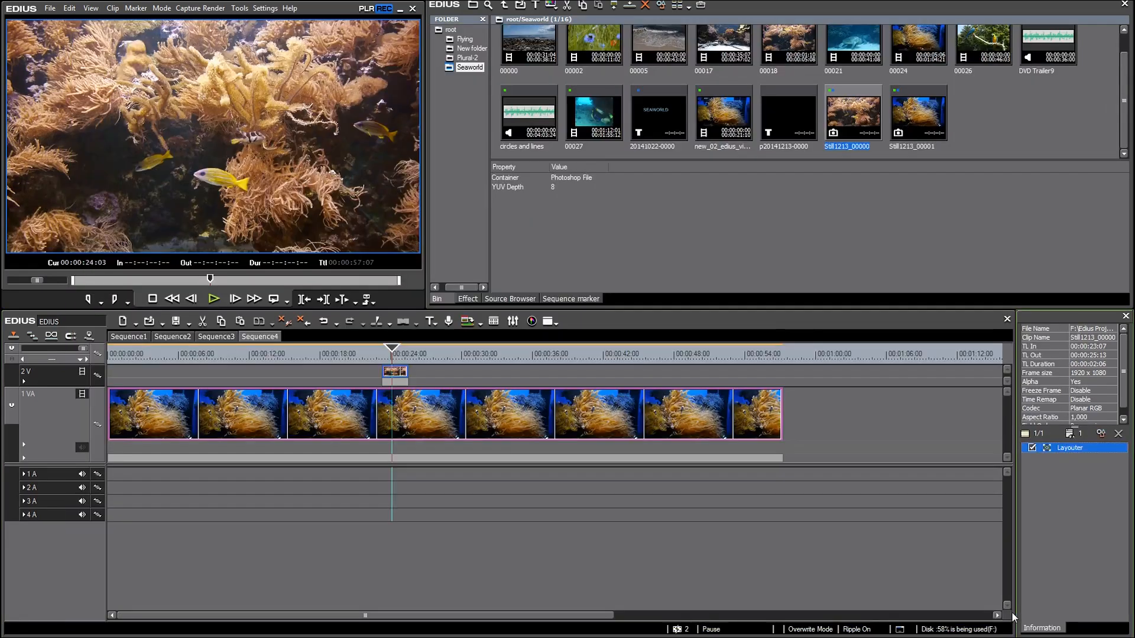
mouse_move(484, 243)
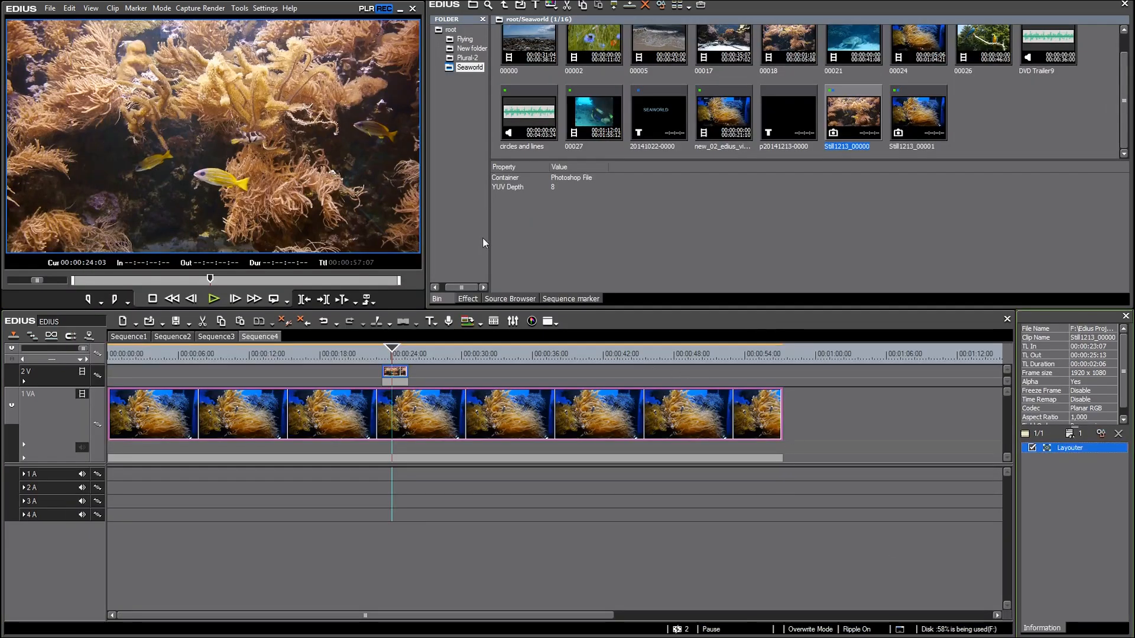
click(467, 298)
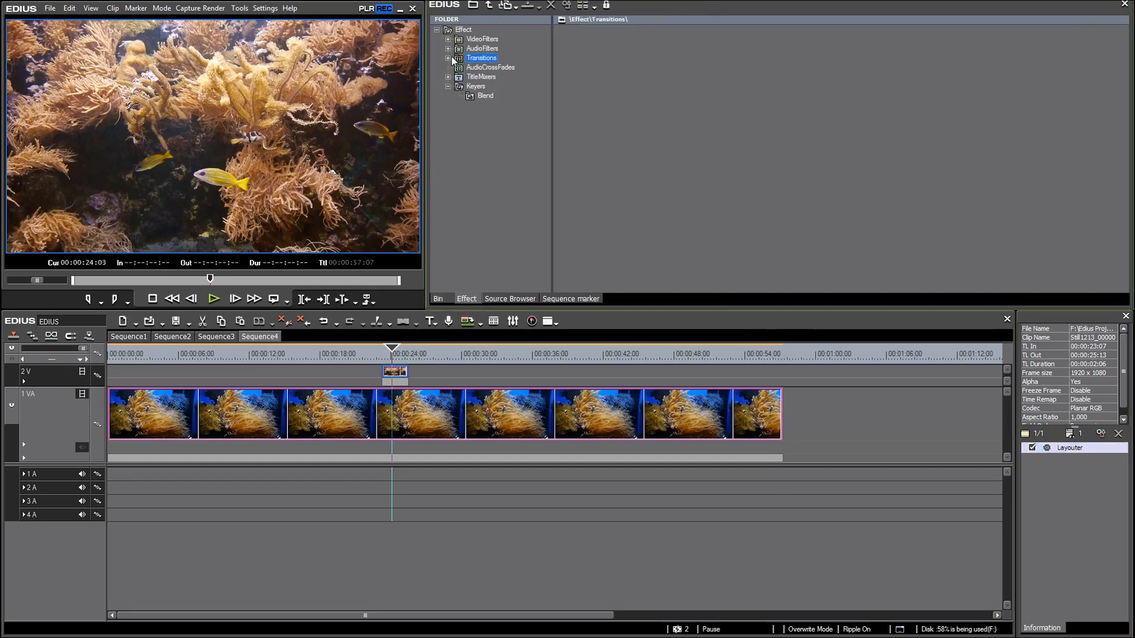
Browse Transitions > GPU > Advanced and pick Transform for the 2V clip's start.
click(449, 58)
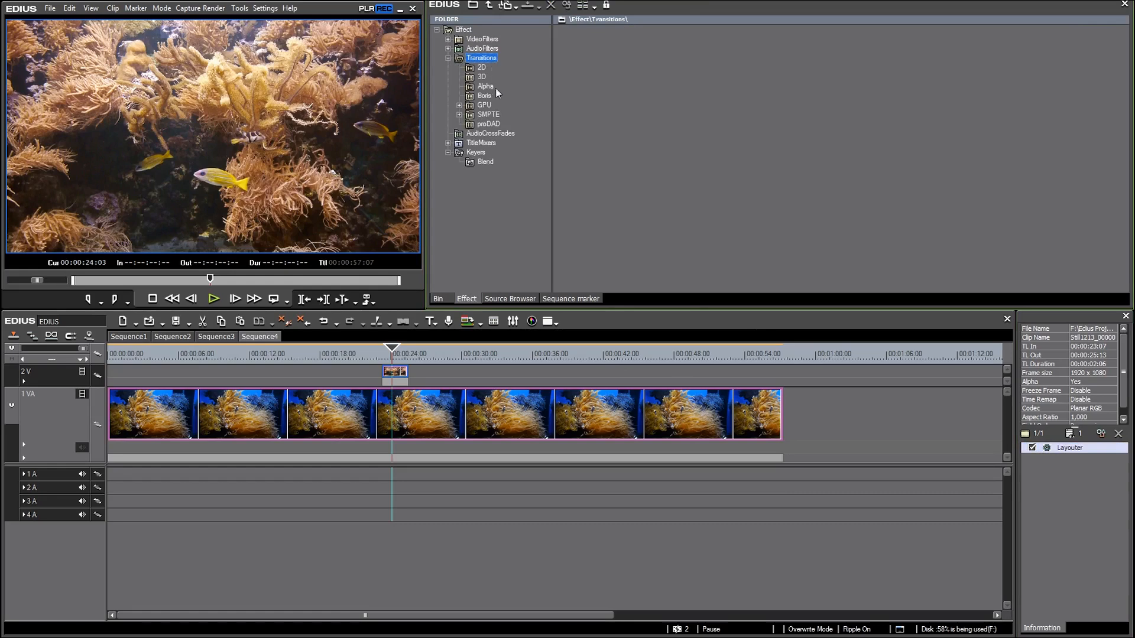
mouse_move(485, 110)
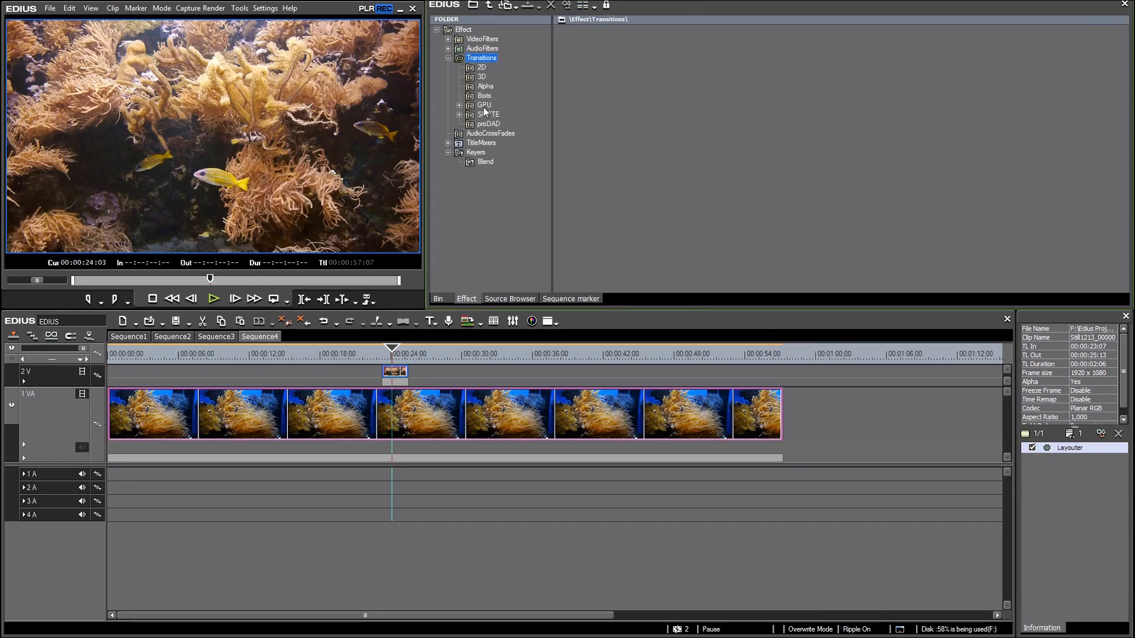
click(483, 106)
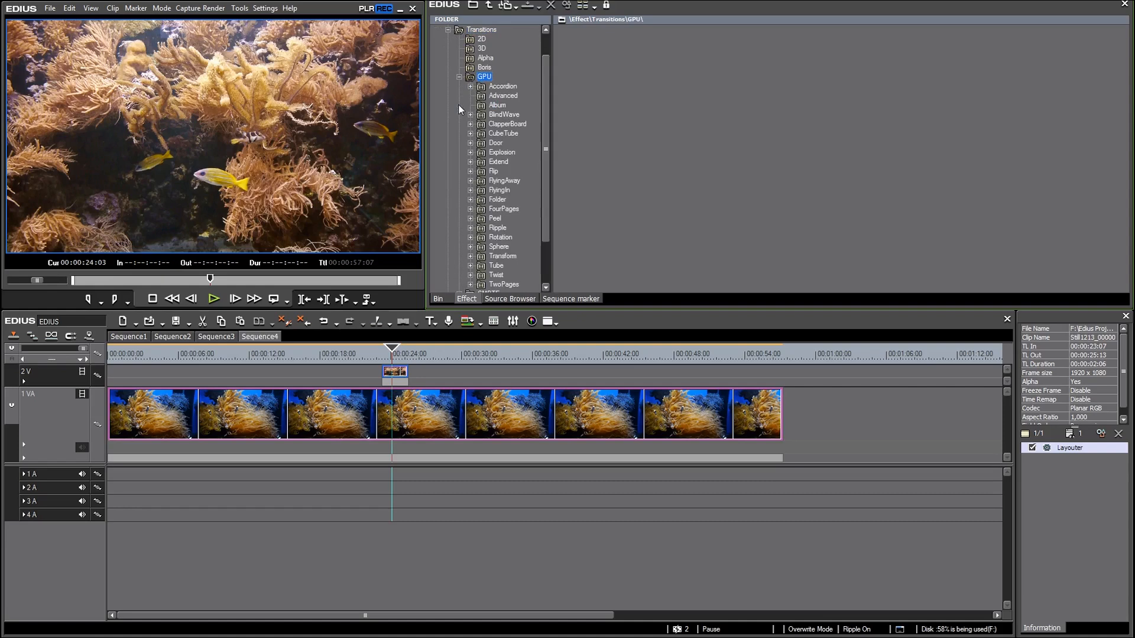
mouse_move(509, 101)
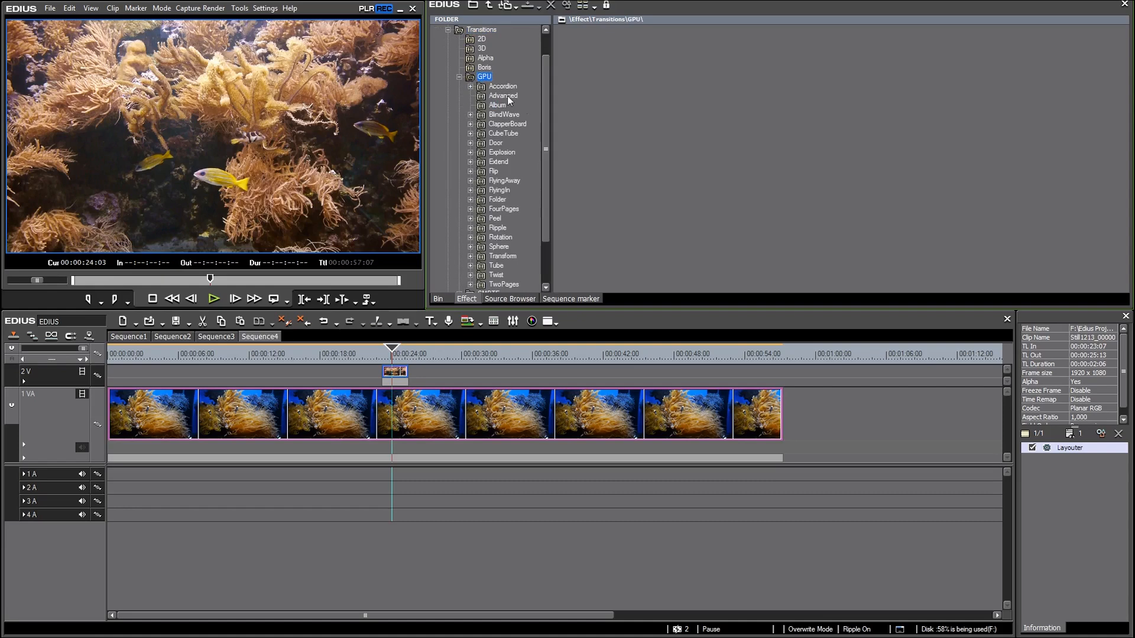
click(502, 96)
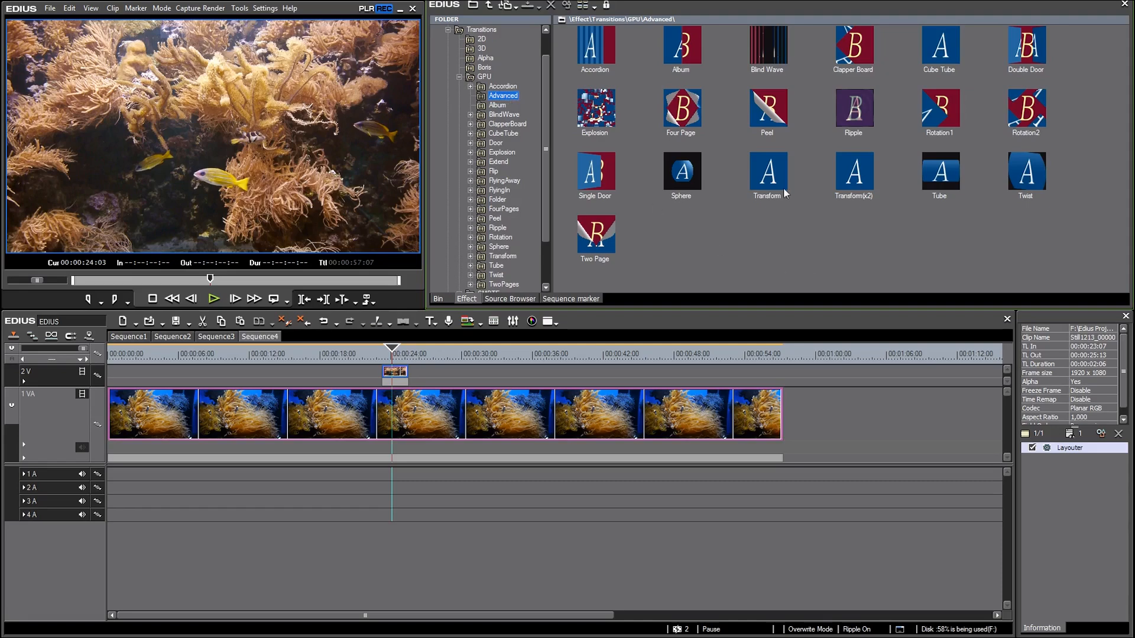
click(767, 174)
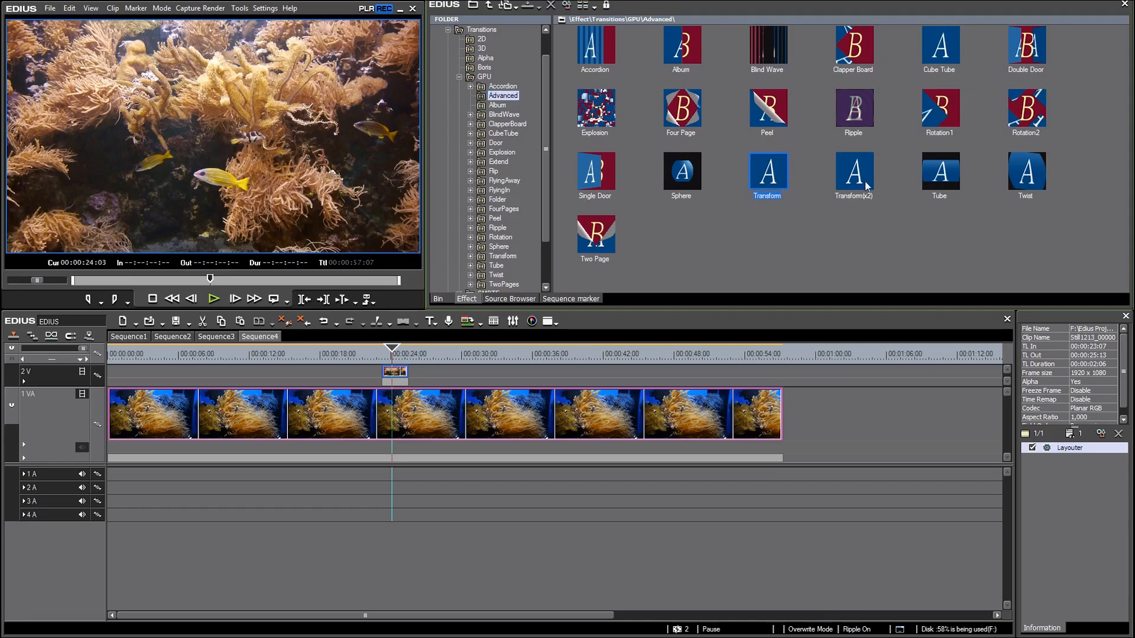
mouse_move(855, 174)
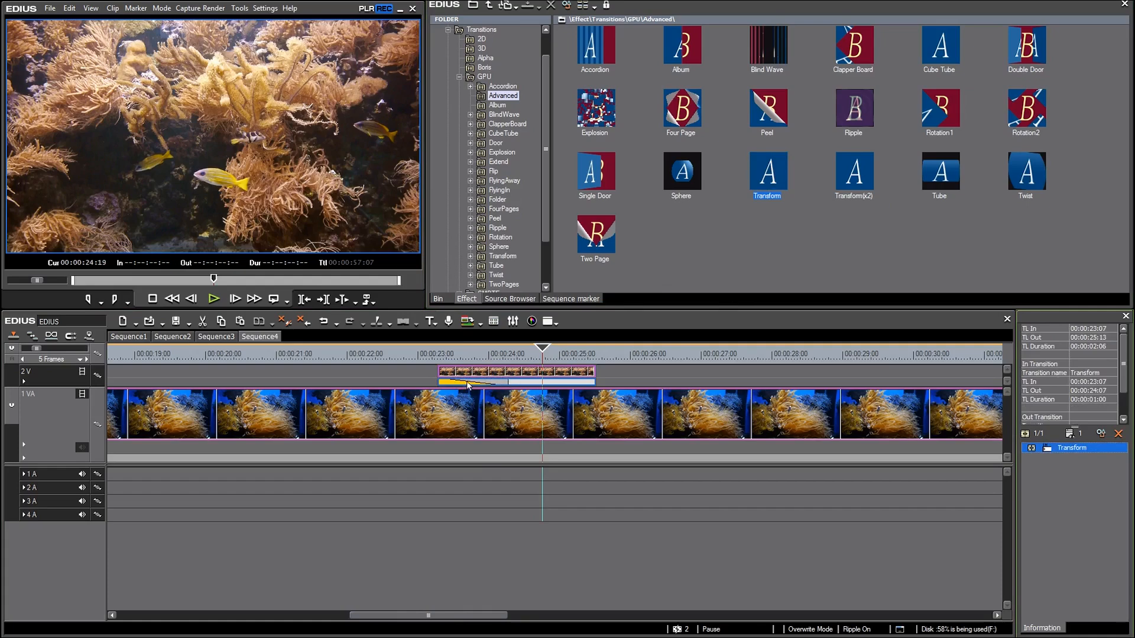
click(462, 355)
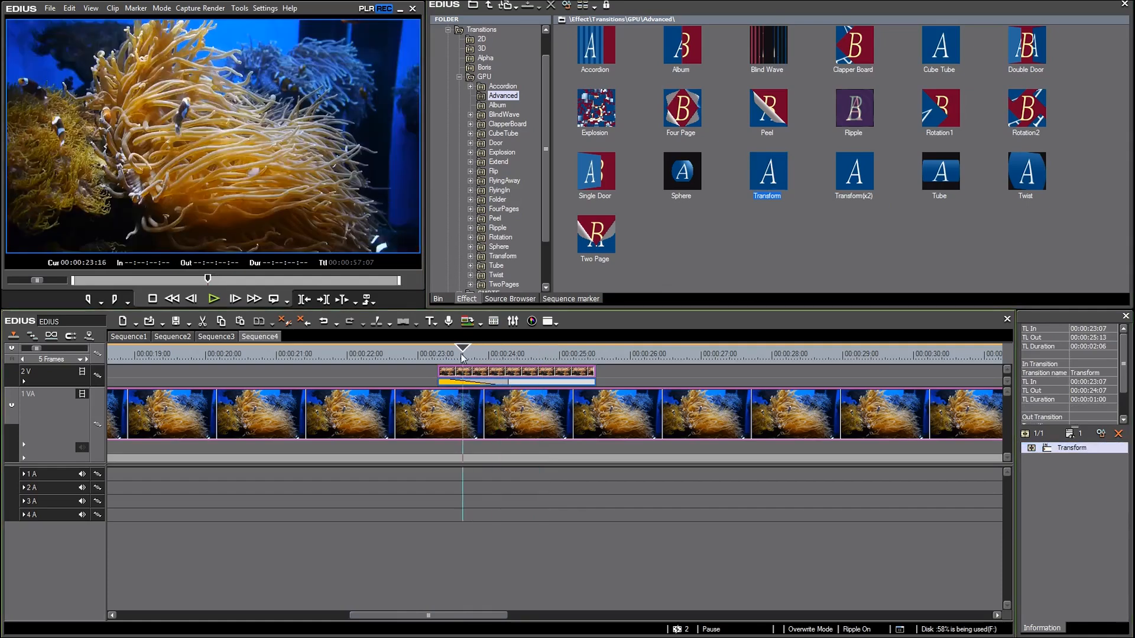
click(498, 354)
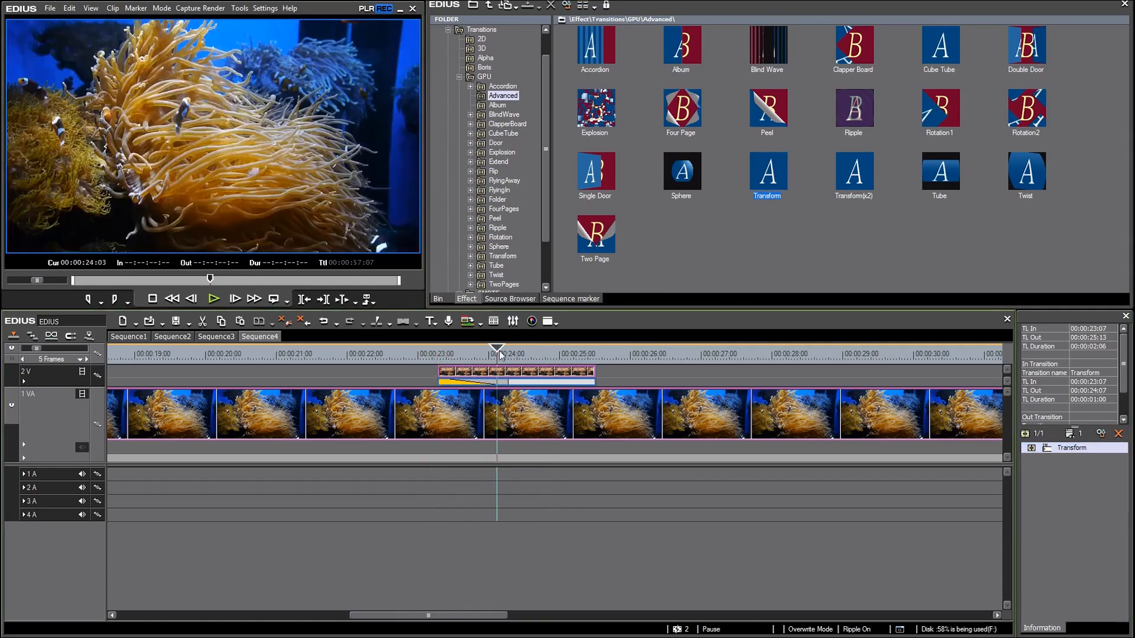
click(465, 355)
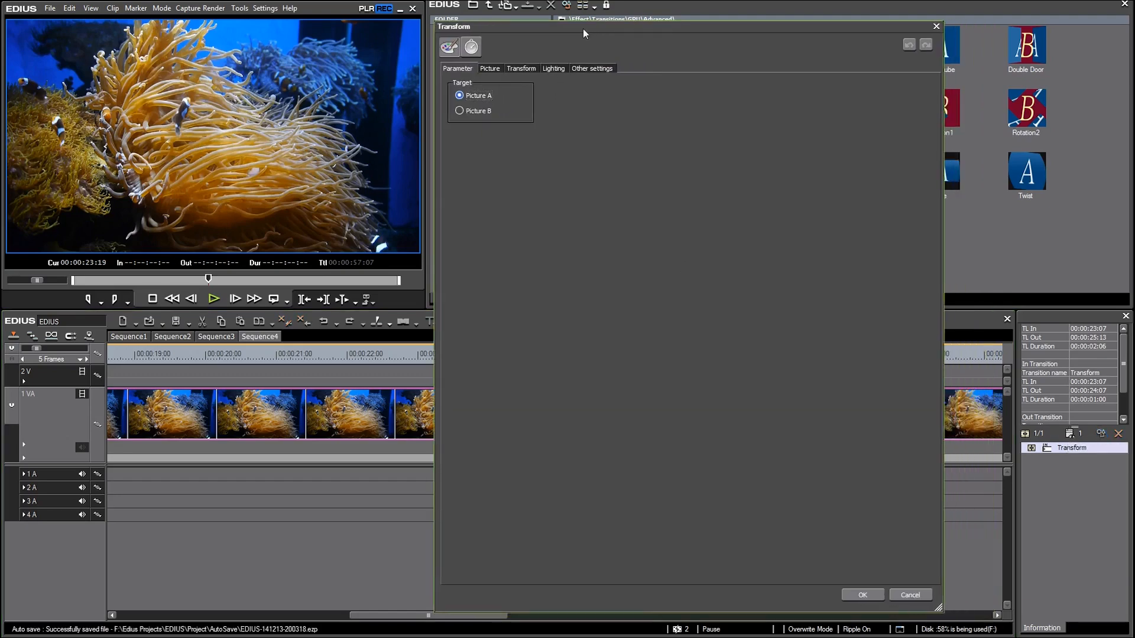
mouse_move(951, 174)
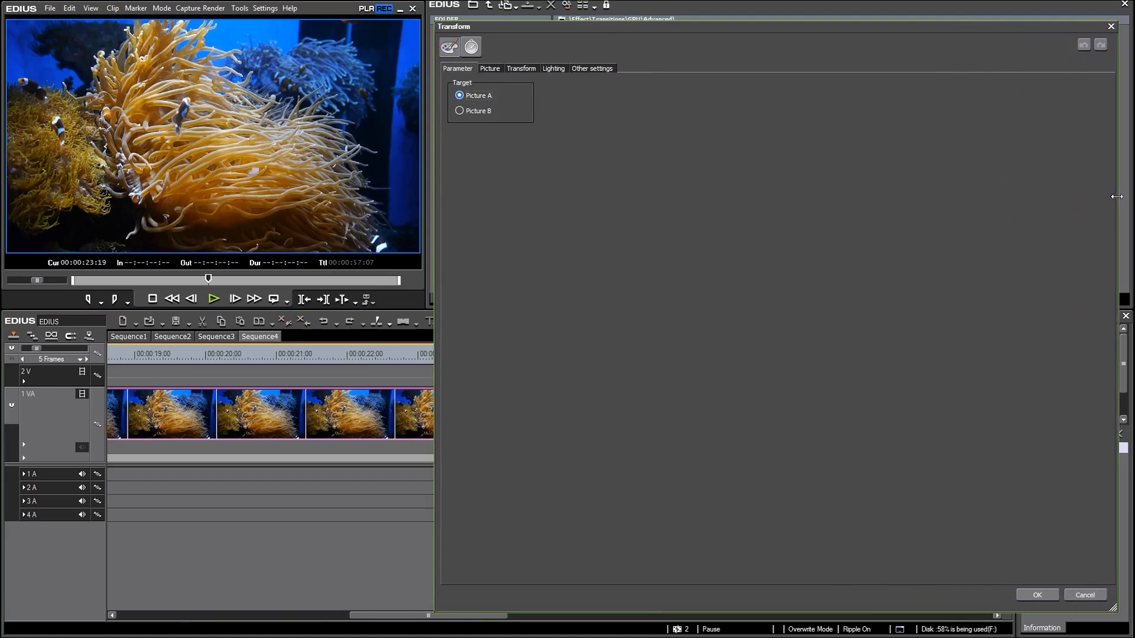
mouse_move(483, 132)
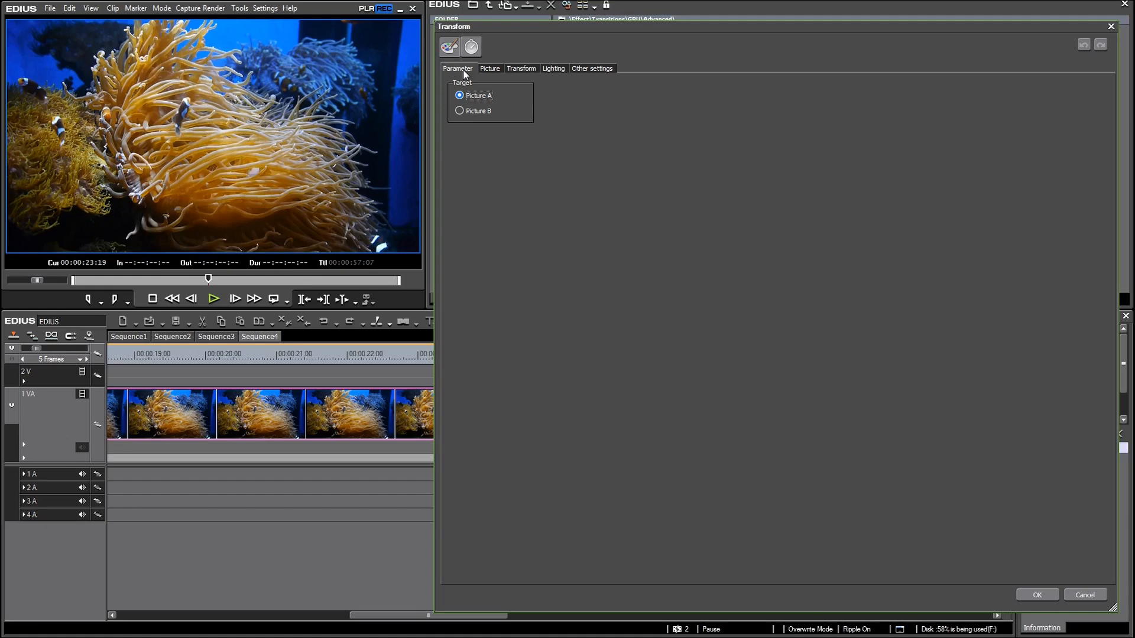
mouse_move(460, 114)
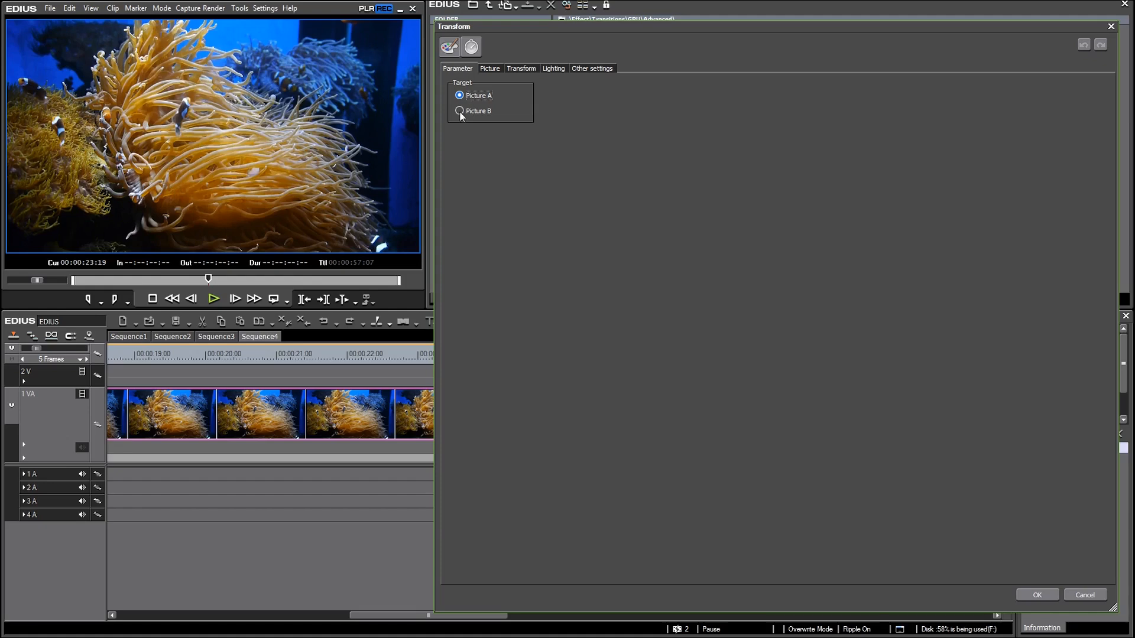
Set the Transform transition's target to Picture B.
click(459, 111)
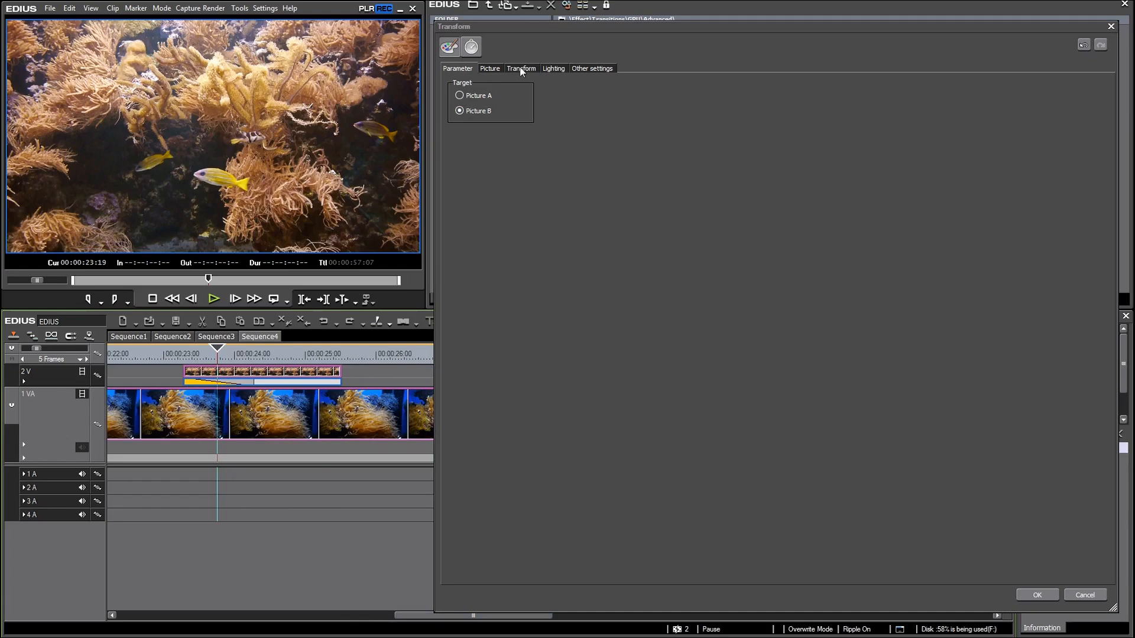
Gang the scale of Picture B to 68.30% and make the background transparent.
click(520, 68)
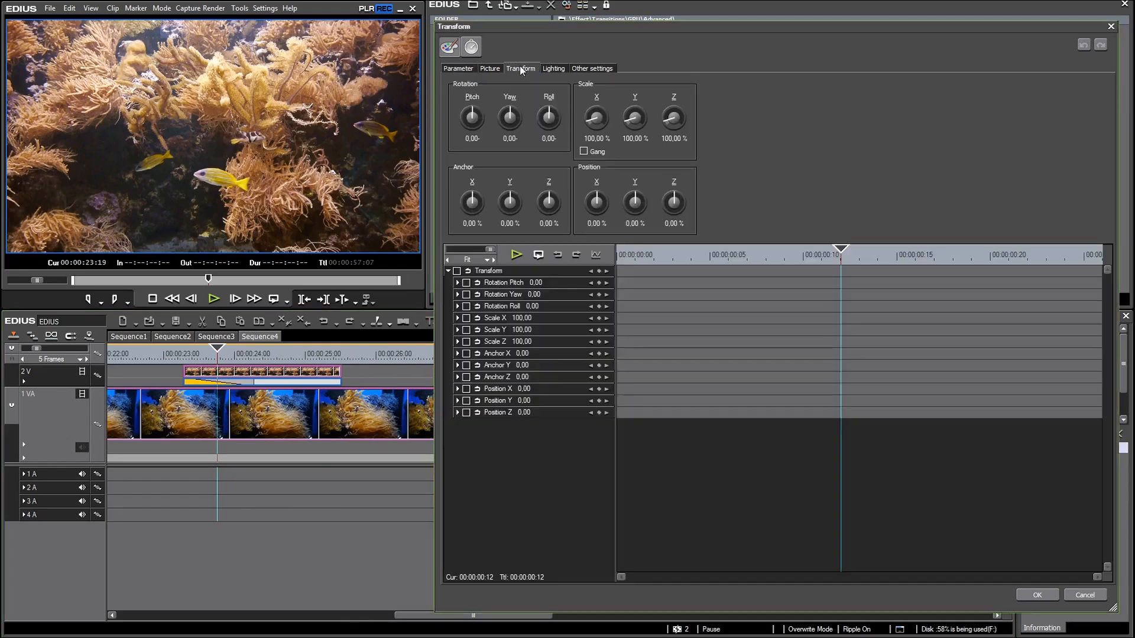
mouse_move(545, 85)
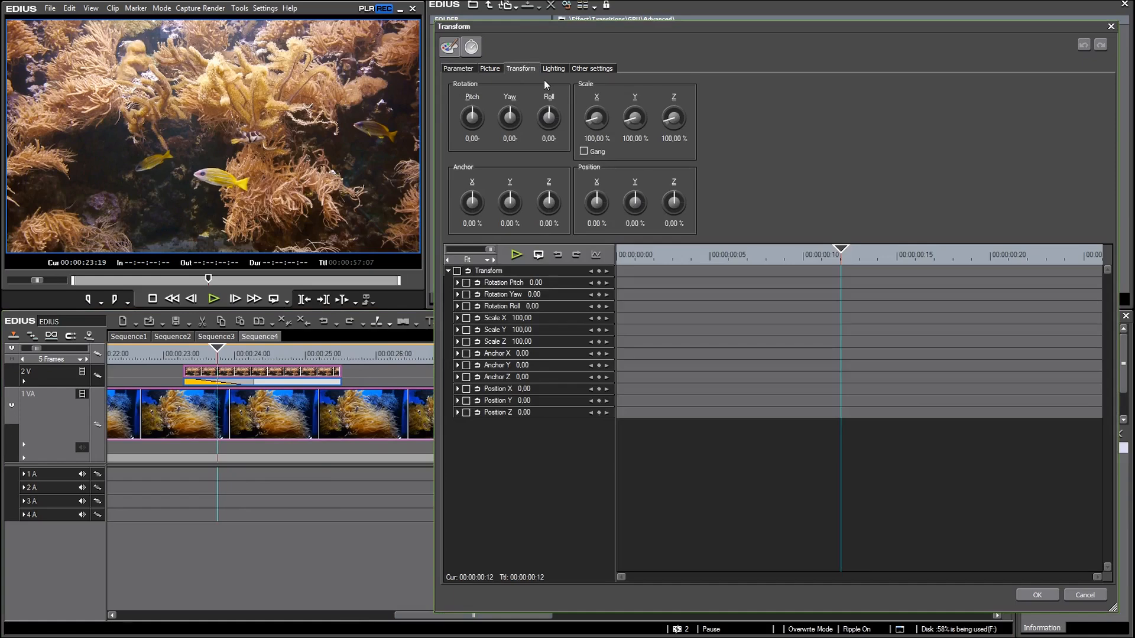
mouse_move(593, 99)
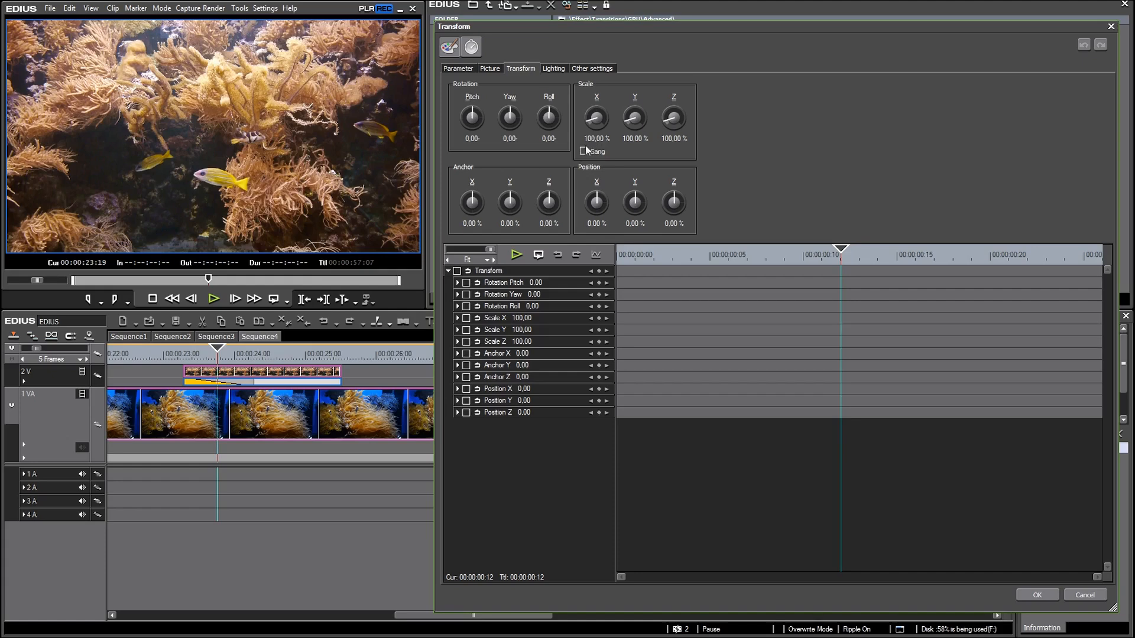
click(583, 151)
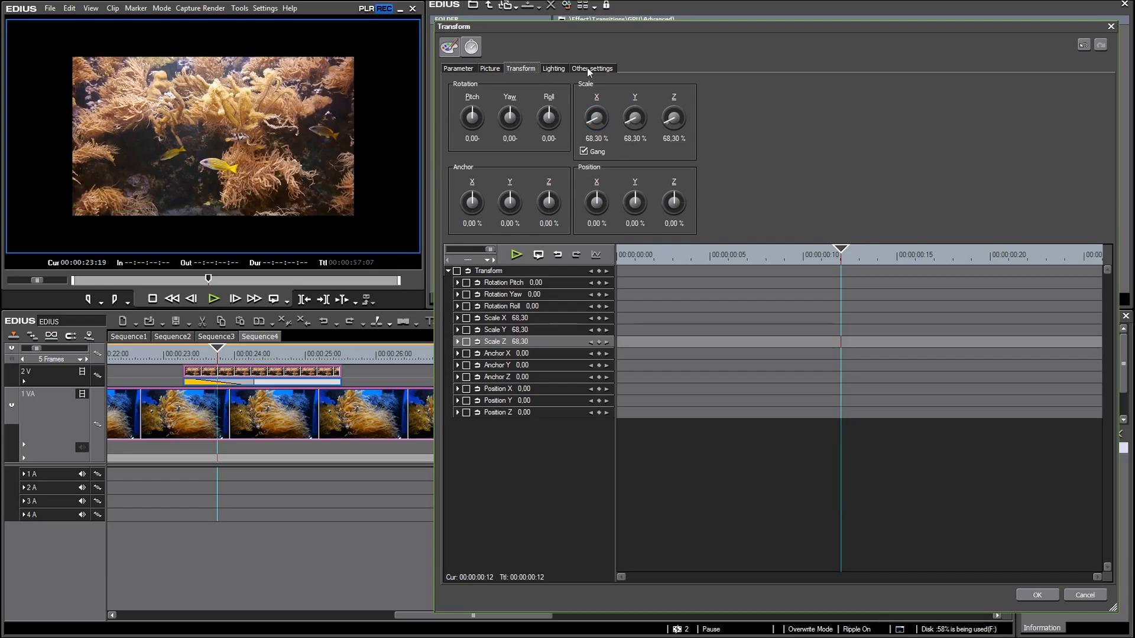
click(591, 68)
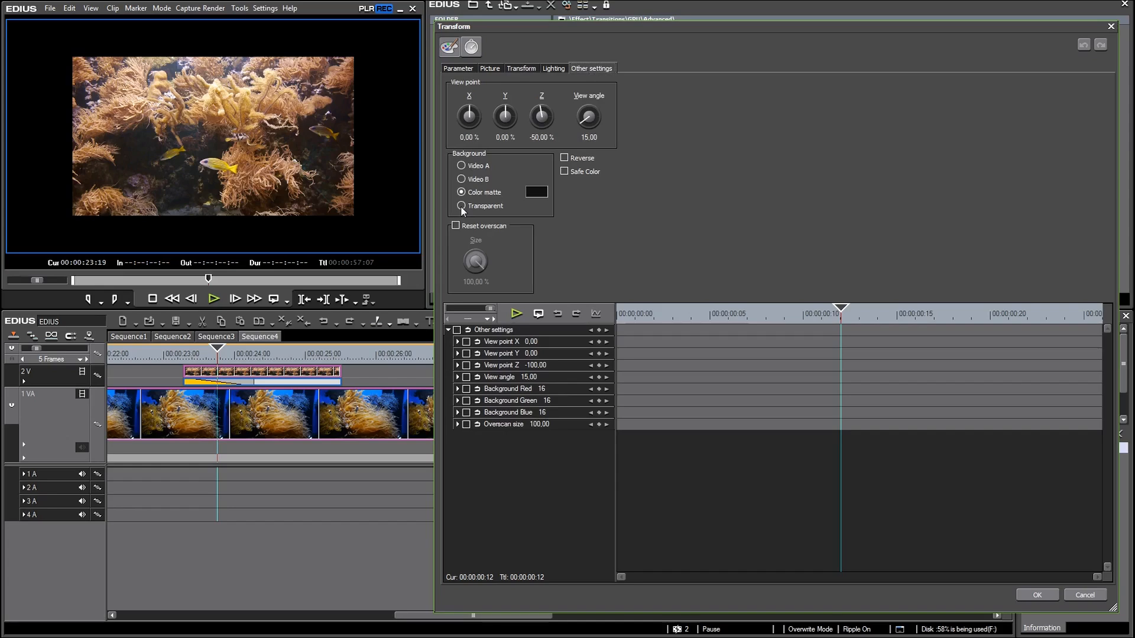
click(461, 206)
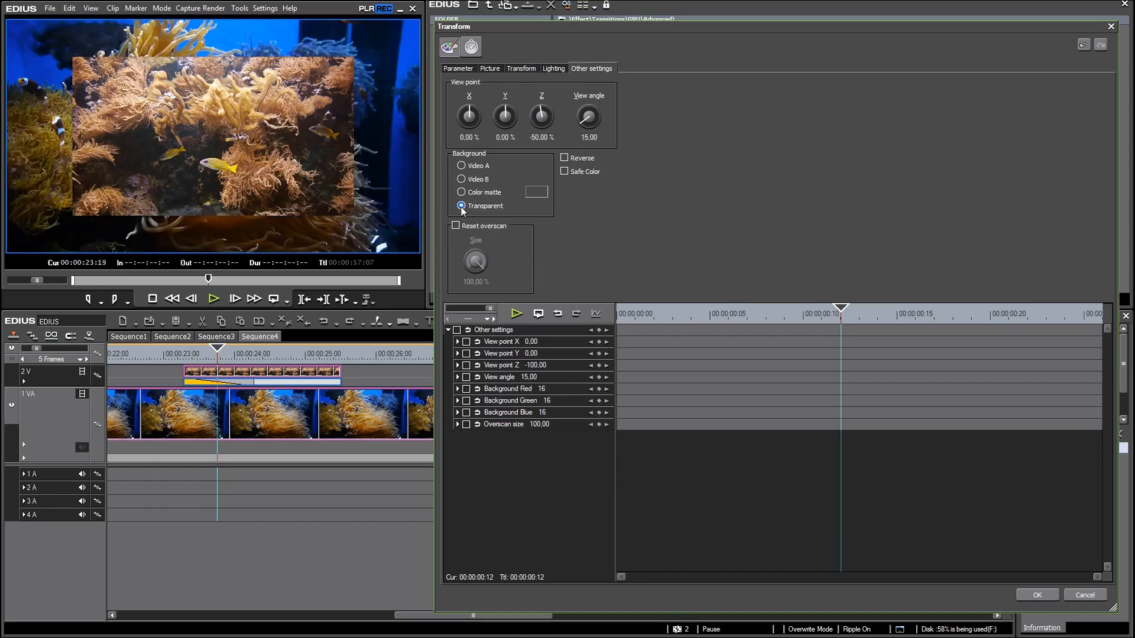
Keyframe Position X from +86.80 at the start to -86.00 at the end, then confirm.
click(520, 68)
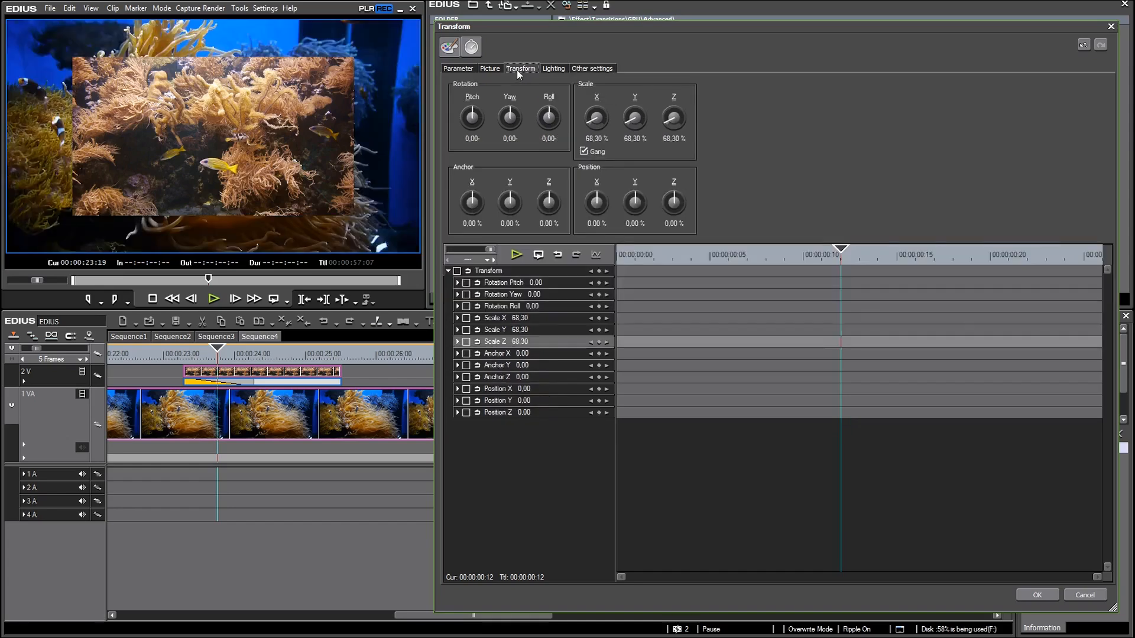
click(616, 255)
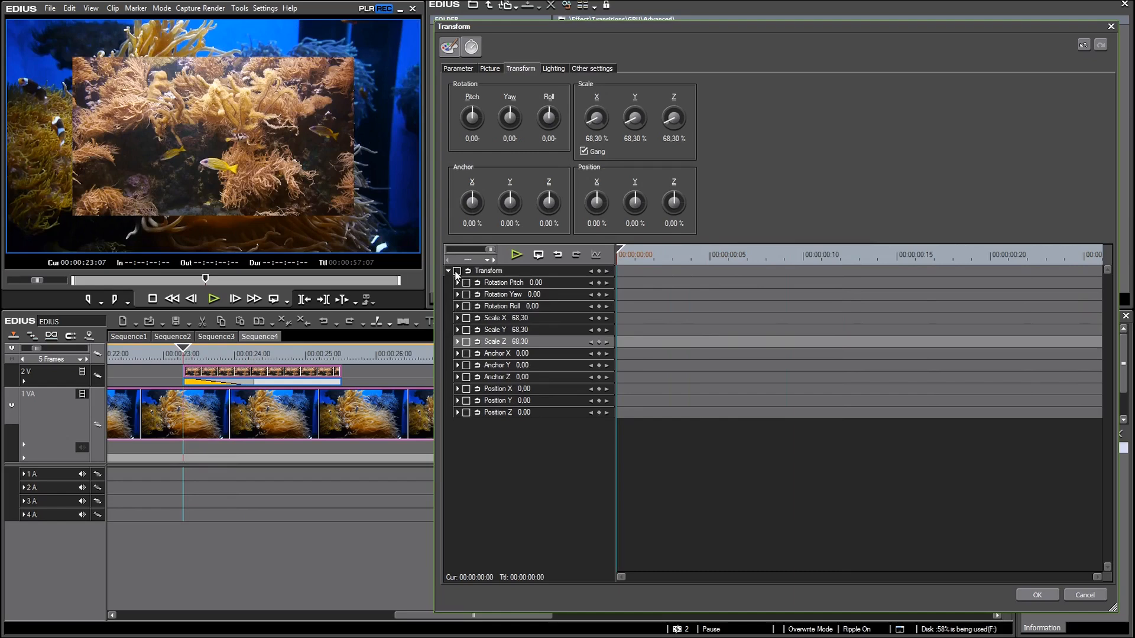
click(457, 270)
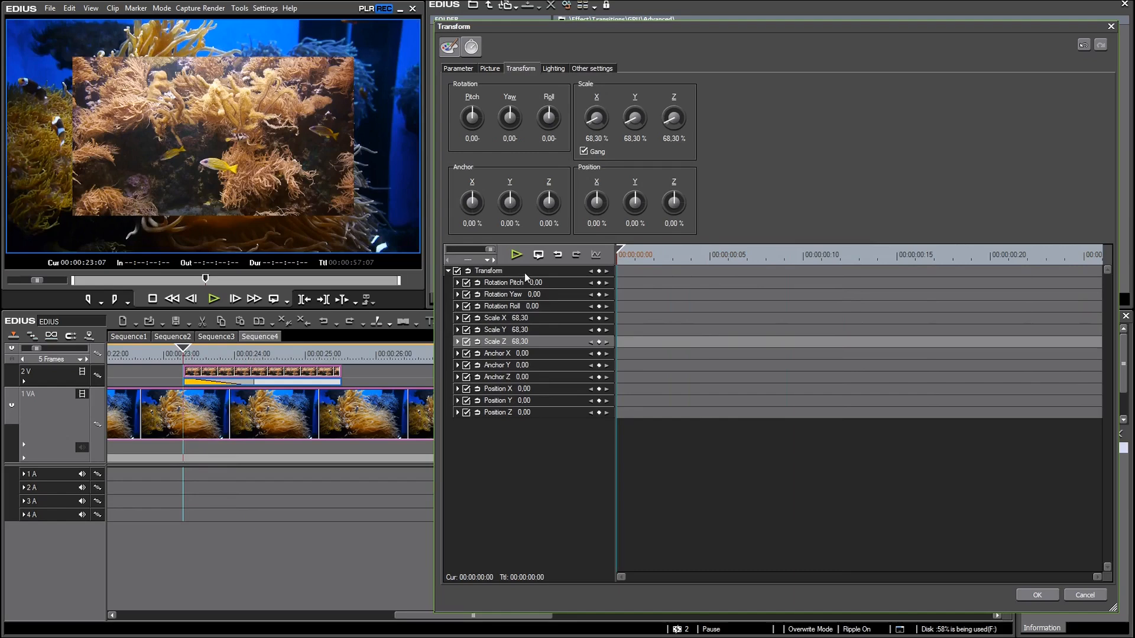
mouse_move(528, 271)
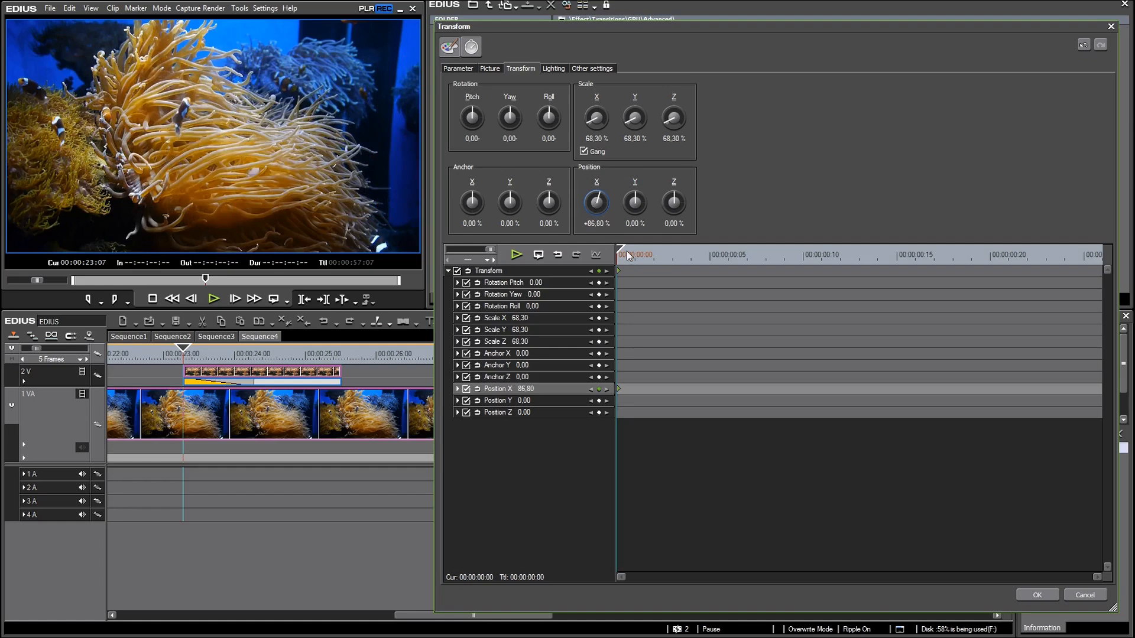
click(952, 254)
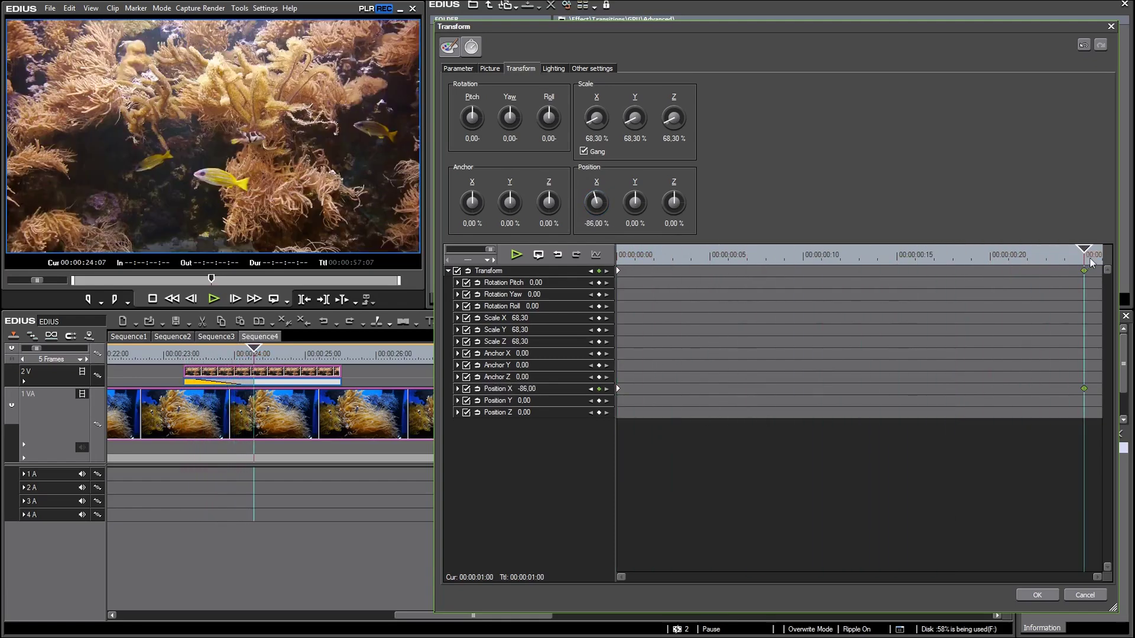
click(896, 255)
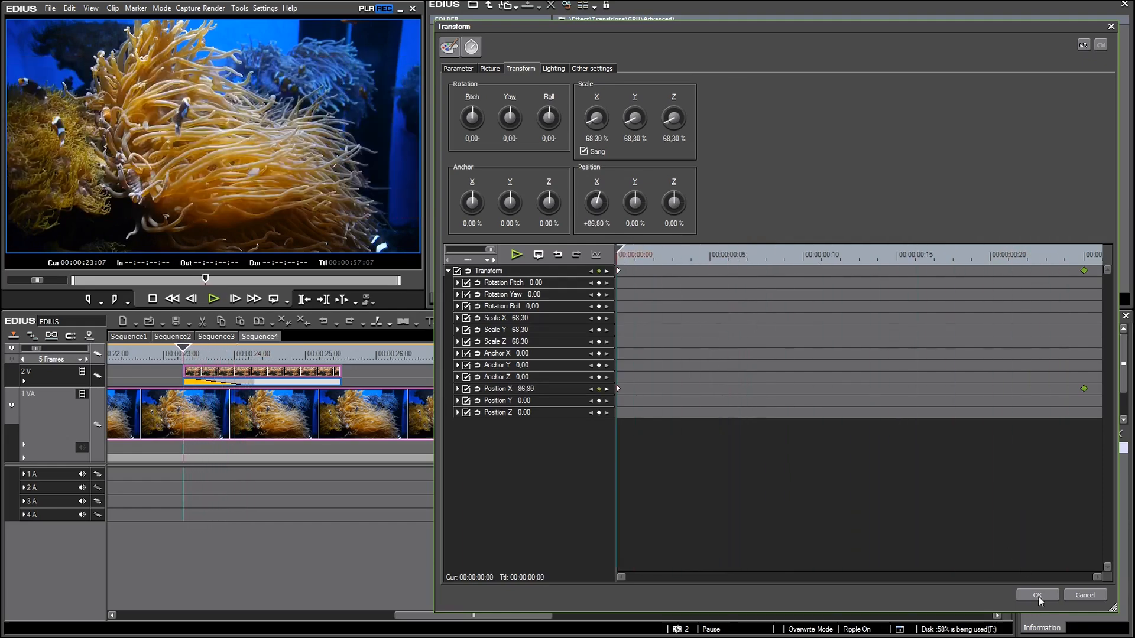
click(1036, 596)
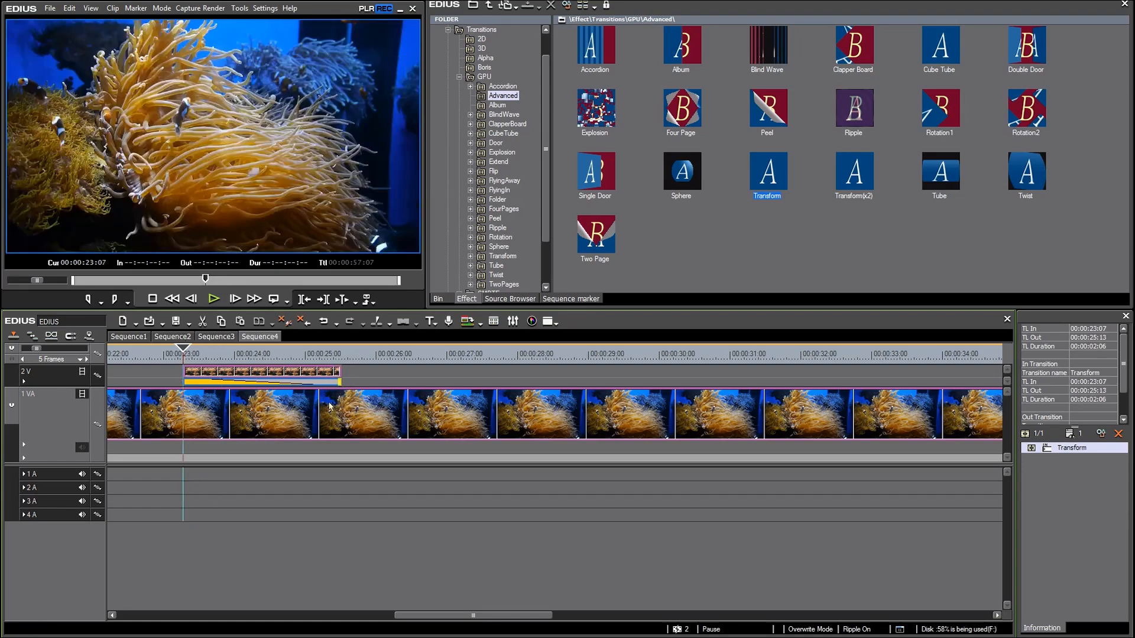
mouse_move(467, 415)
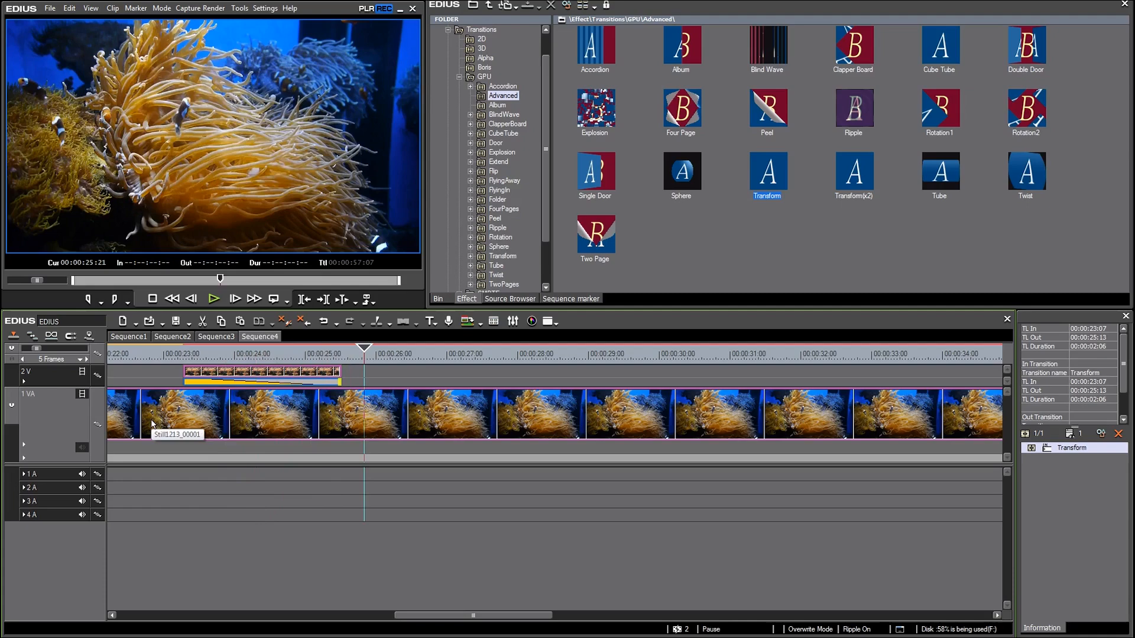
mouse_move(222, 387)
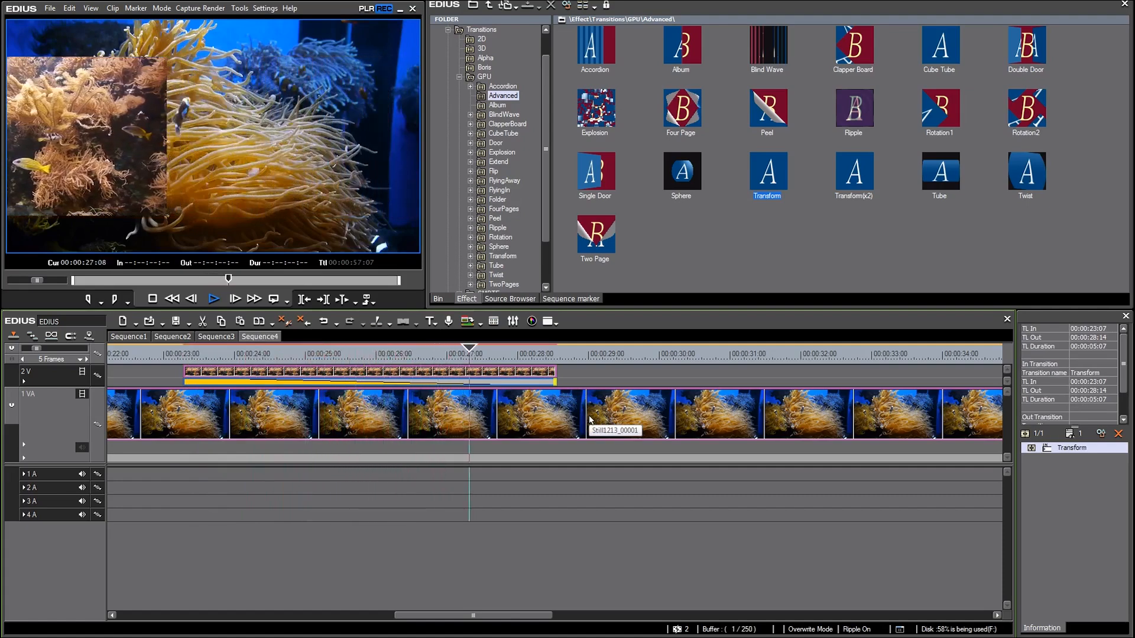
Stop playback after extending the Transform transition to 00:00:05:07.
click(213, 299)
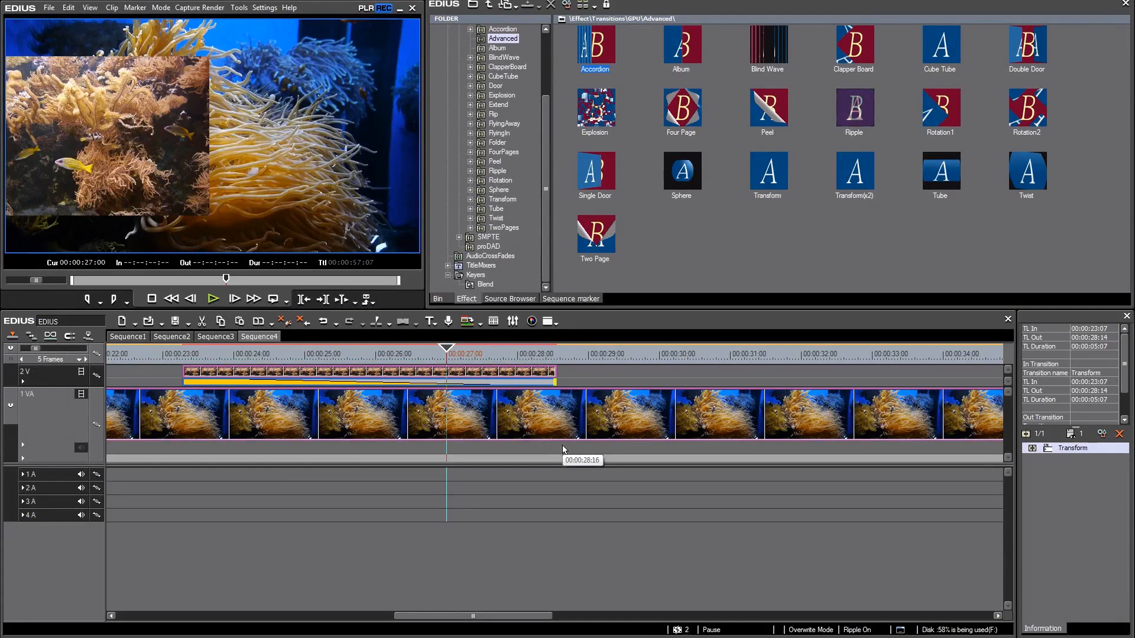
mouse_move(1074, 492)
text(Sl)
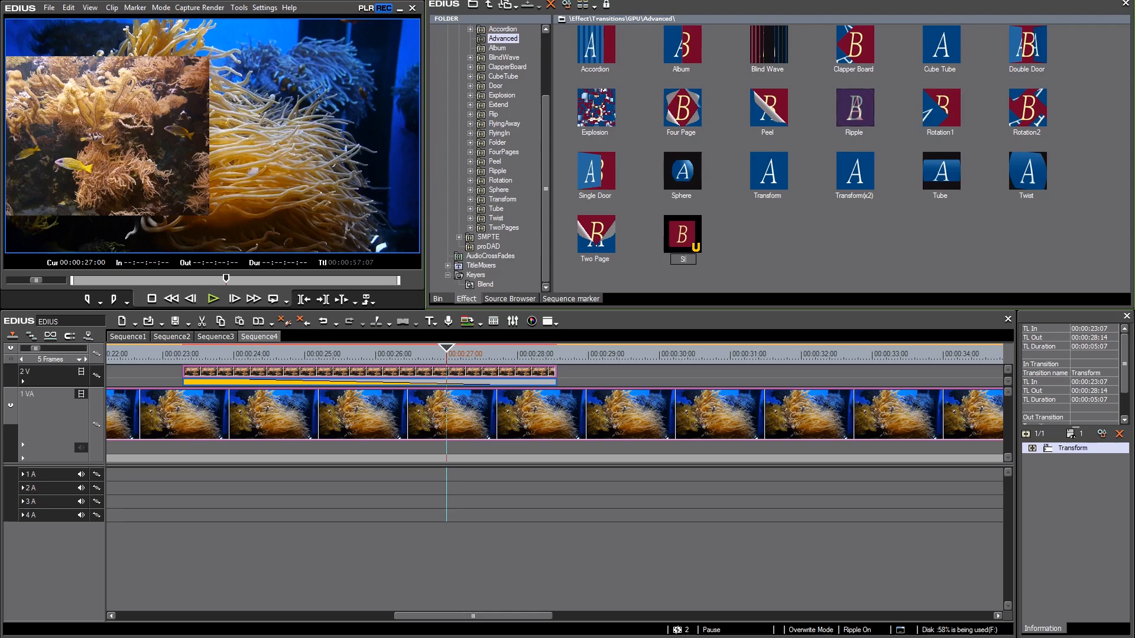
mouse_move(805, 255)
text(ide right3eft)
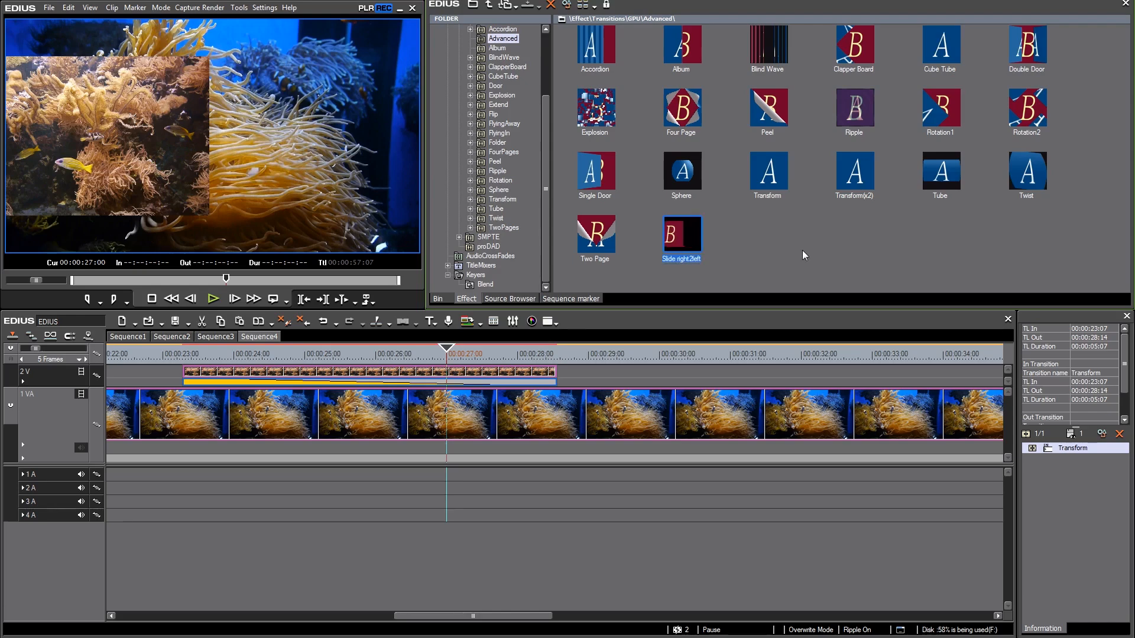
mouse_move(681, 236)
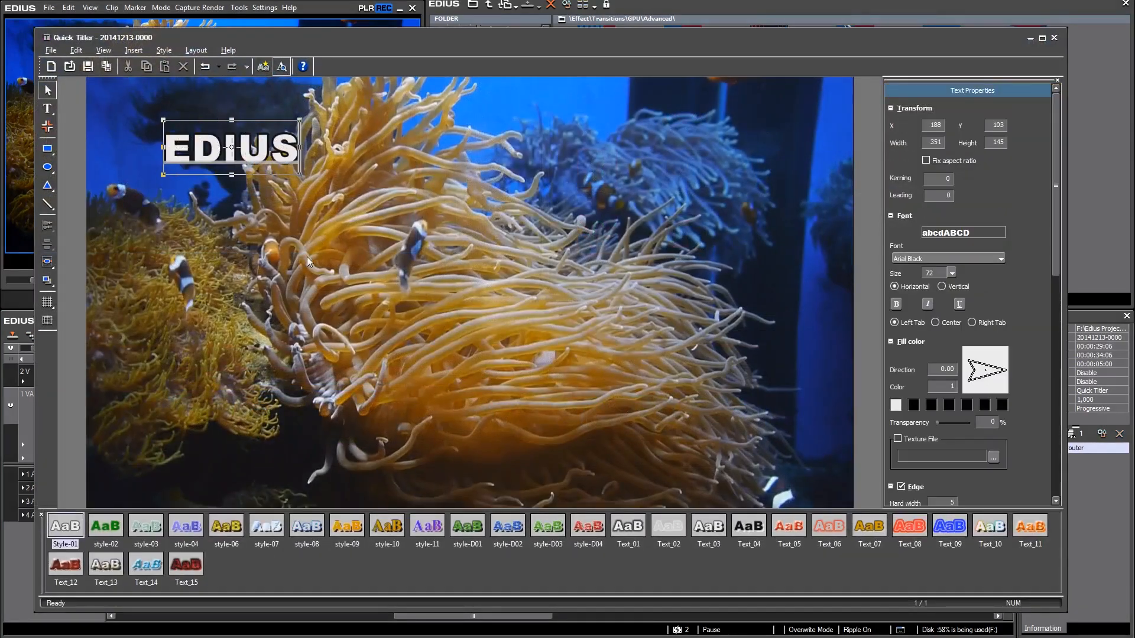
Finish the title text 'EDIUS GPU-Layouter' and preview it partway through its slide.
text(GPU)
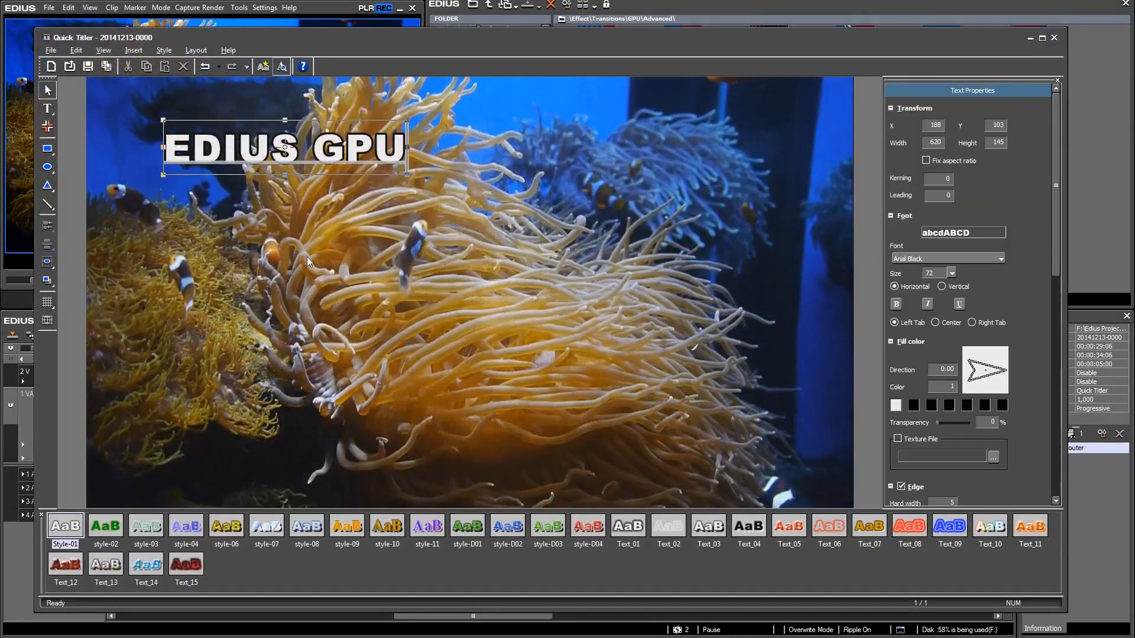
text(-Layouter)
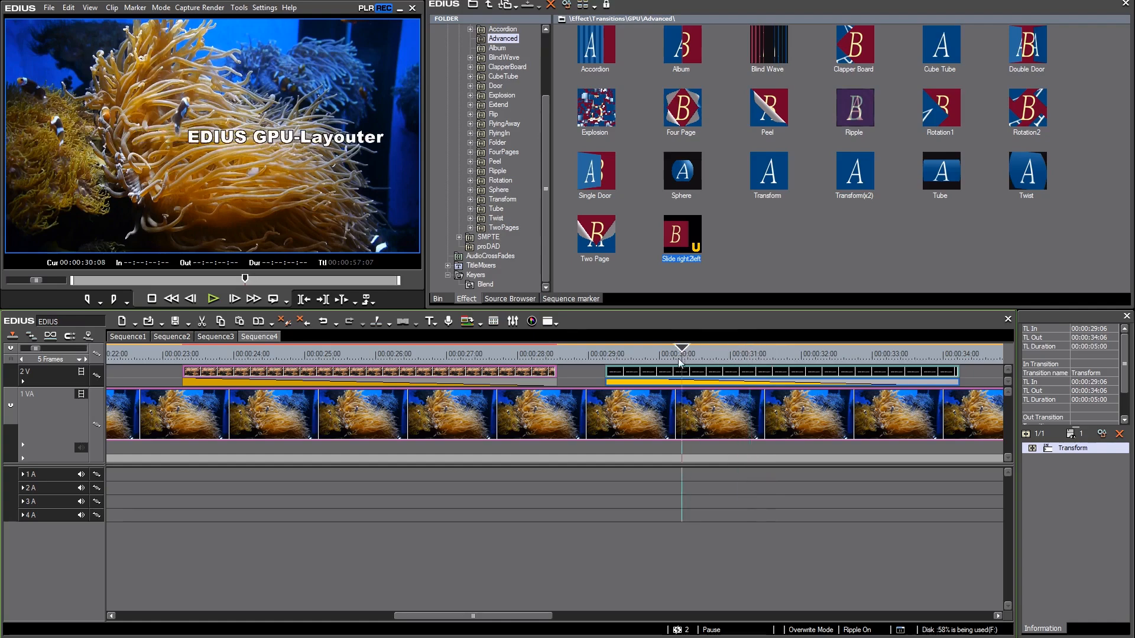
click(604, 354)
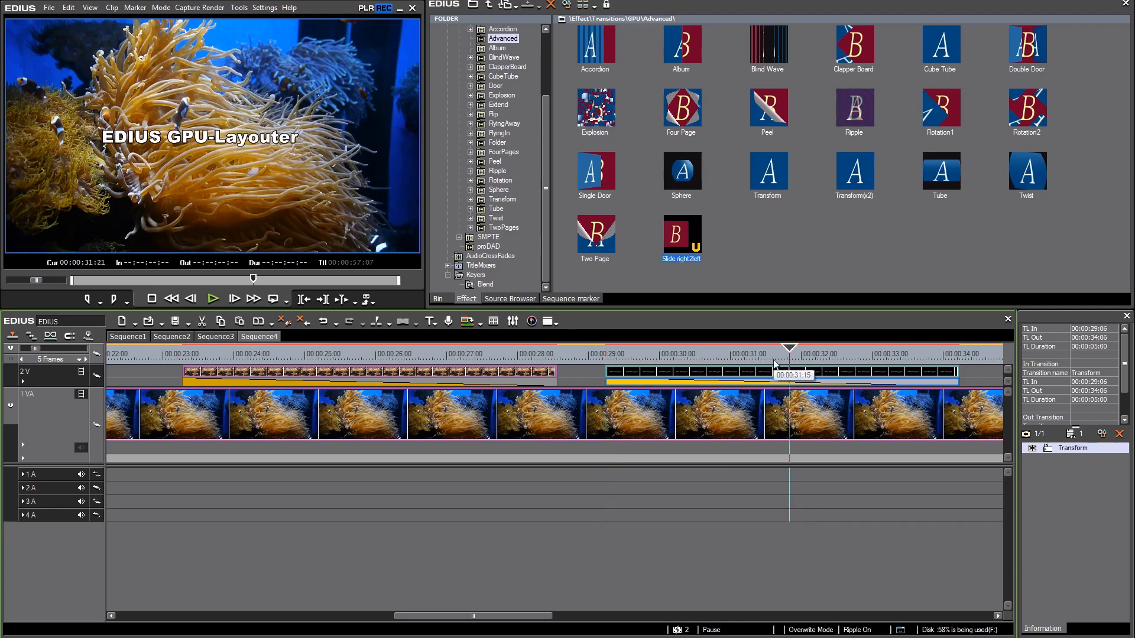
mouse_move(774, 387)
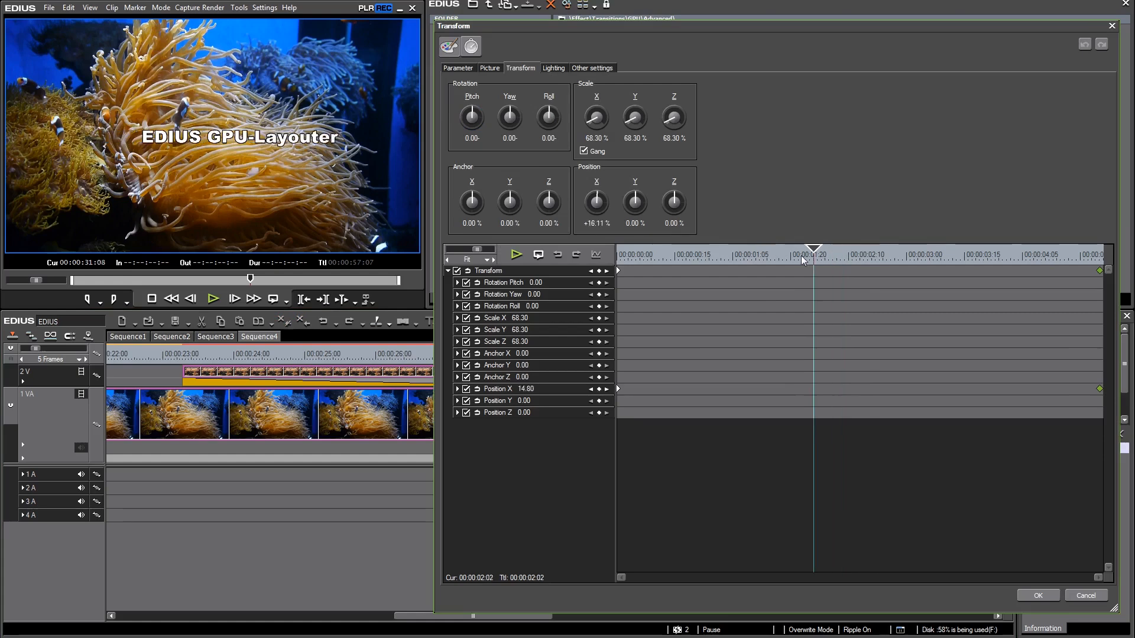
Enable Position X keyframes for the title and set a centre value of 0 mid-slide.
click(862, 254)
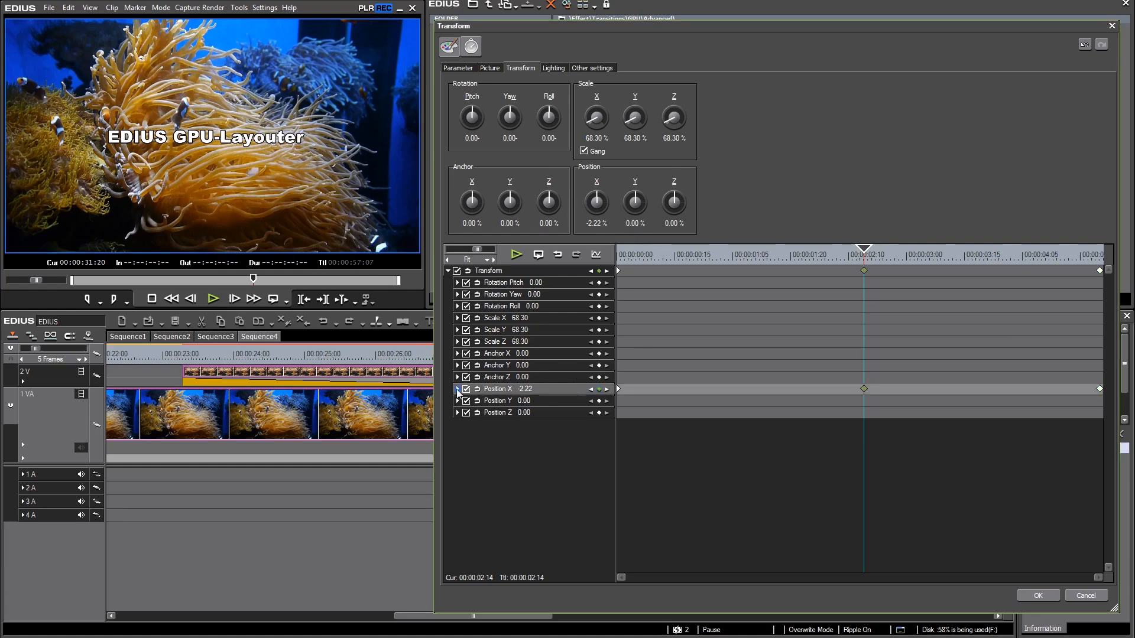
click(457, 389)
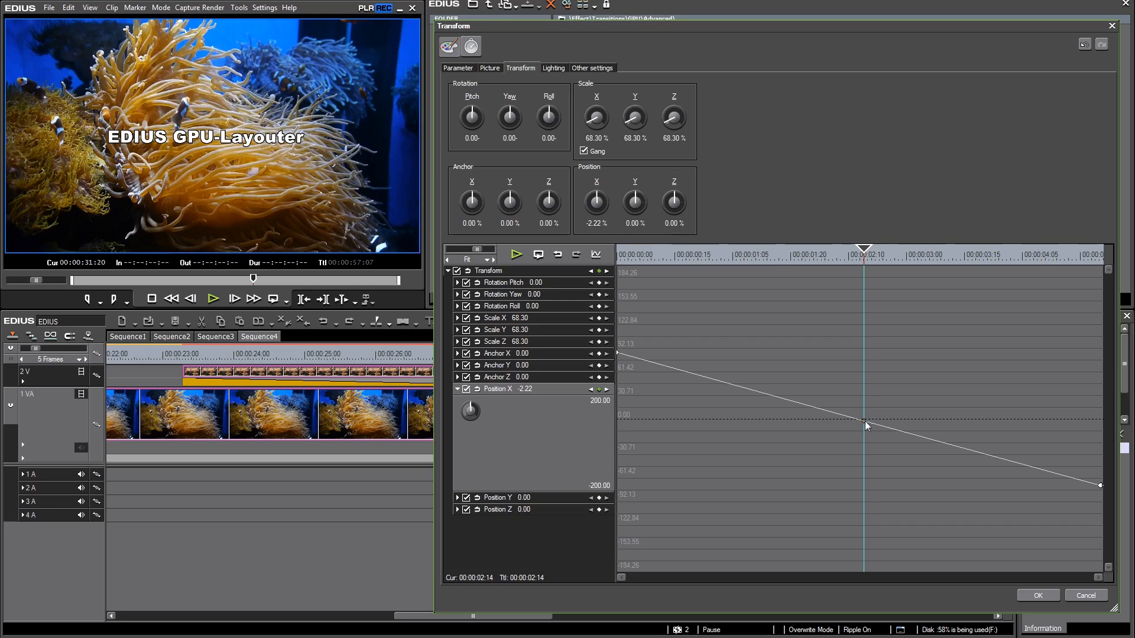
Set the centre and starting Position X keyframes to Bezier interpolation.
right_click(865, 425)
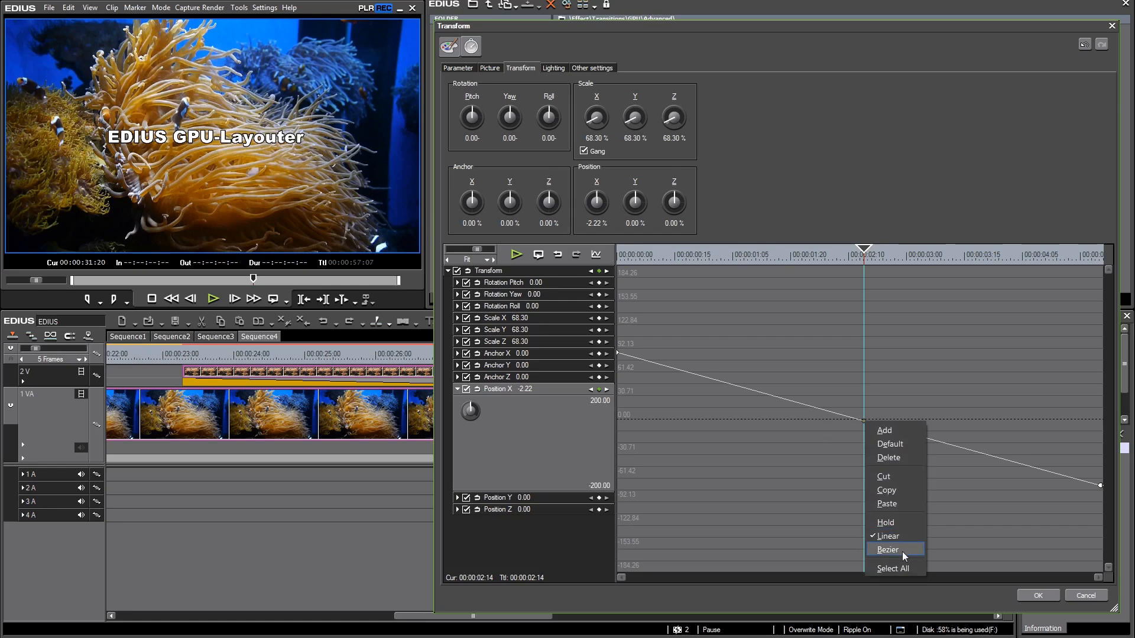
click(888, 550)
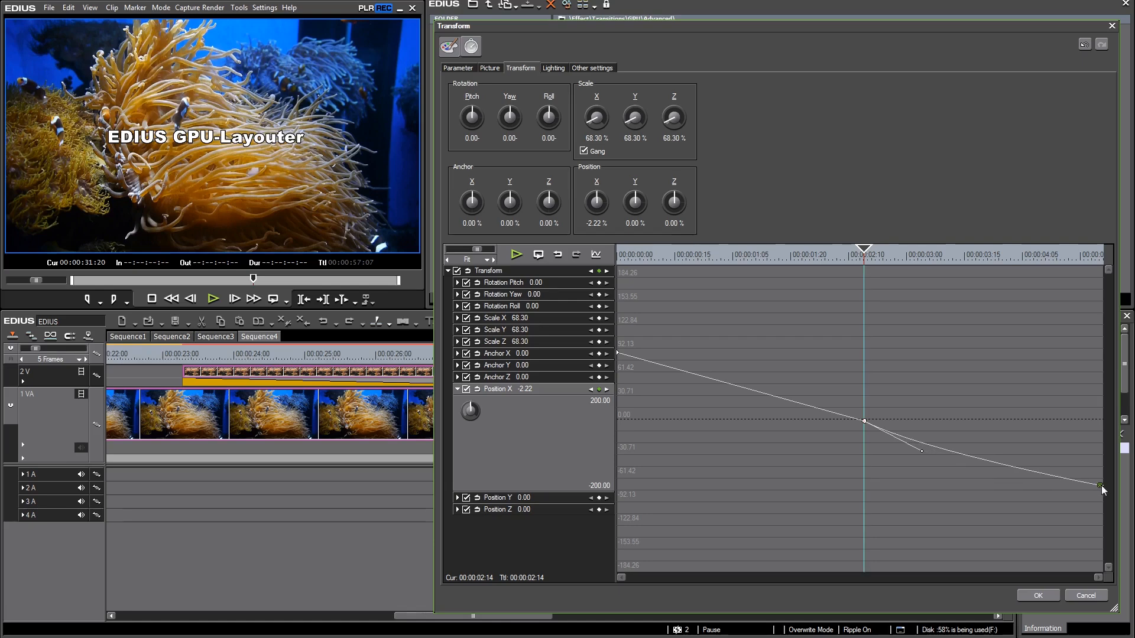
mouse_move(619, 358)
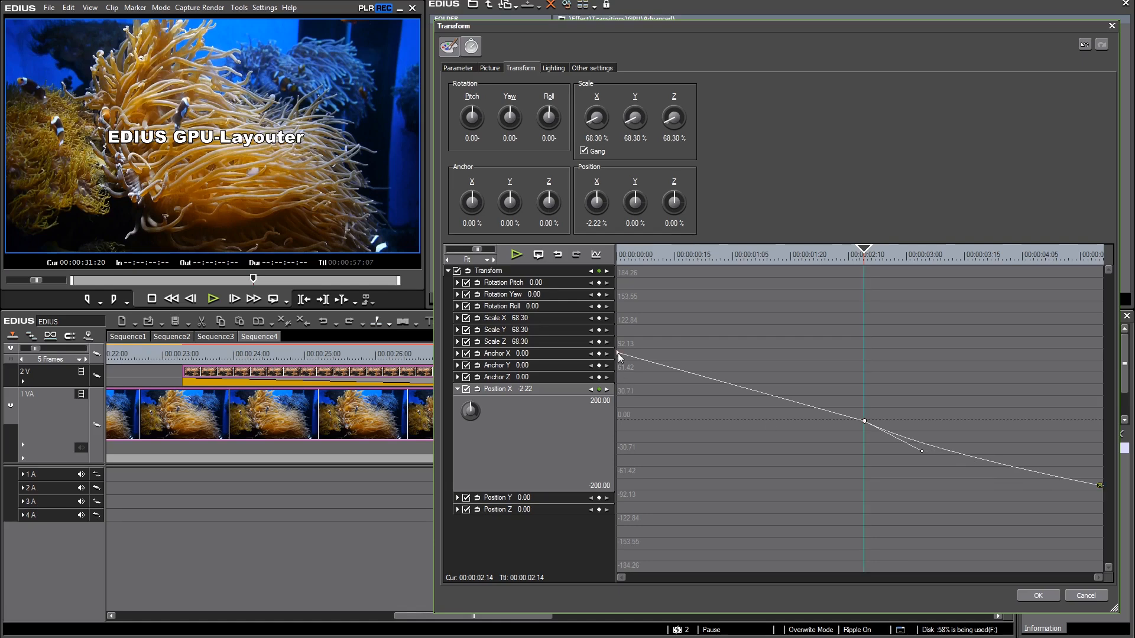
right_click(618, 357)
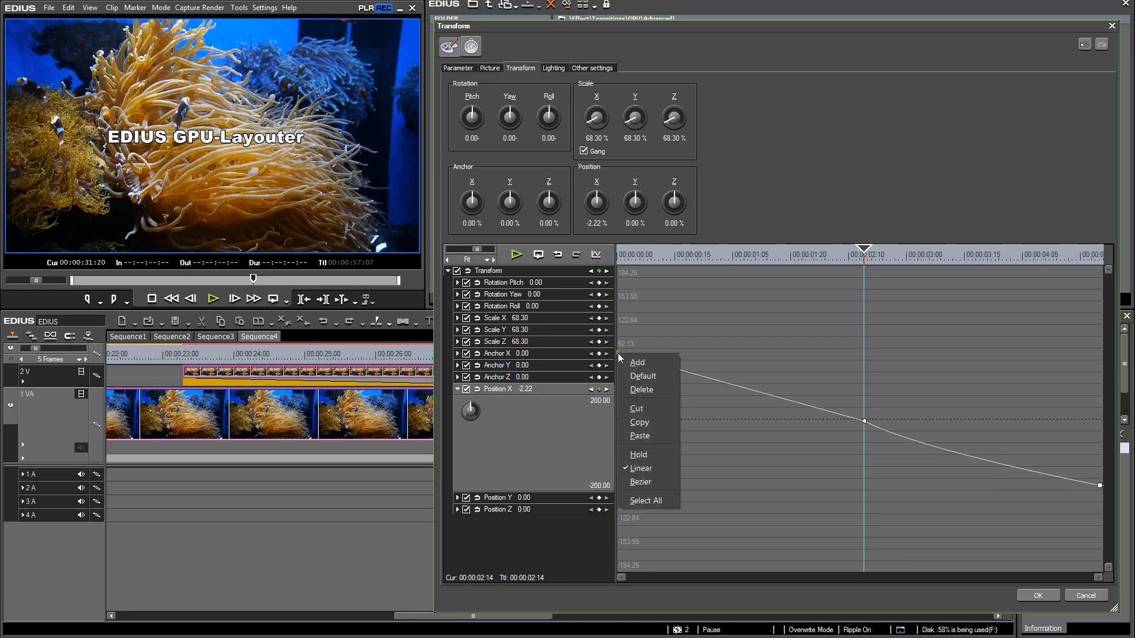
click(641, 482)
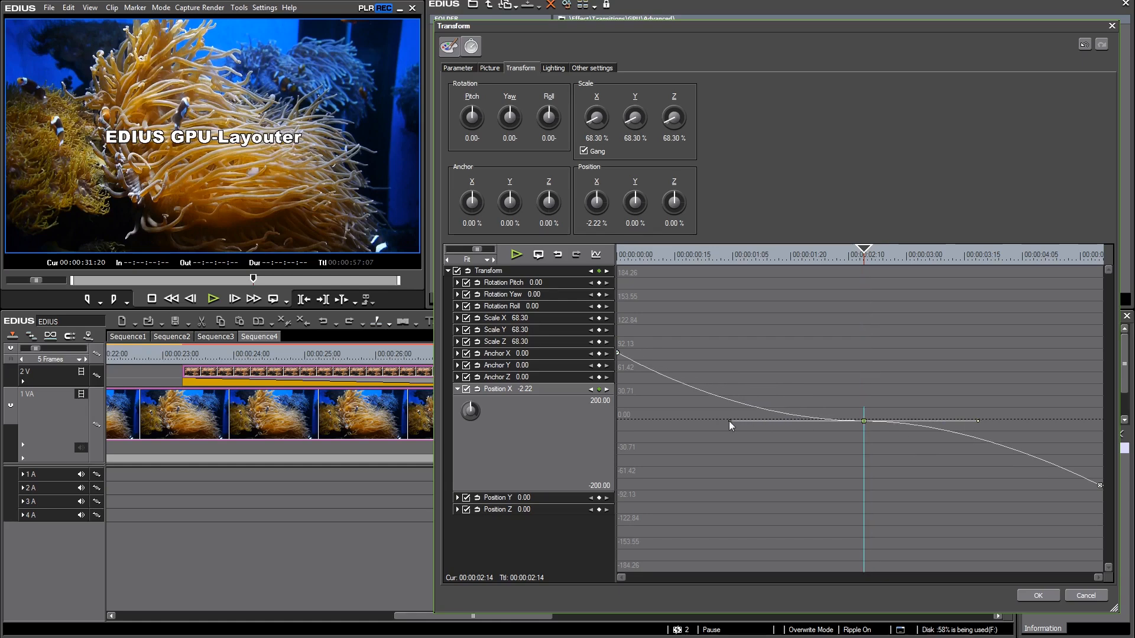
mouse_move(745, 426)
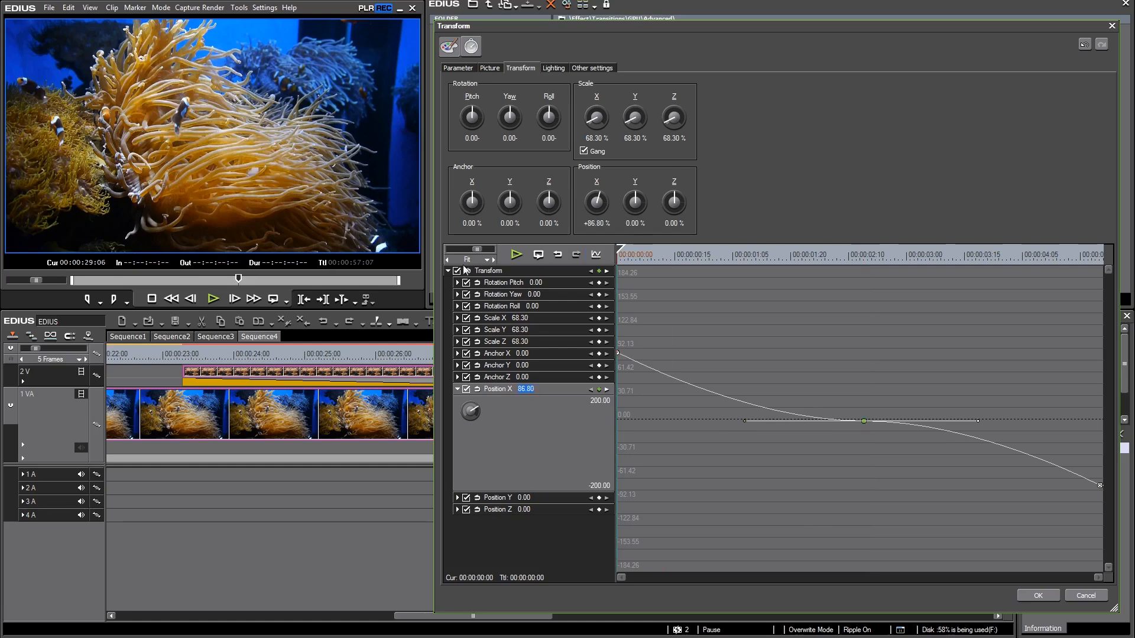
Preview the eased title slide in the Transform dialog and confirm with OK.
click(515, 255)
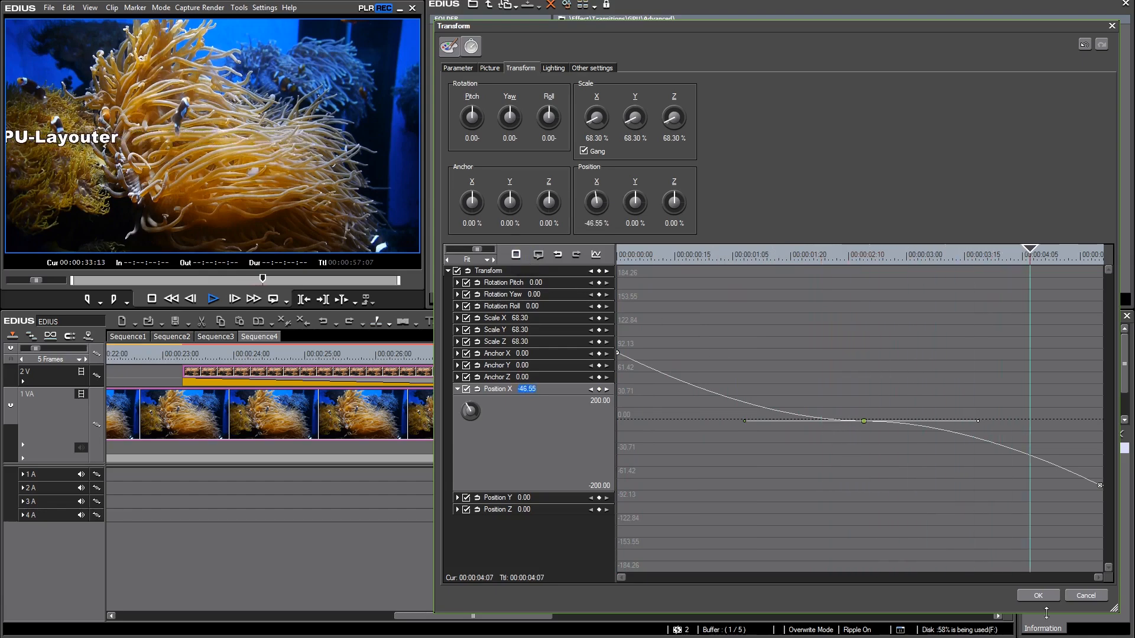
click(1038, 596)
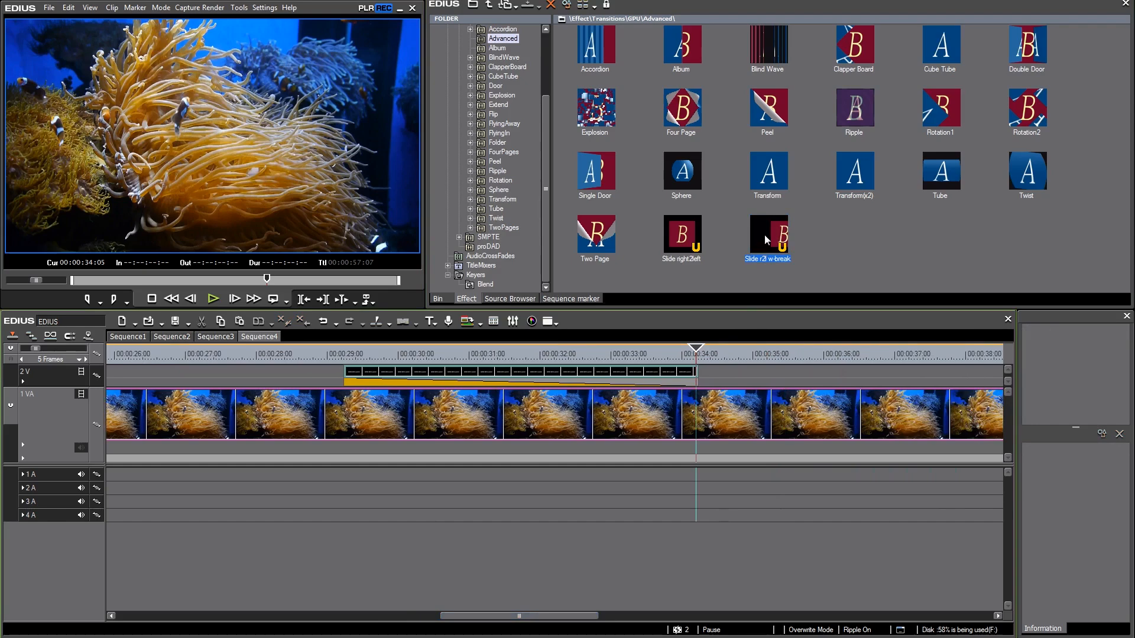
mouse_move(55, 380)
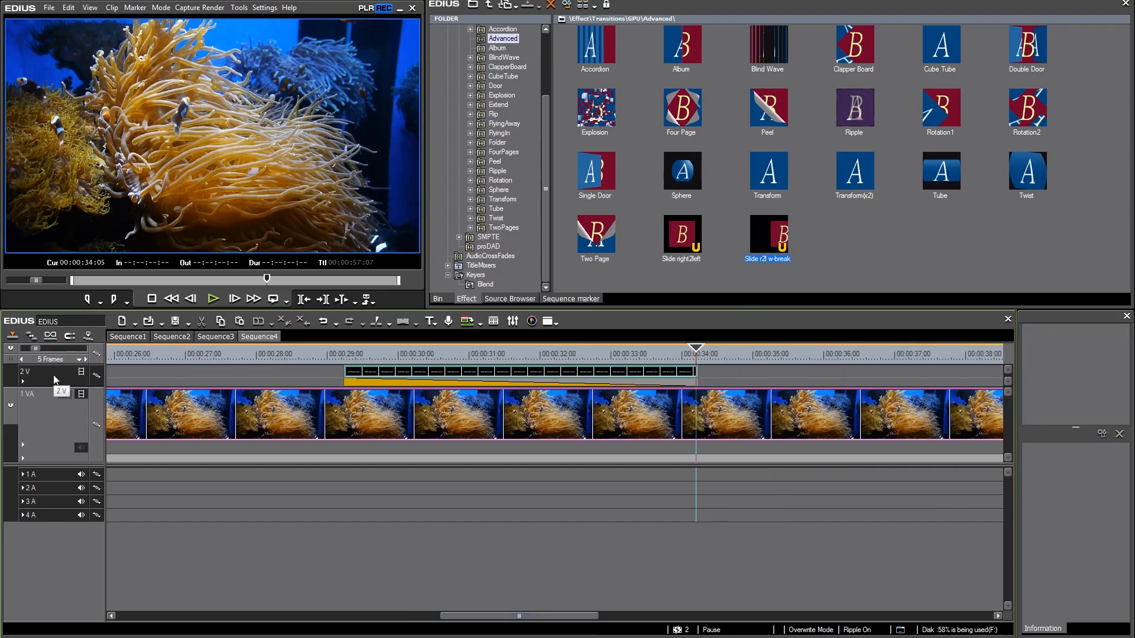
Add 2 video tracks above the 2V title track.
right_click(55, 381)
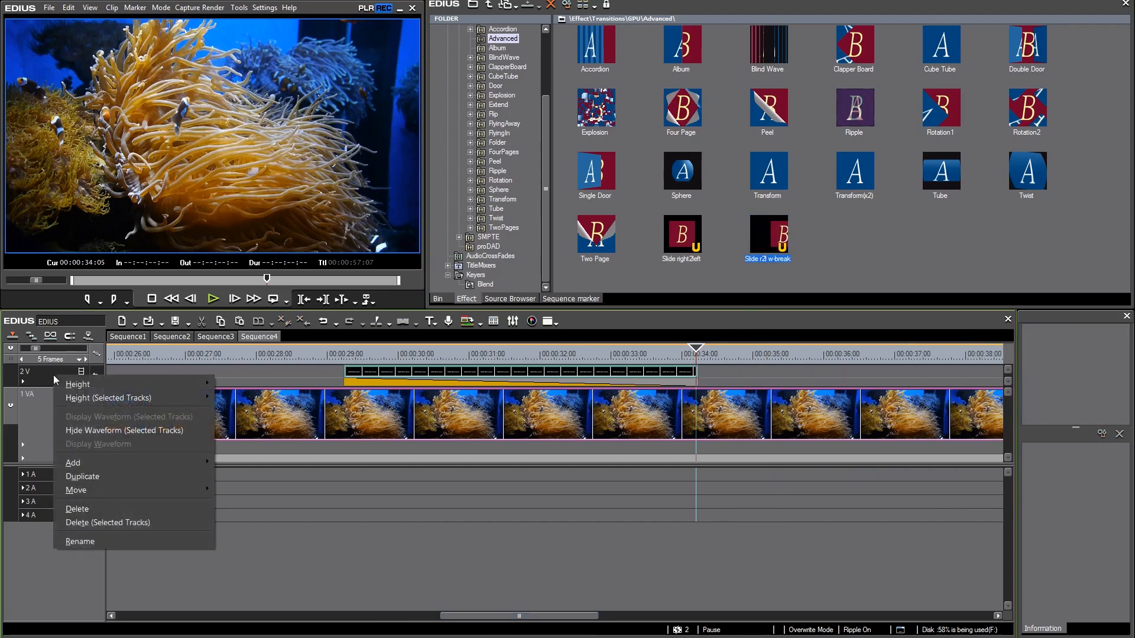
mouse_move(73, 462)
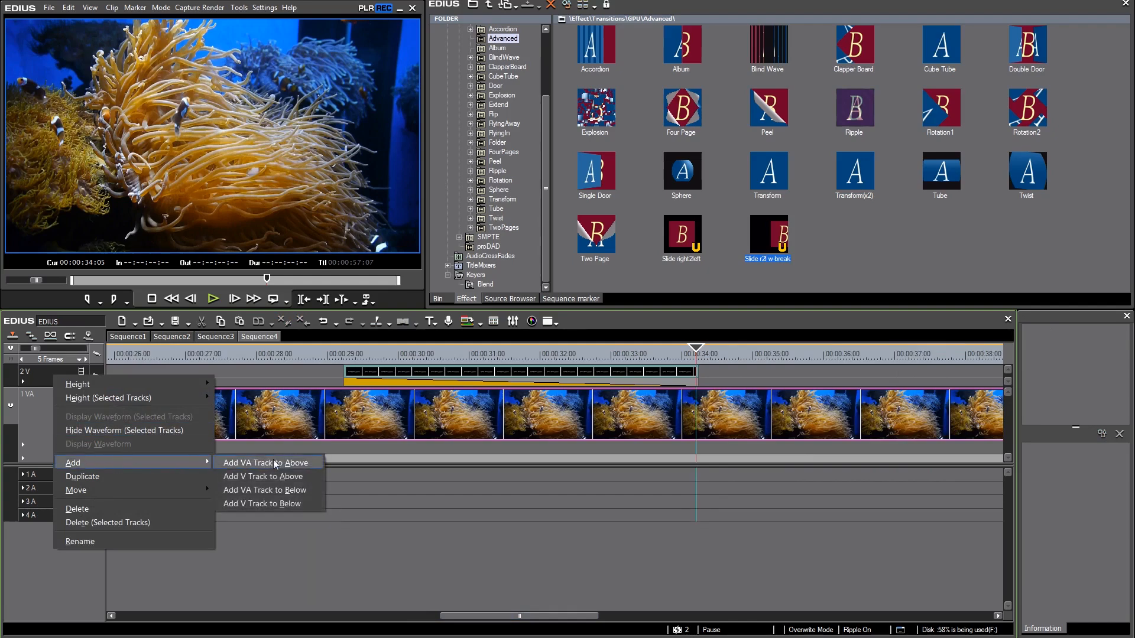
mouse_move(268, 476)
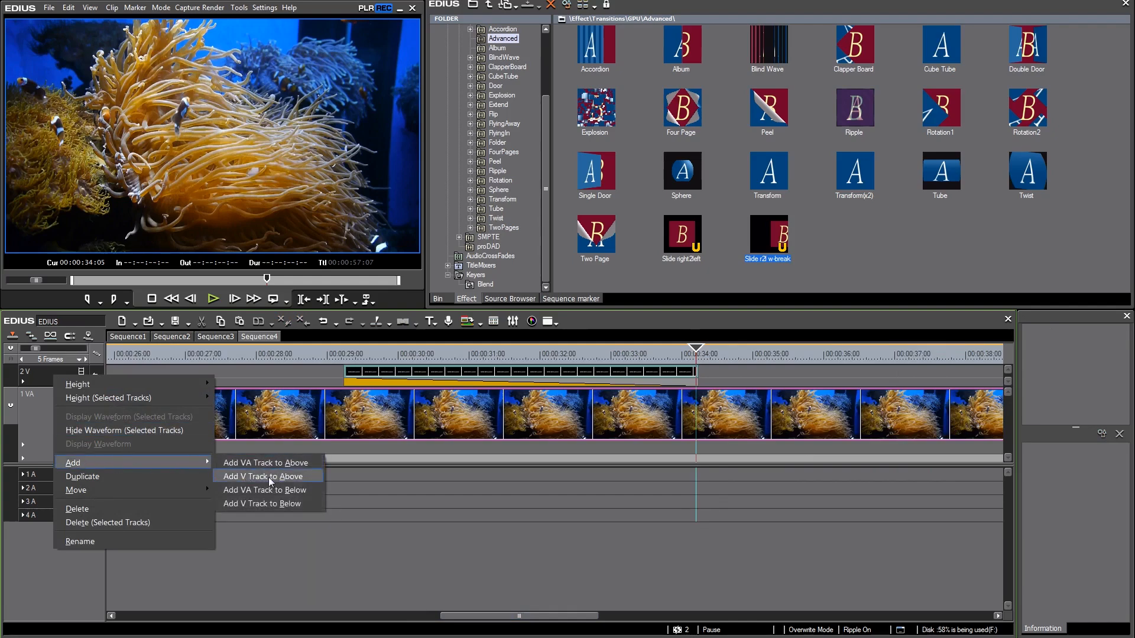
click(266, 477)
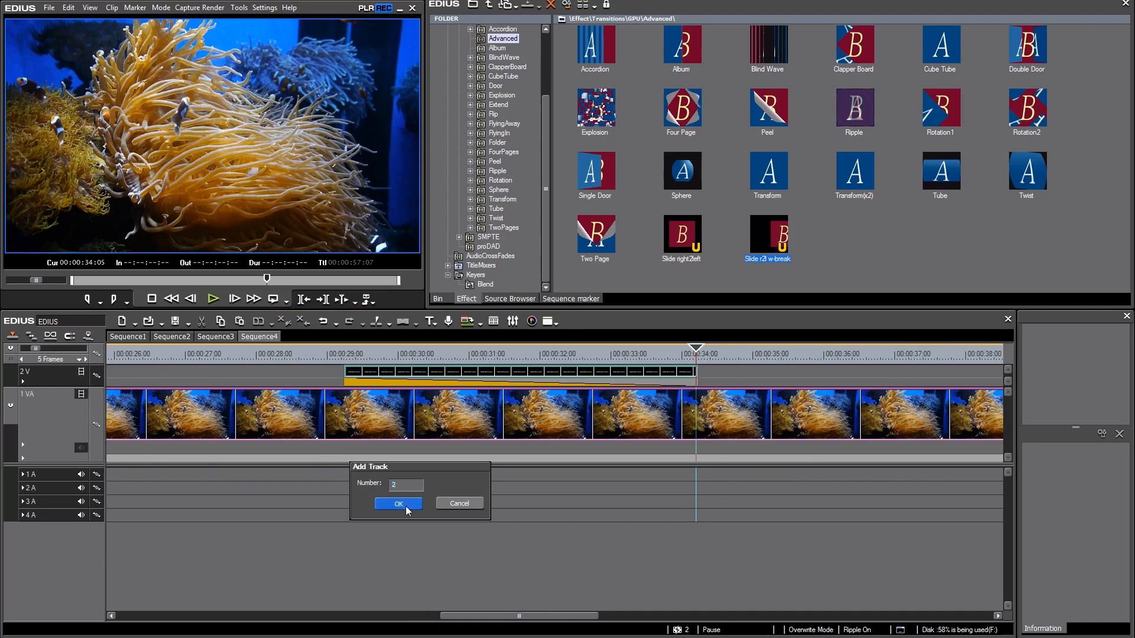
click(396, 503)
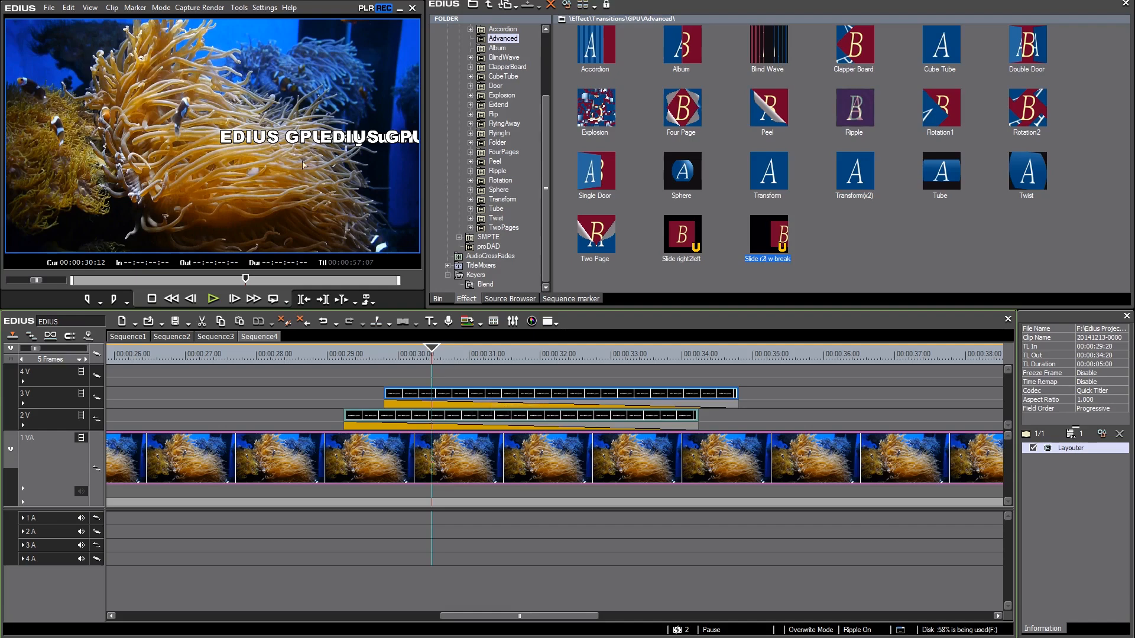
mouse_move(498, 397)
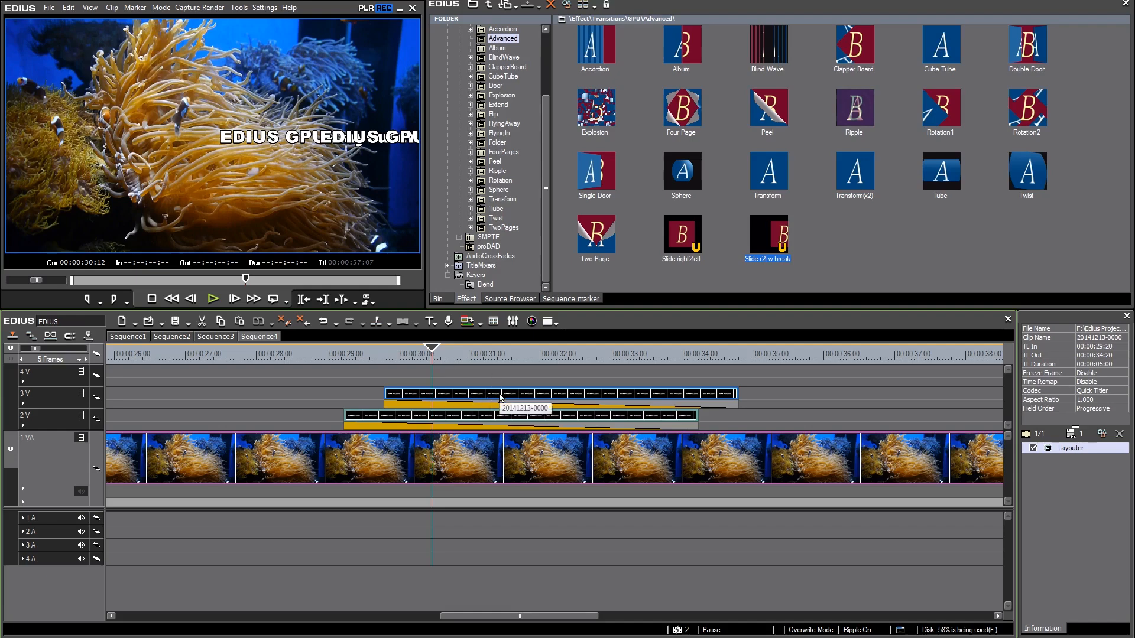
Edit the copied title in Quick Titler and save it as a new Tricks title file.
double_click(500, 394)
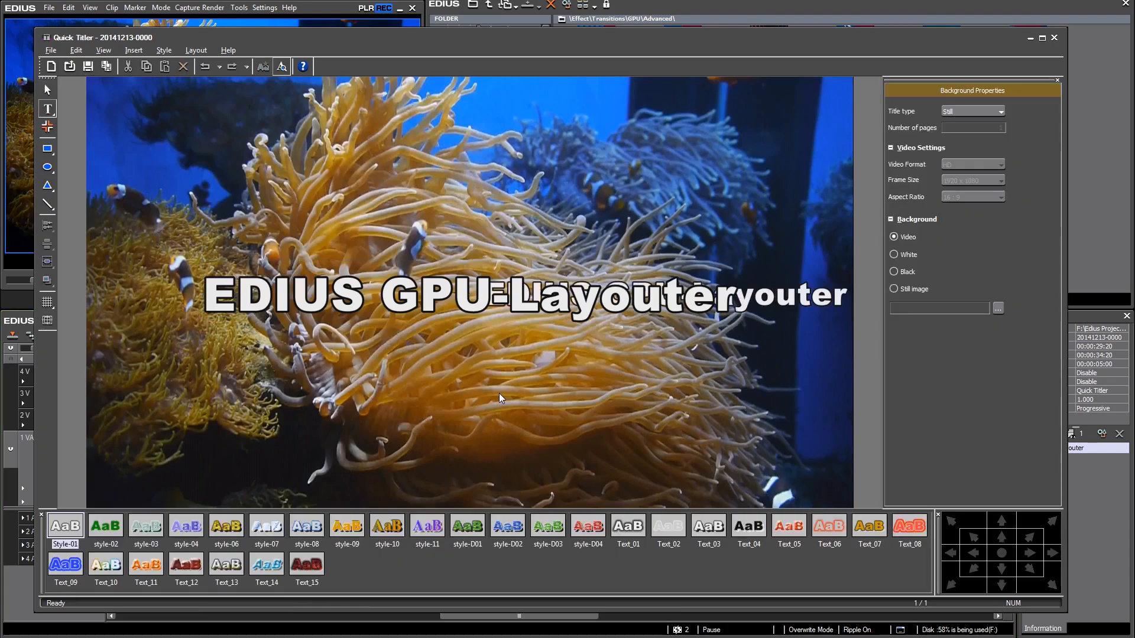
mouse_move(583, 307)
text(Tricks)
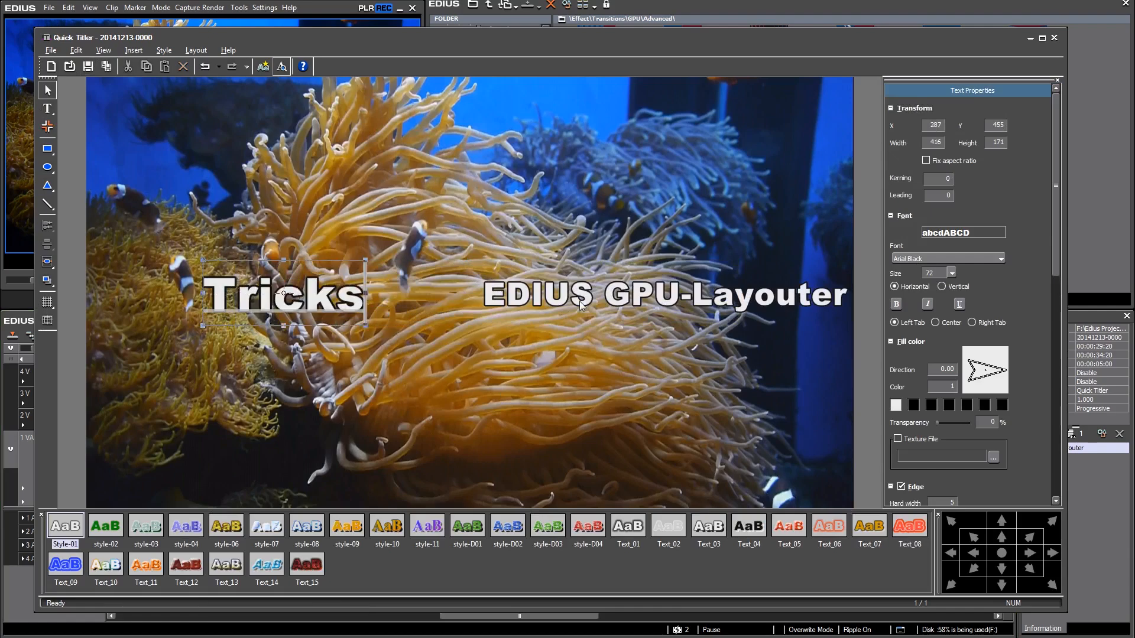
click(1030, 554)
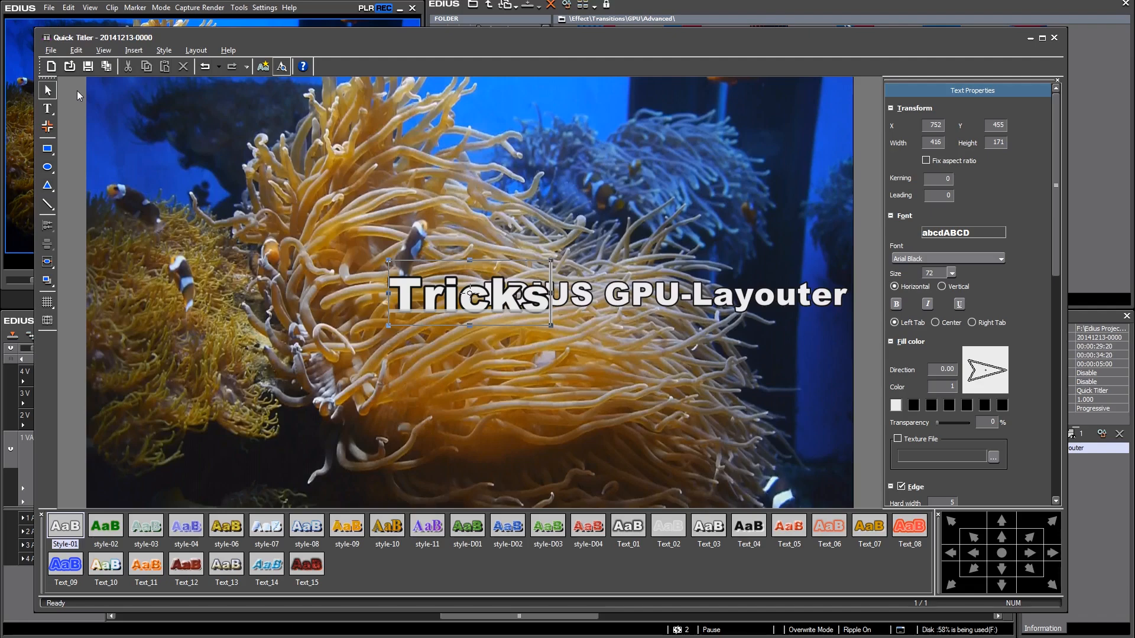
click(50, 50)
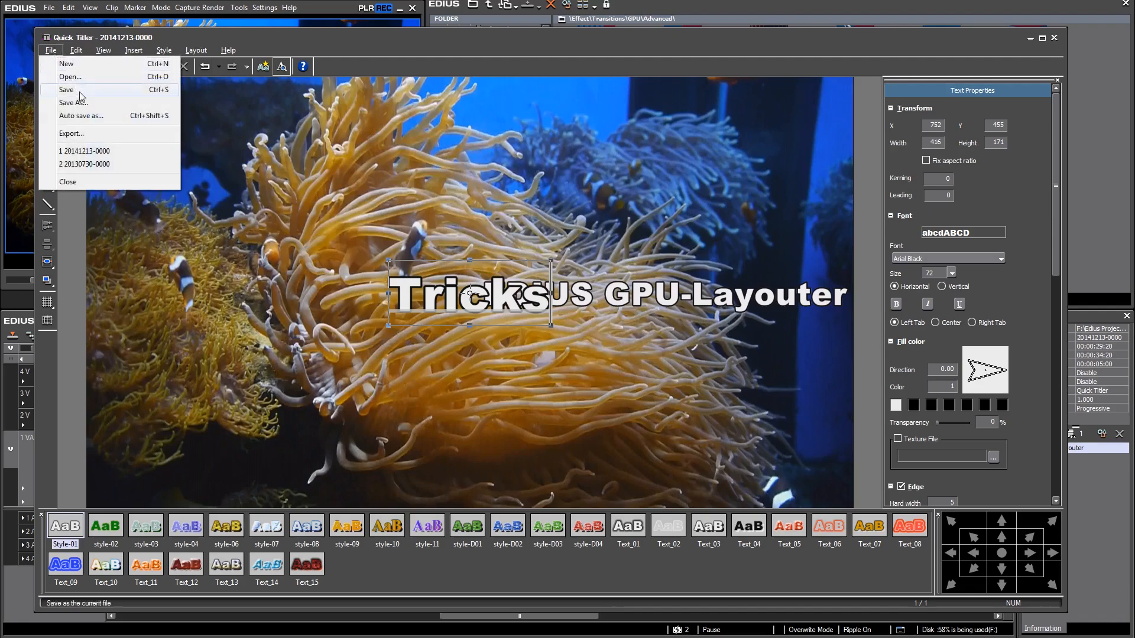
mouse_move(94, 116)
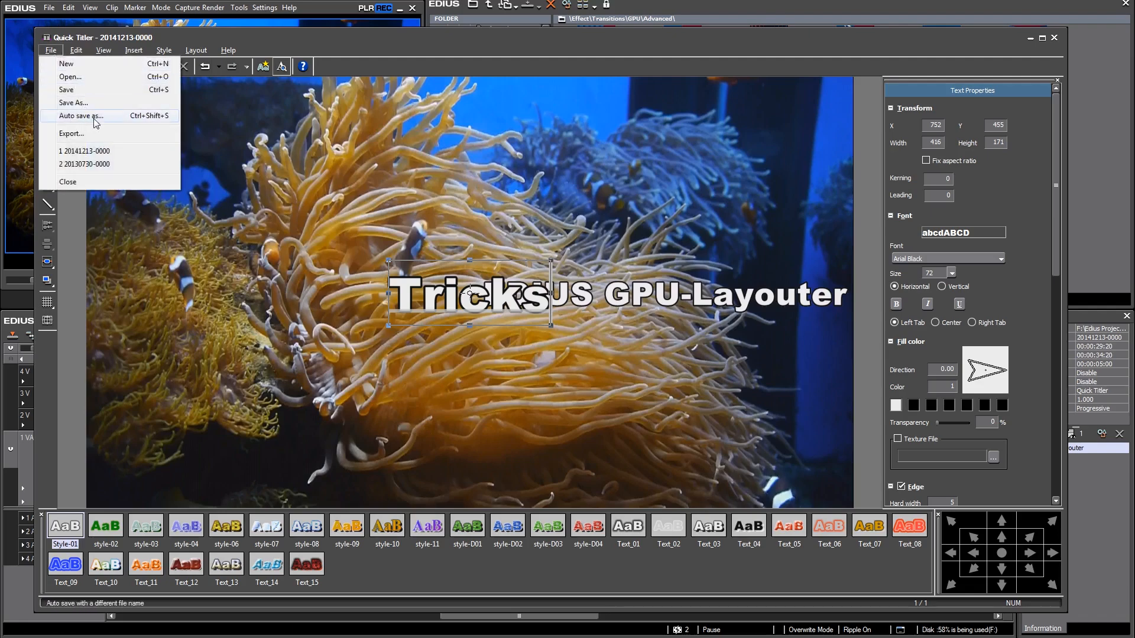
click(81, 116)
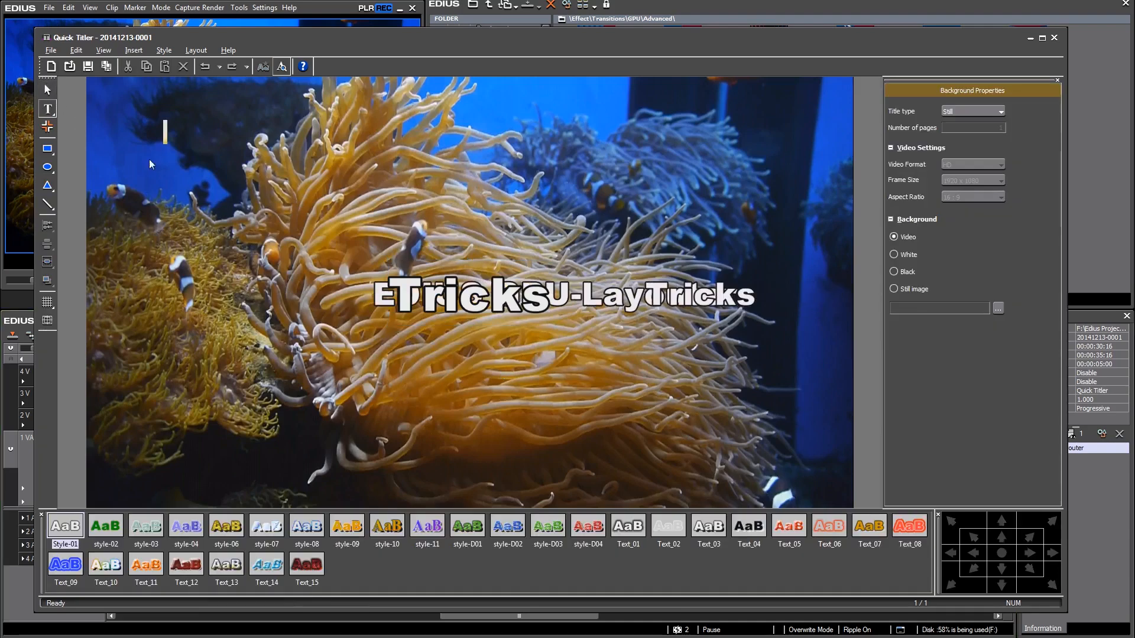
Retype the title as OnScreenTraining, save it as a new file, and close the editor.
click(464, 295)
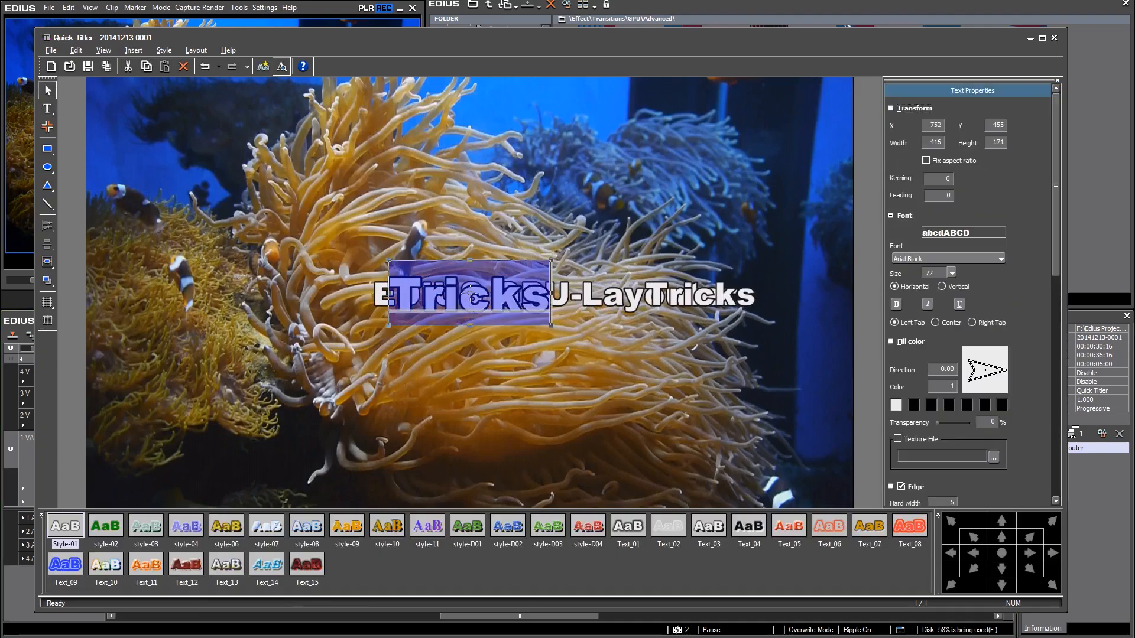
text(OnScreenTraining)
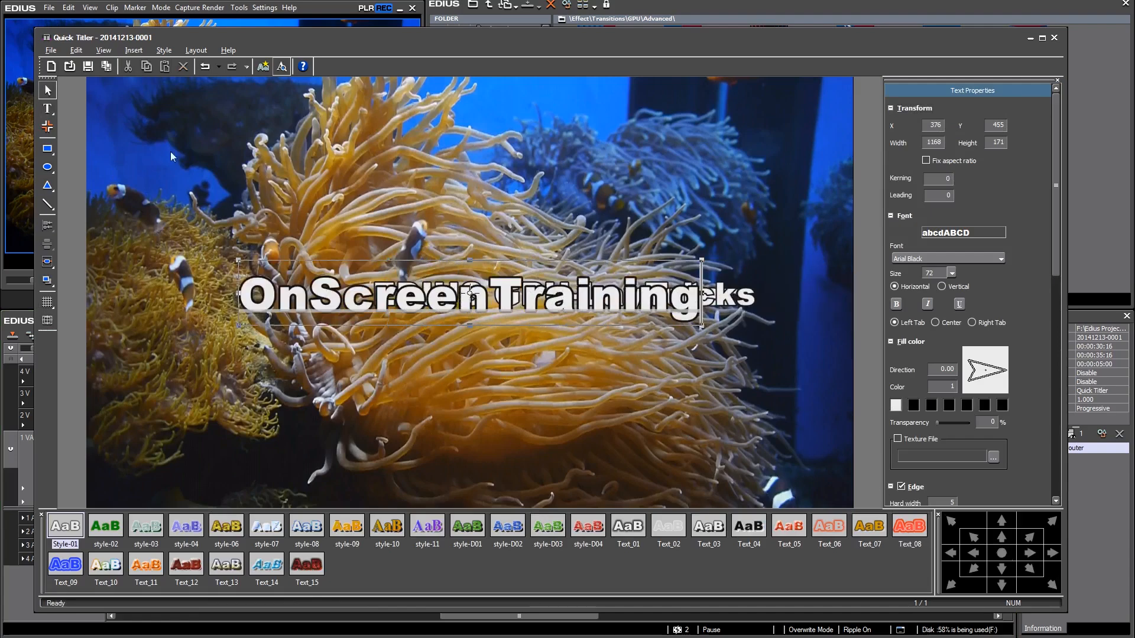
click(51, 49)
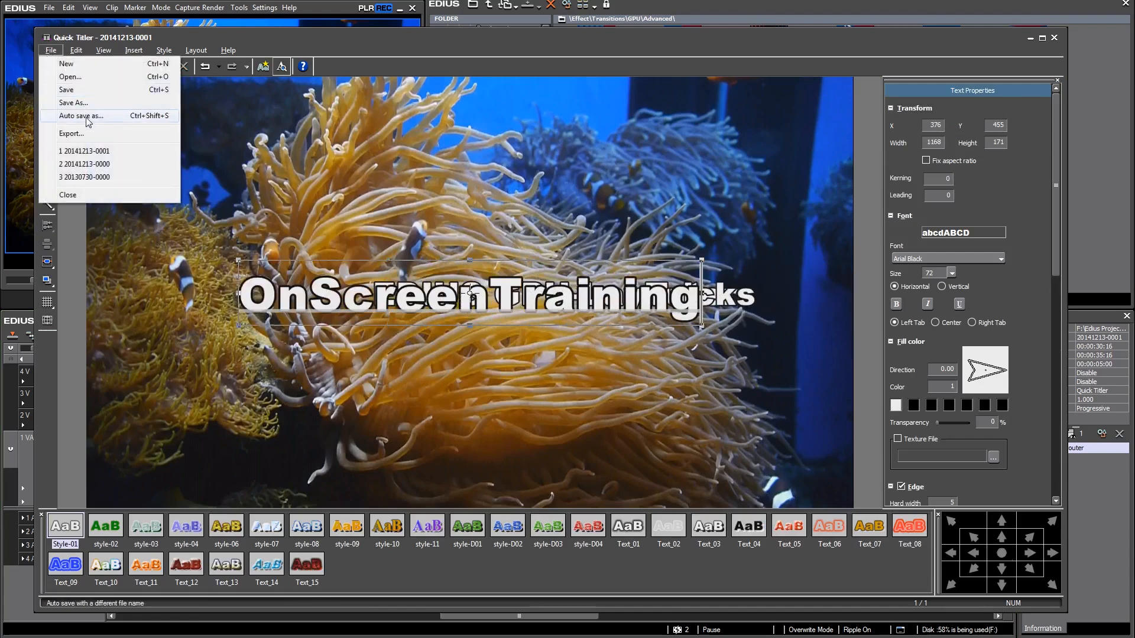
click(68, 195)
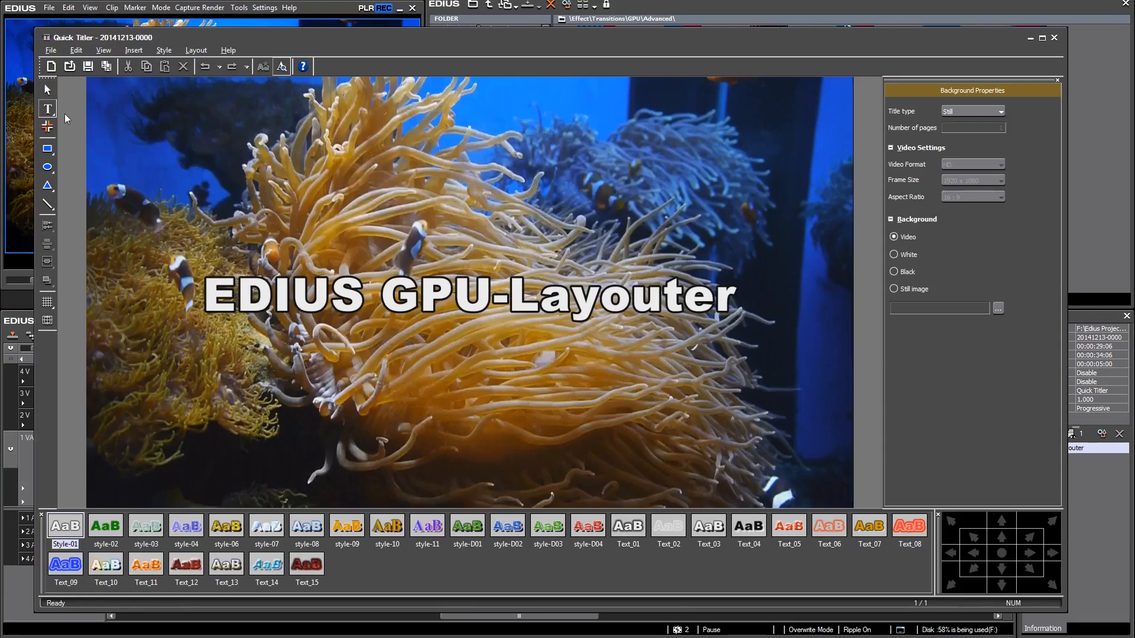
click(464, 296)
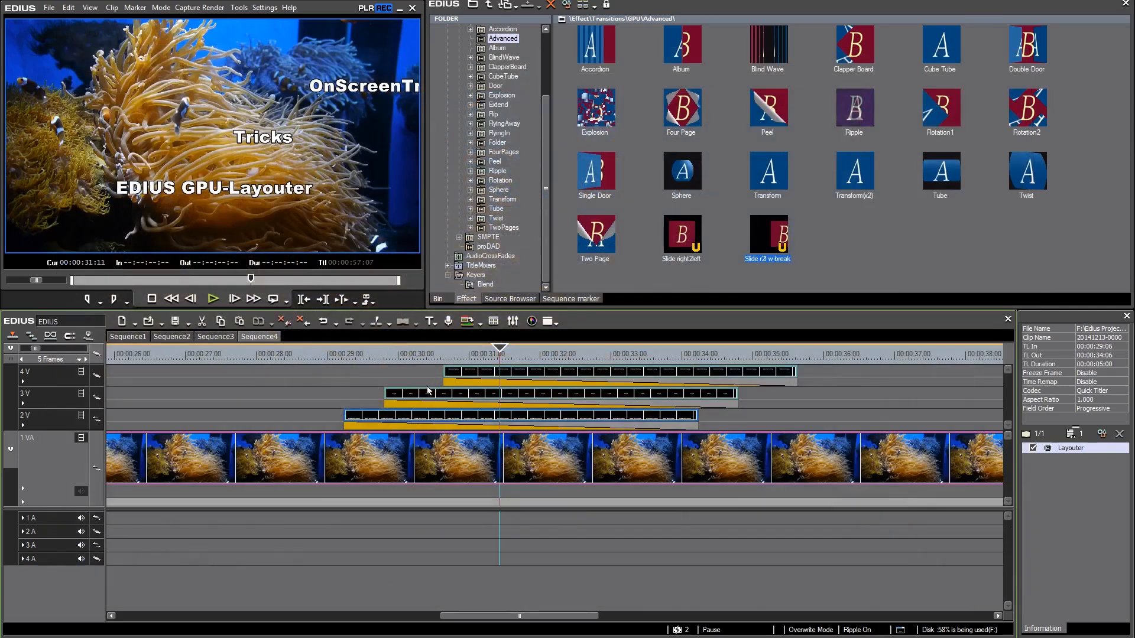
click(425, 353)
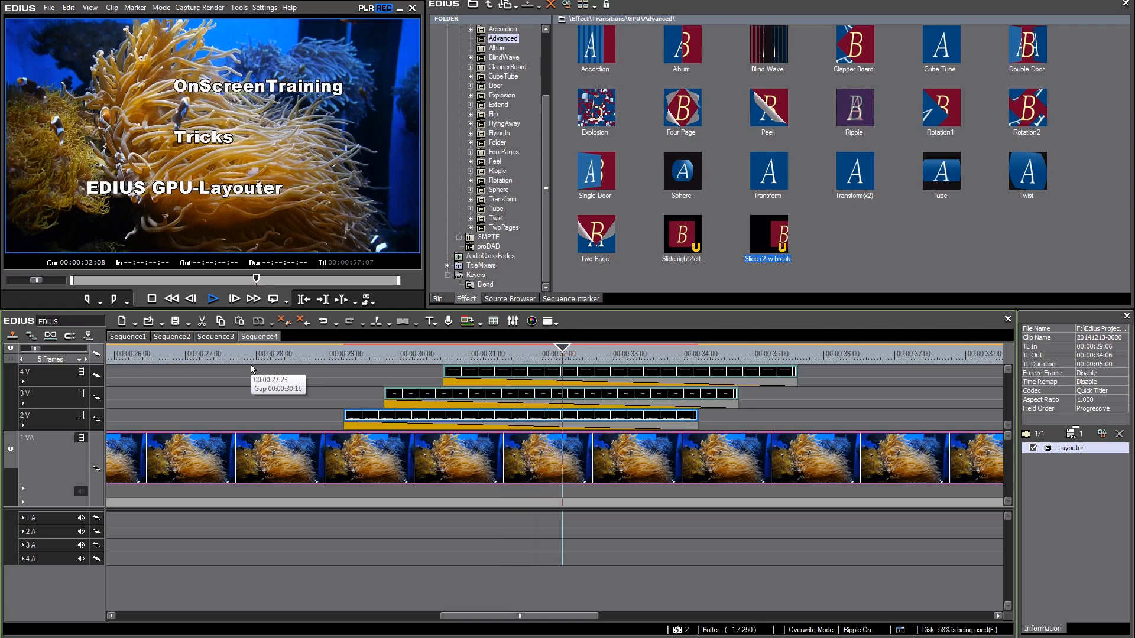
click(212, 298)
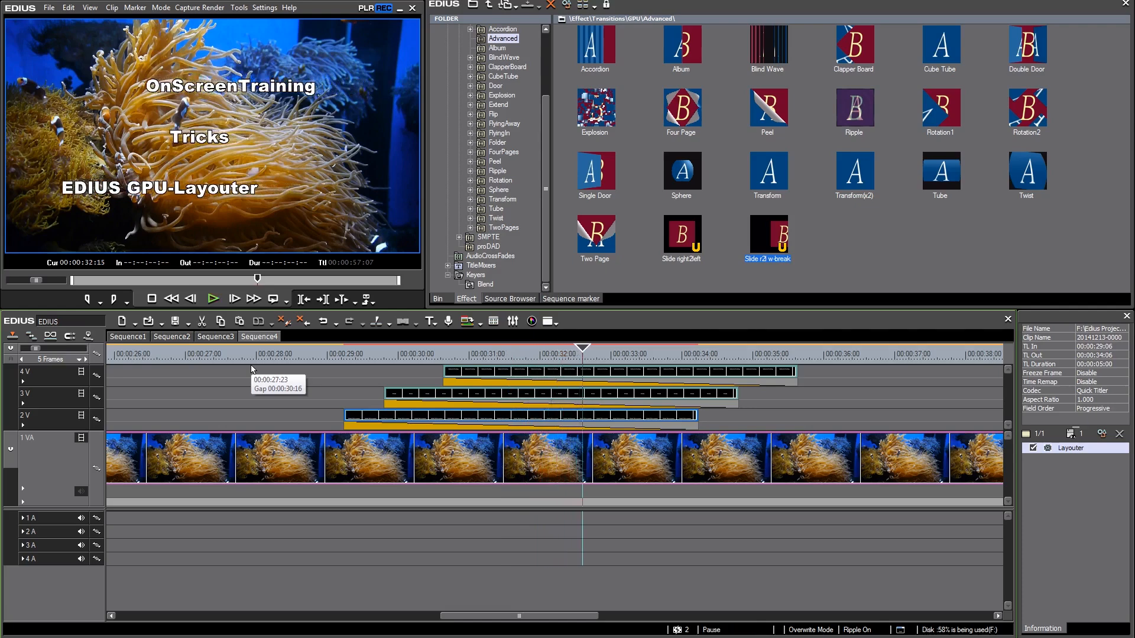
mouse_move(335, 391)
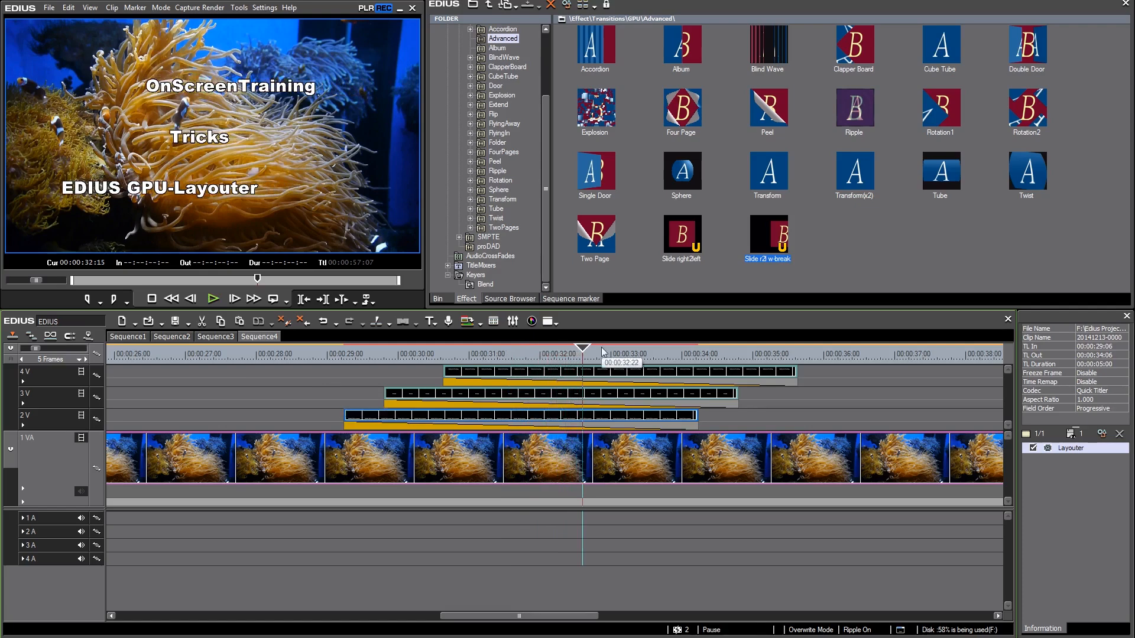
mouse_move(471, 351)
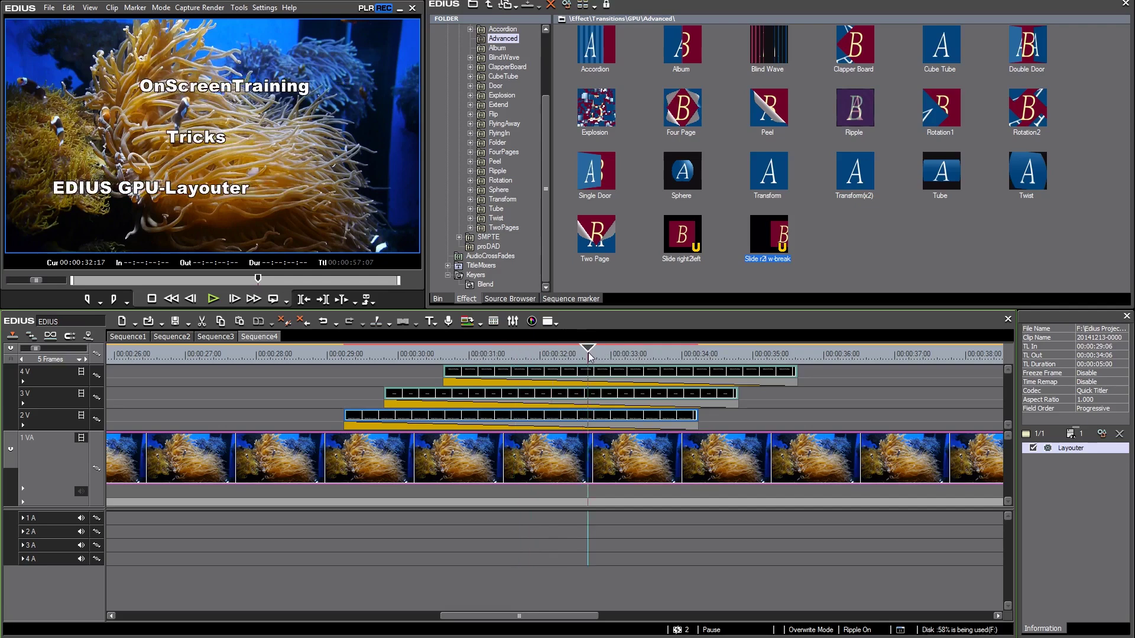
mouse_move(588, 351)
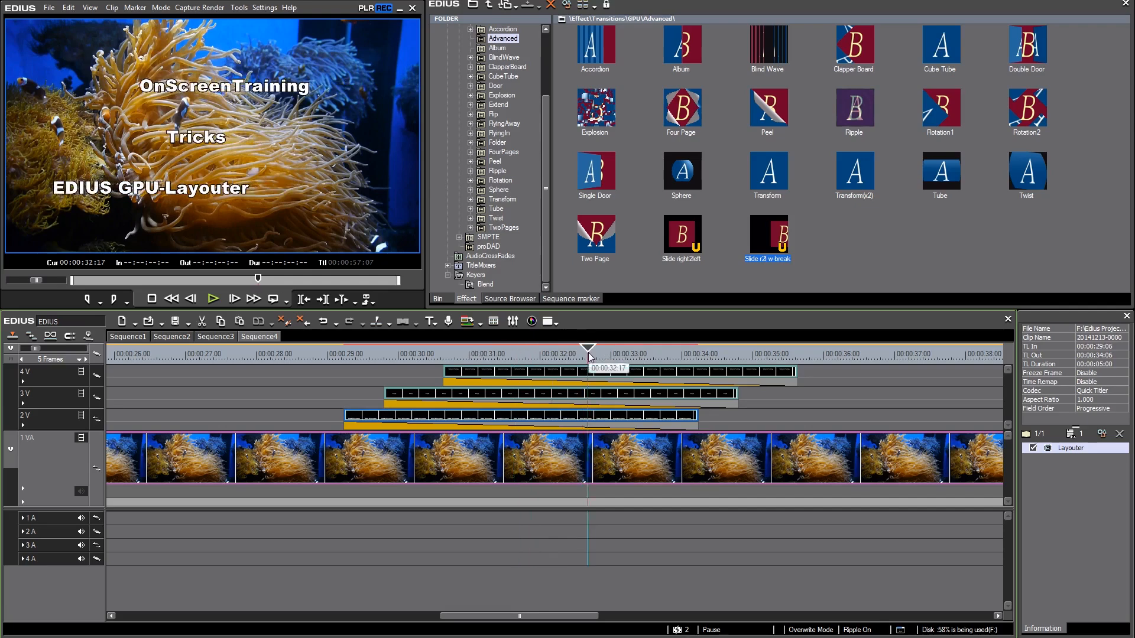
mouse_move(794, 382)
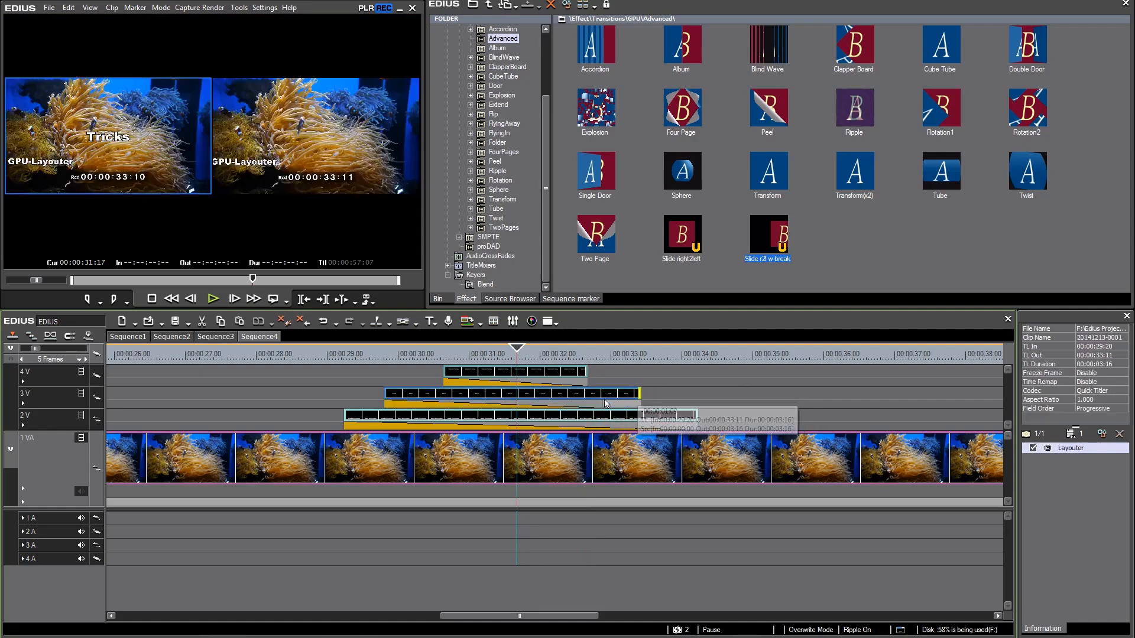
Mark an In/Out range across the title clips, render it, and play it back.
click(518, 416)
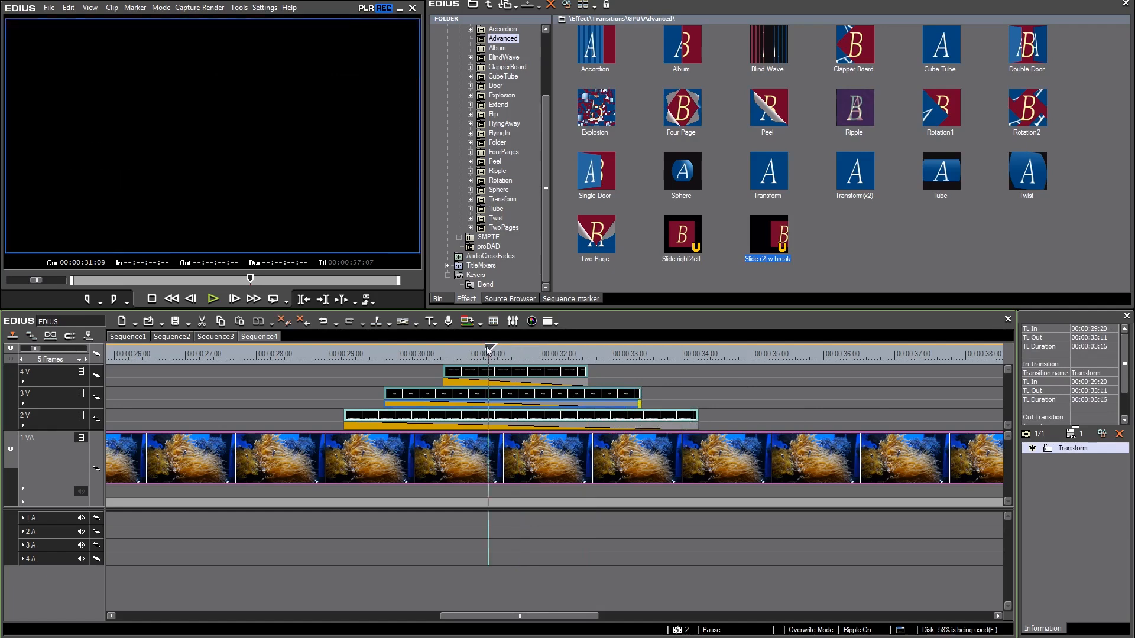
click(344, 351)
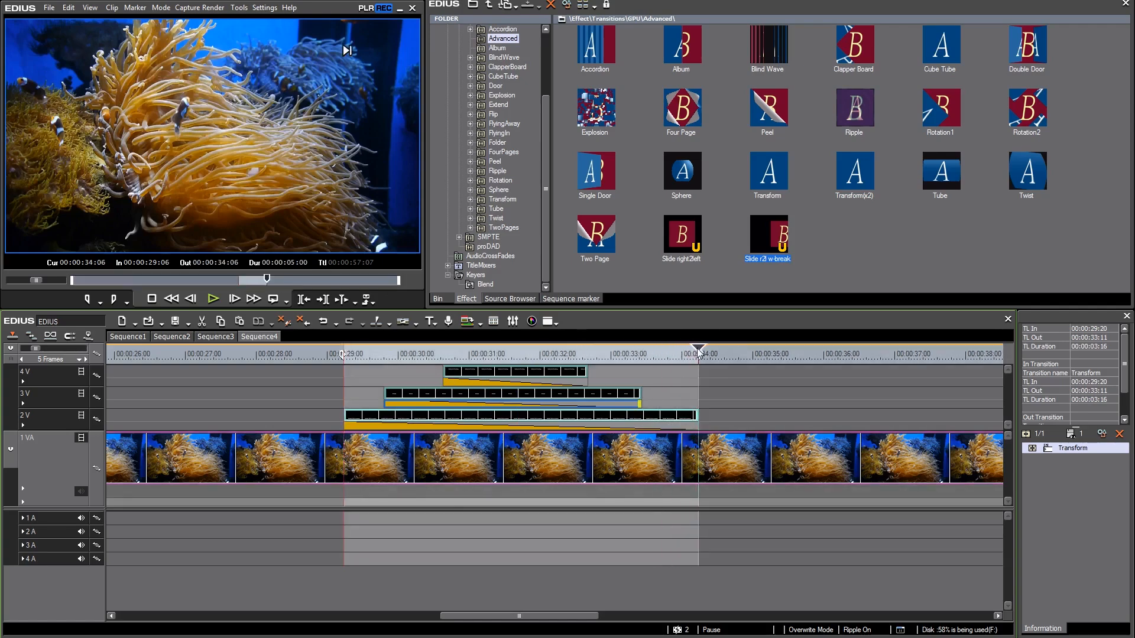
click(214, 7)
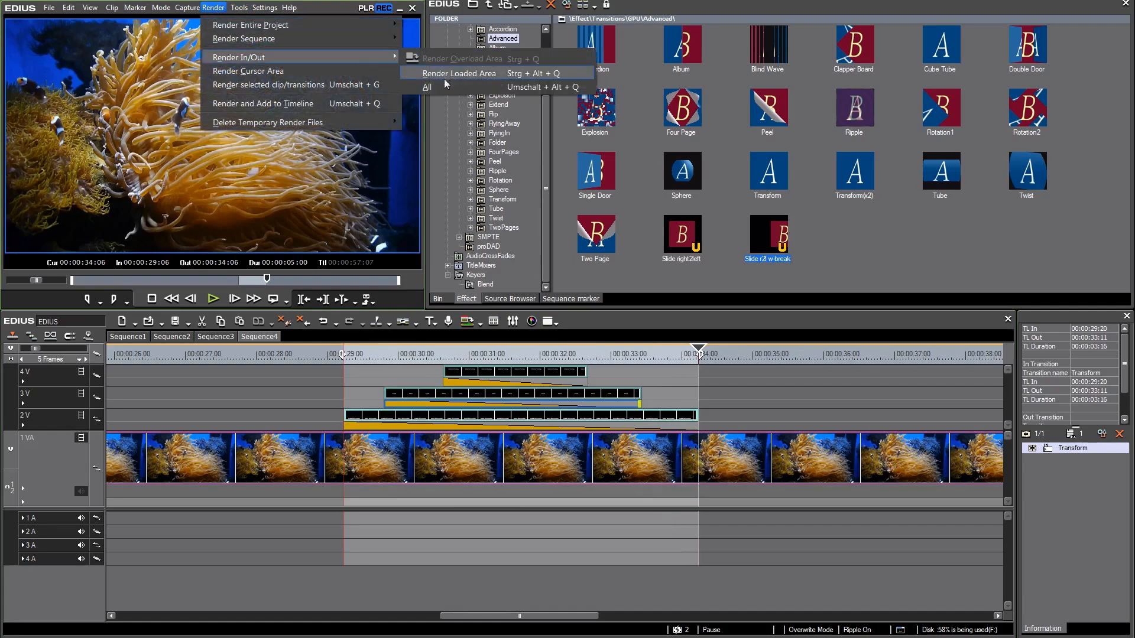
click(458, 74)
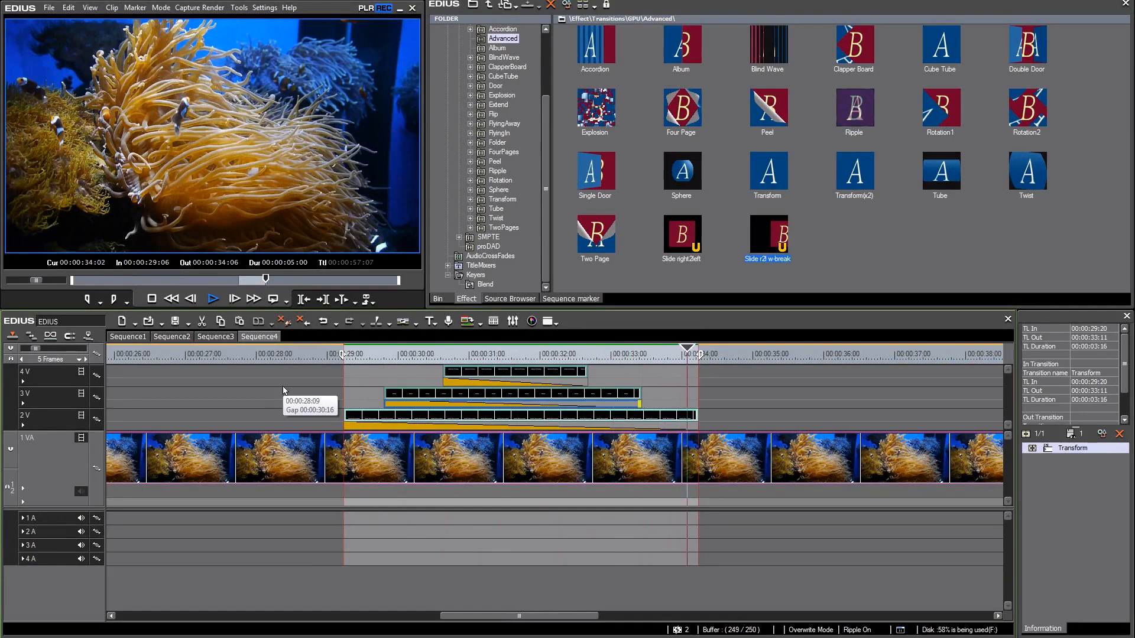
click(213, 298)
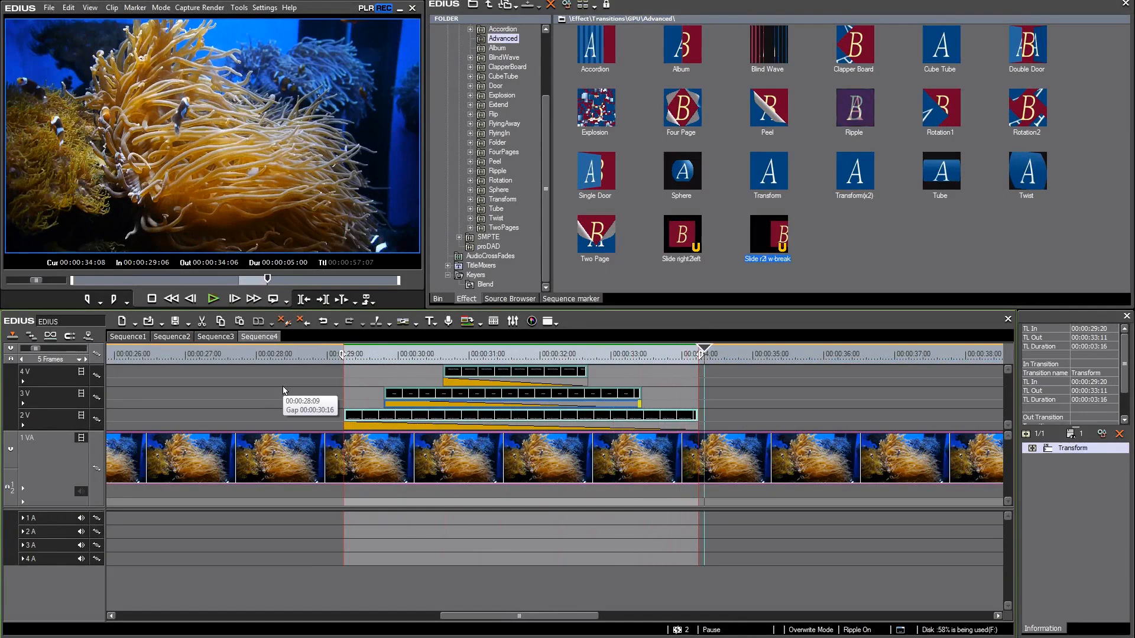
mouse_move(778, 243)
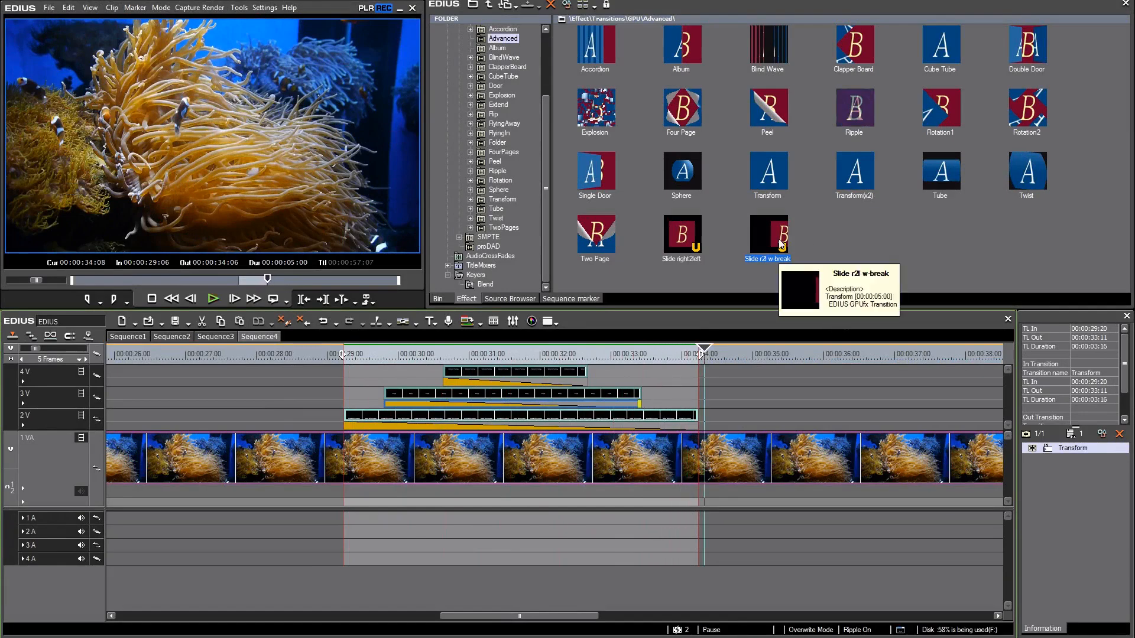
mouse_move(402, 369)
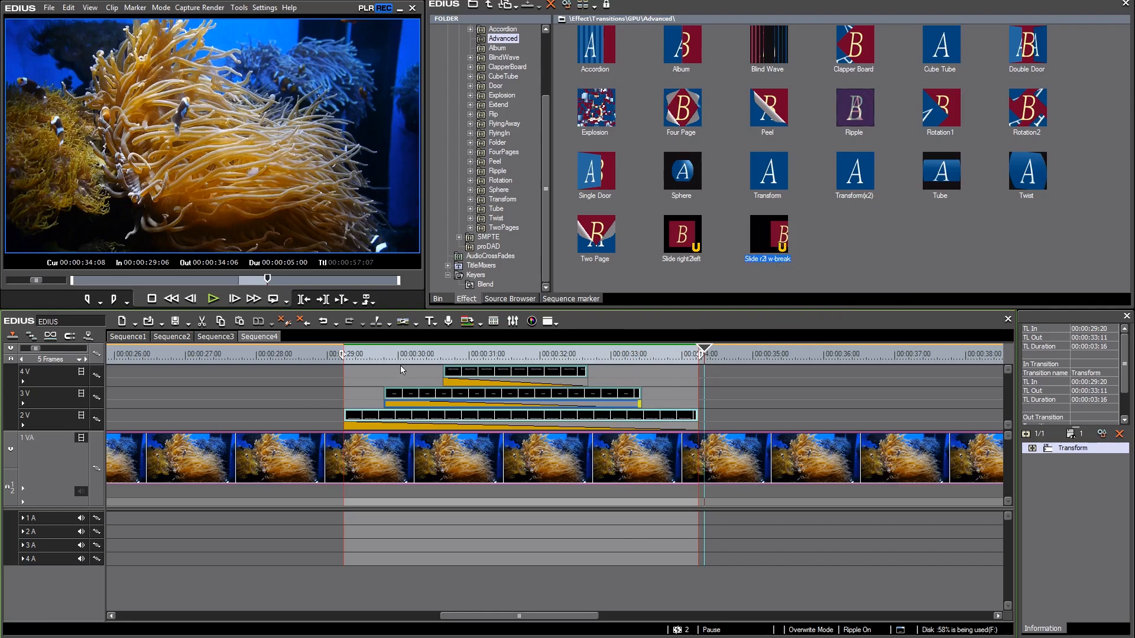
mouse_move(402, 370)
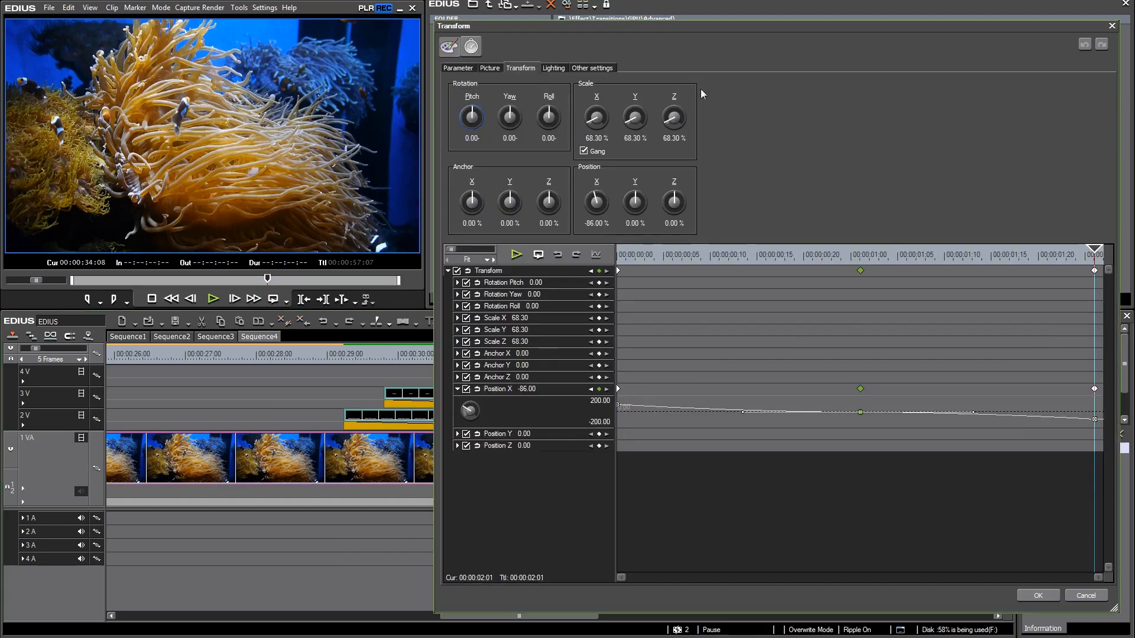
Enable Shadow on the Transform transition's Lighting tab.
click(554, 68)
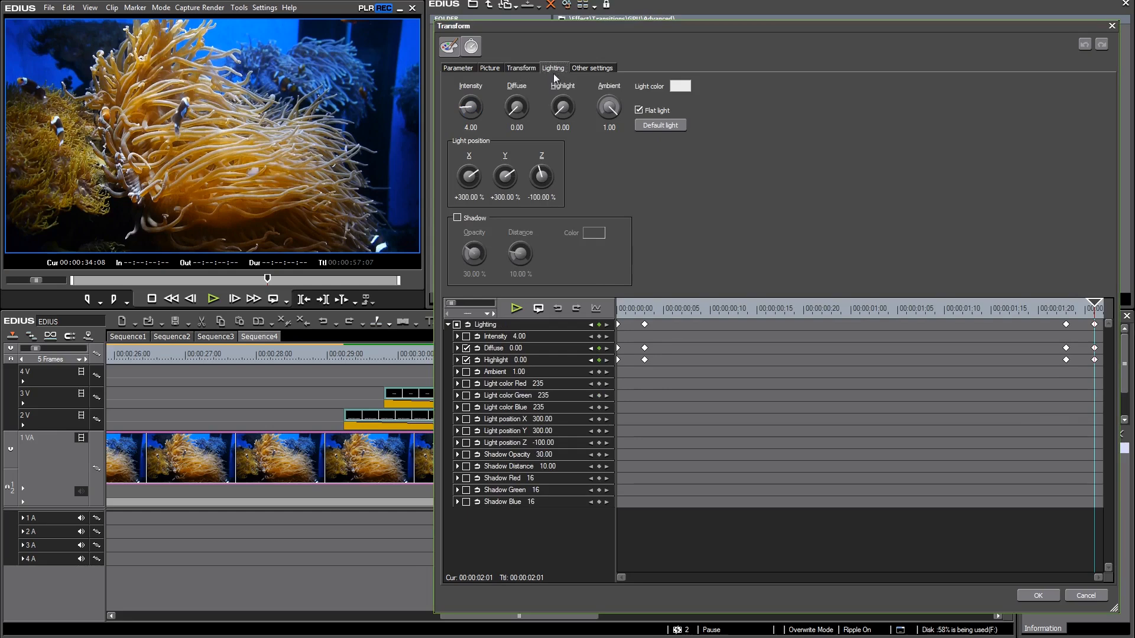
mouse_move(694, 403)
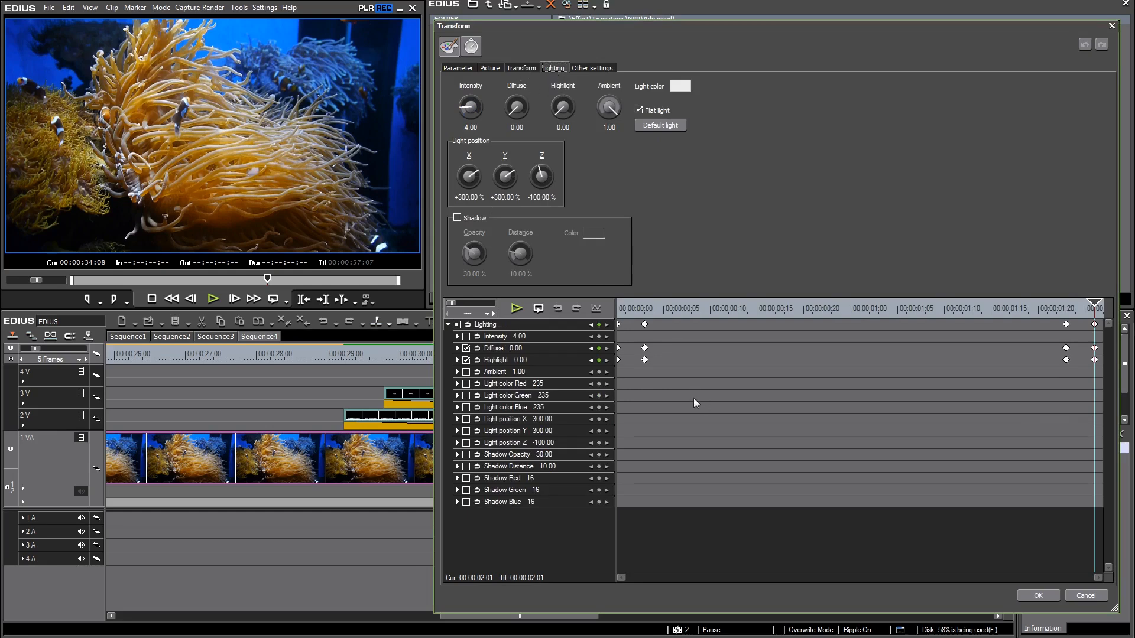
mouse_move(774, 392)
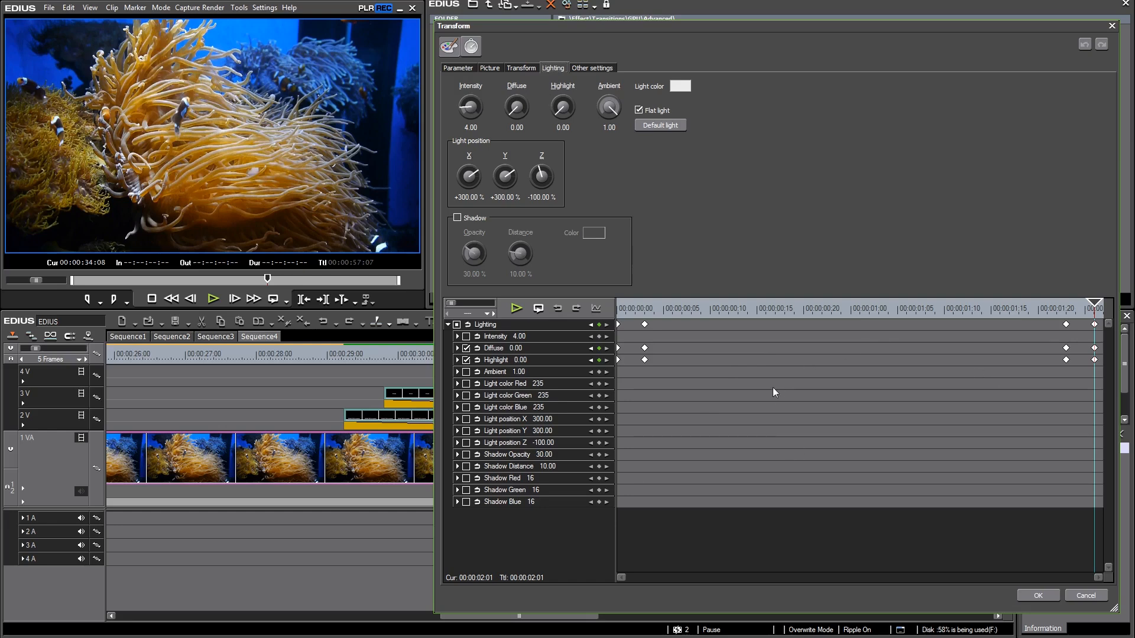
mouse_move(461, 232)
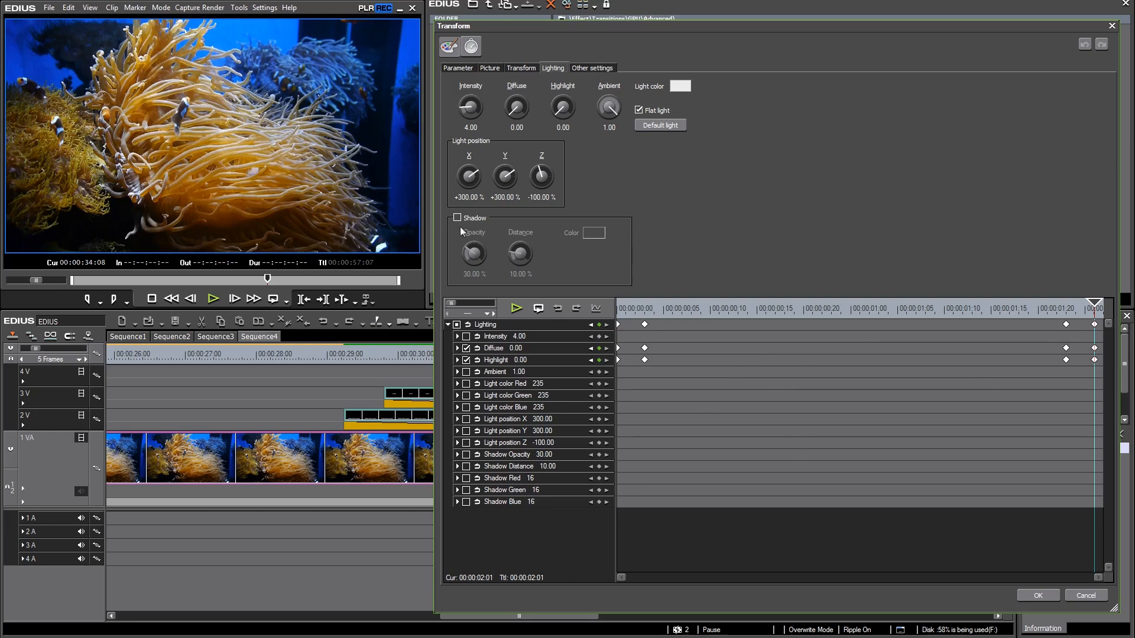
click(457, 218)
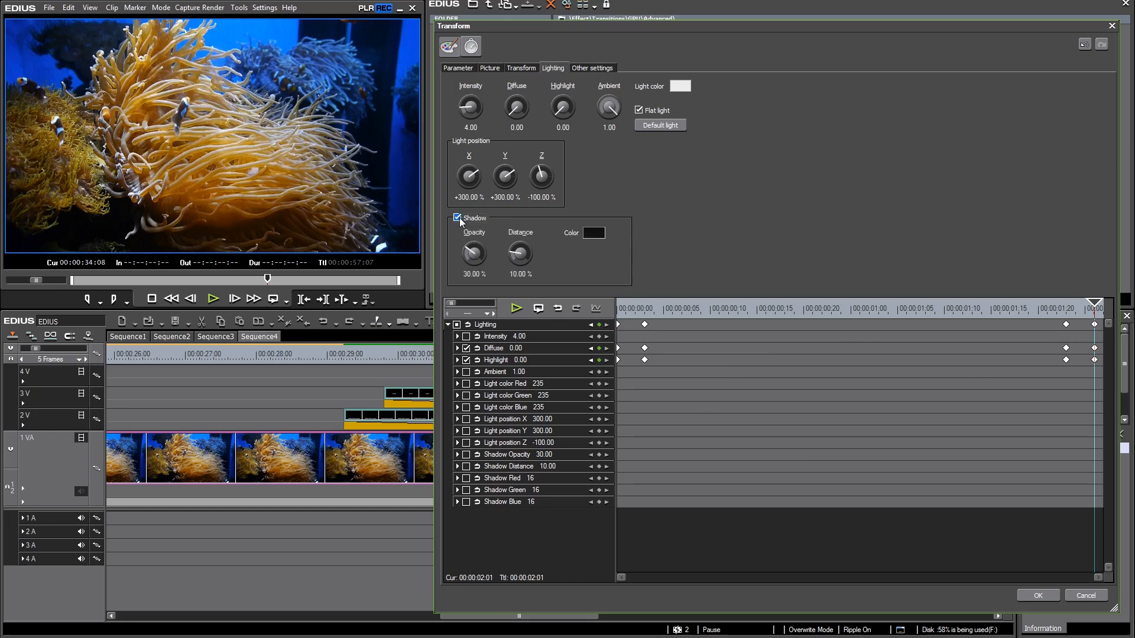
mouse_move(452, 239)
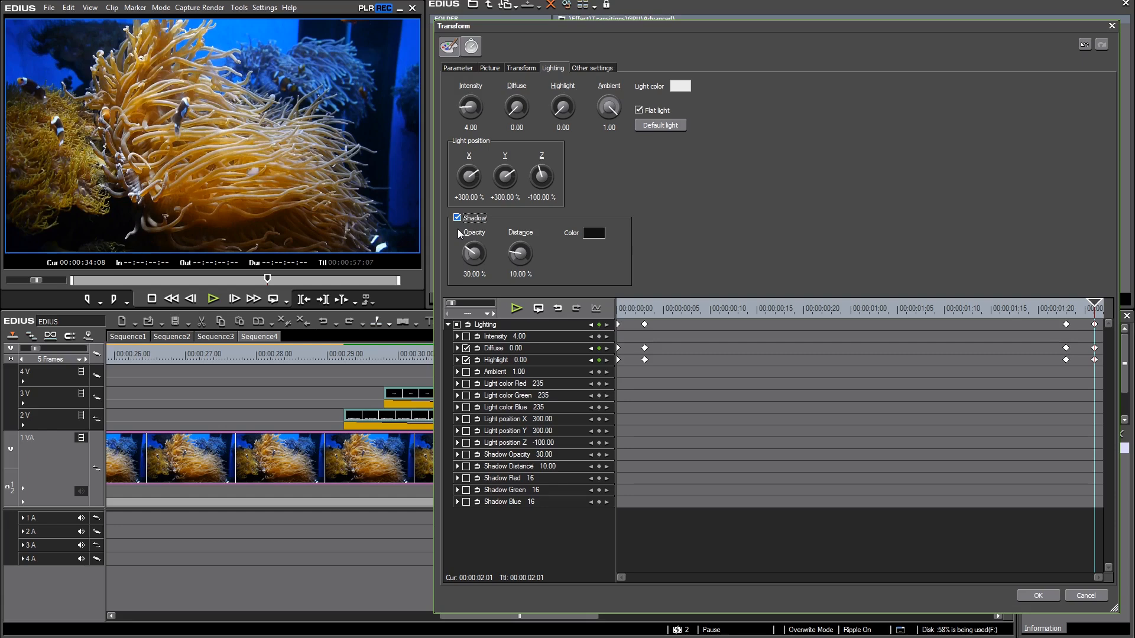
mouse_move(482, 154)
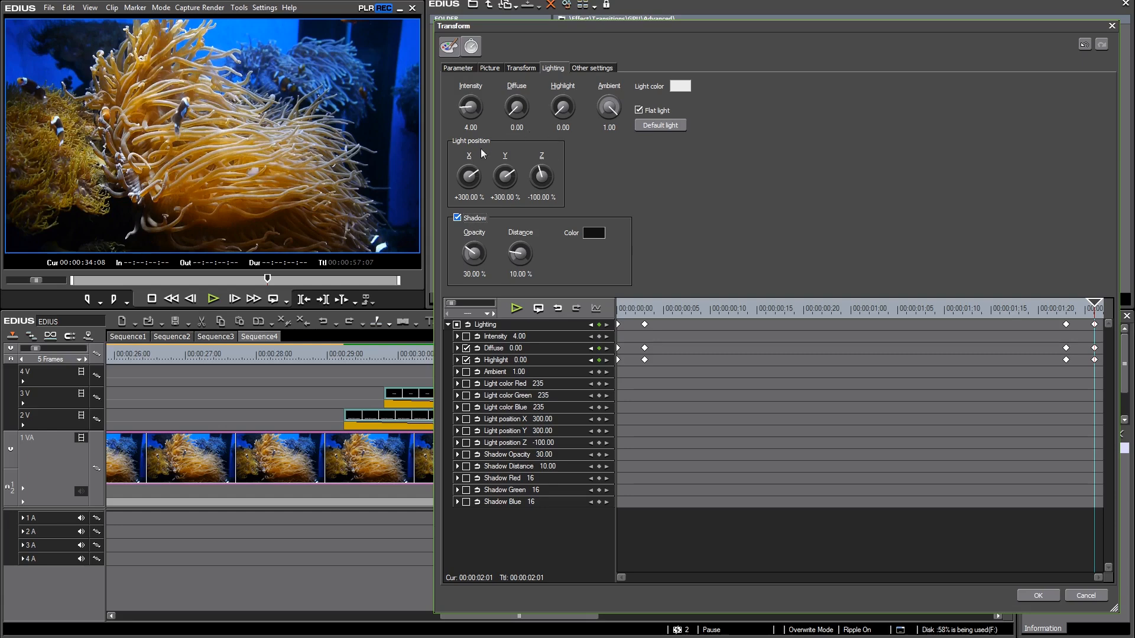
mouse_move(415, 326)
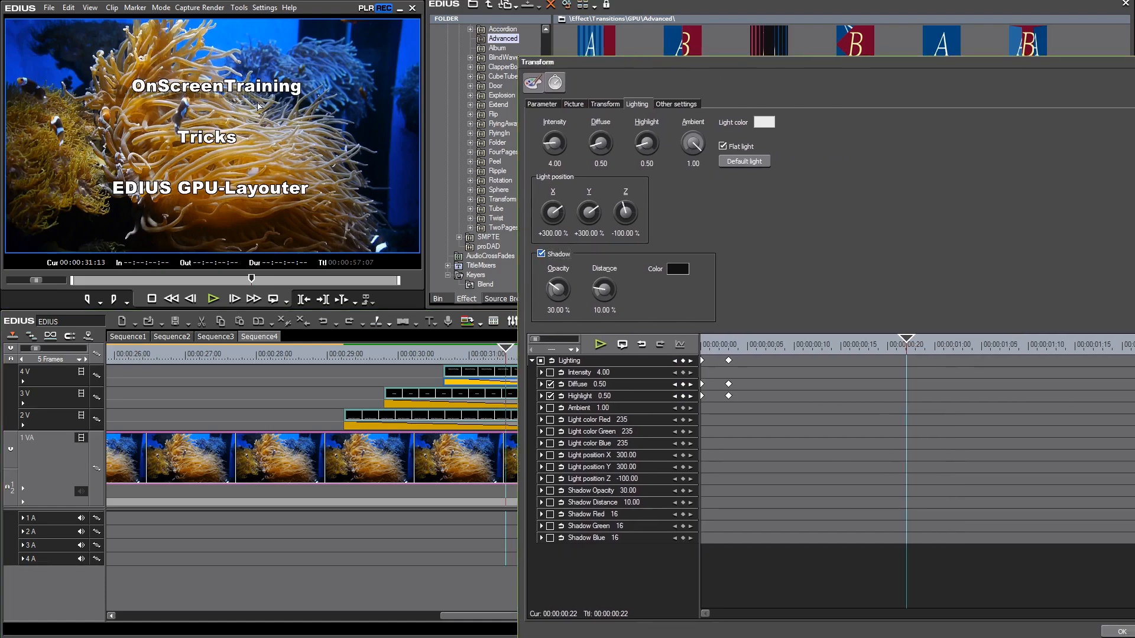
mouse_move(200, 101)
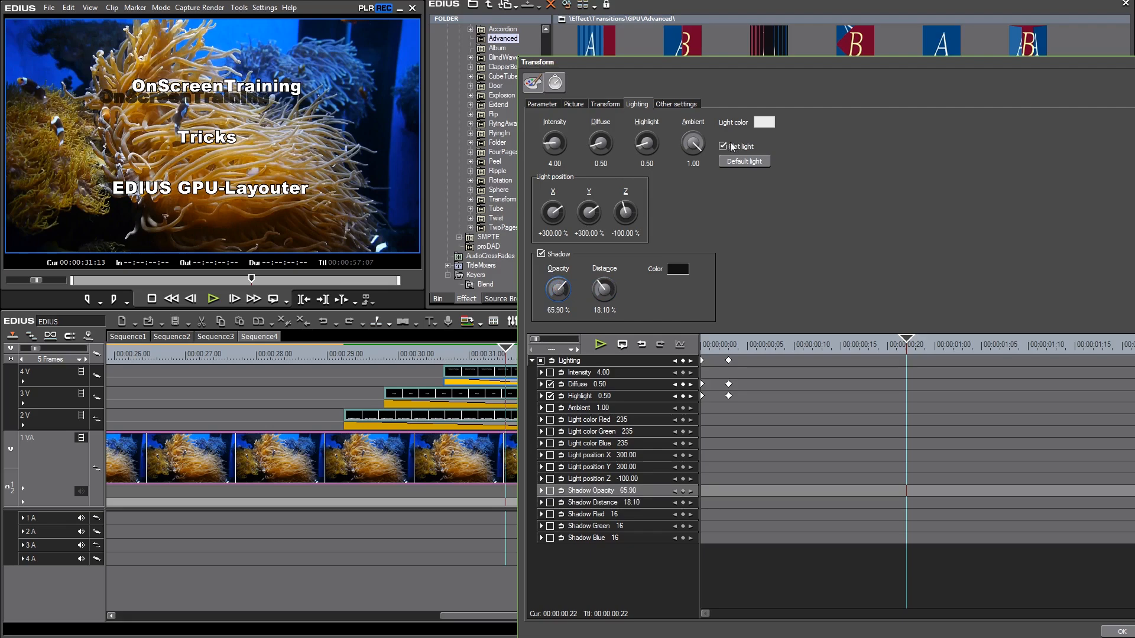
Turn off Flat light, apply shadow opacity 65.90 and distance 18.10, and confirm.
click(722, 146)
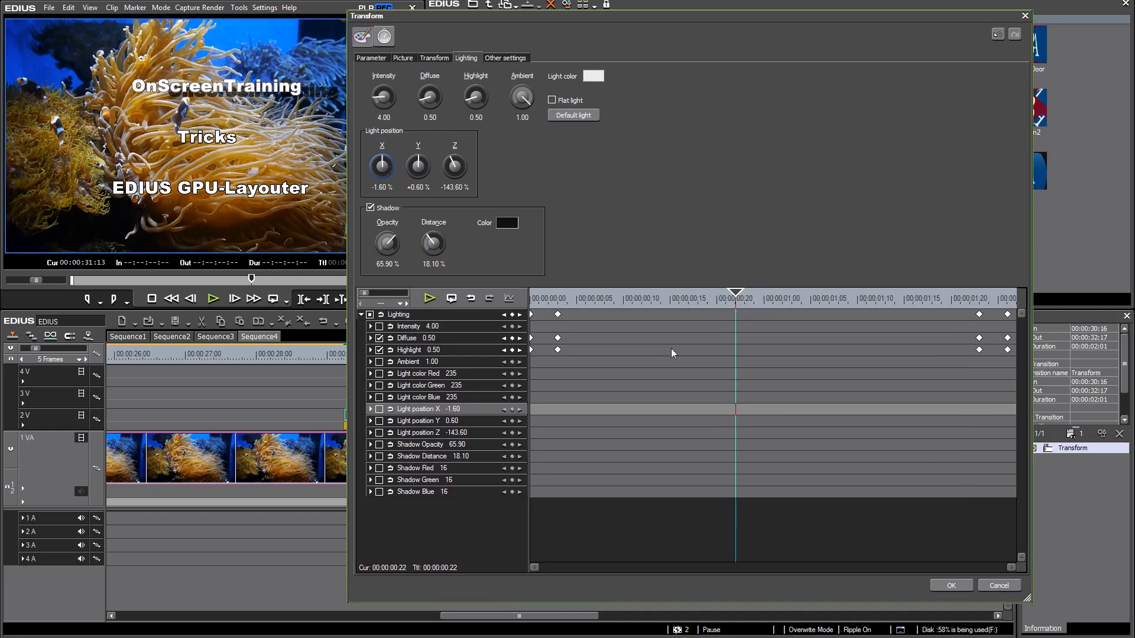
click(950, 585)
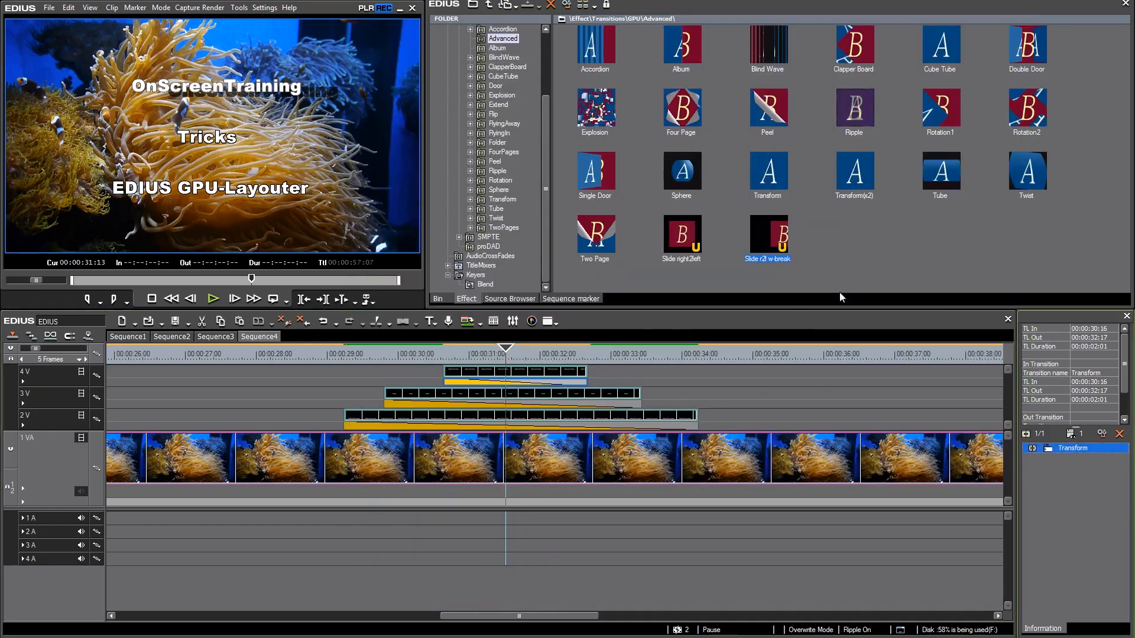
mouse_move(830, 262)
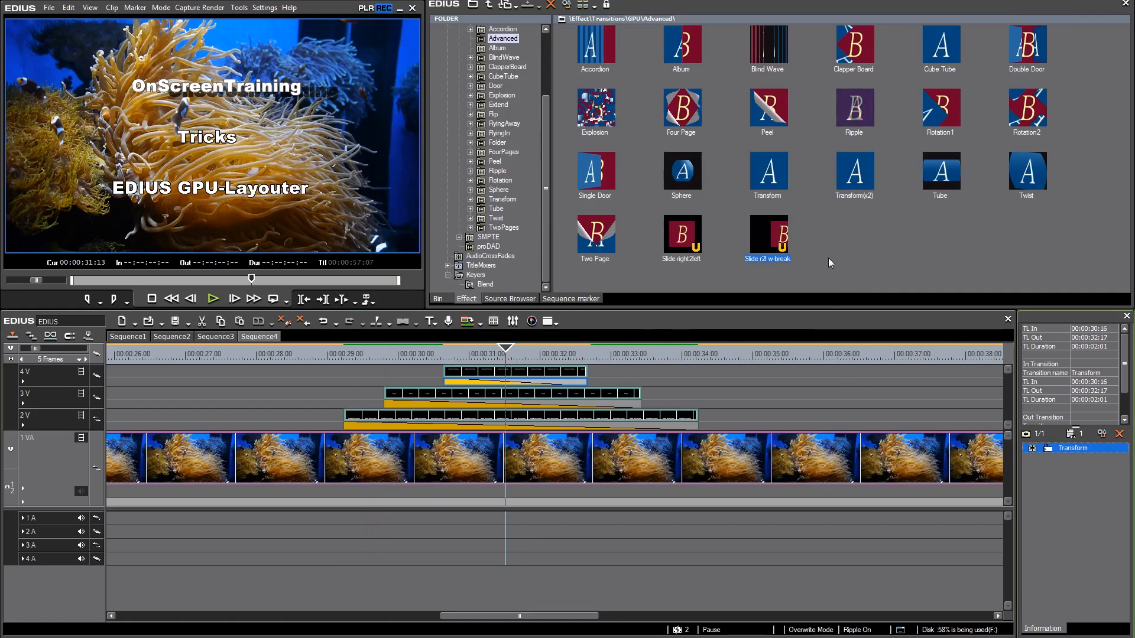